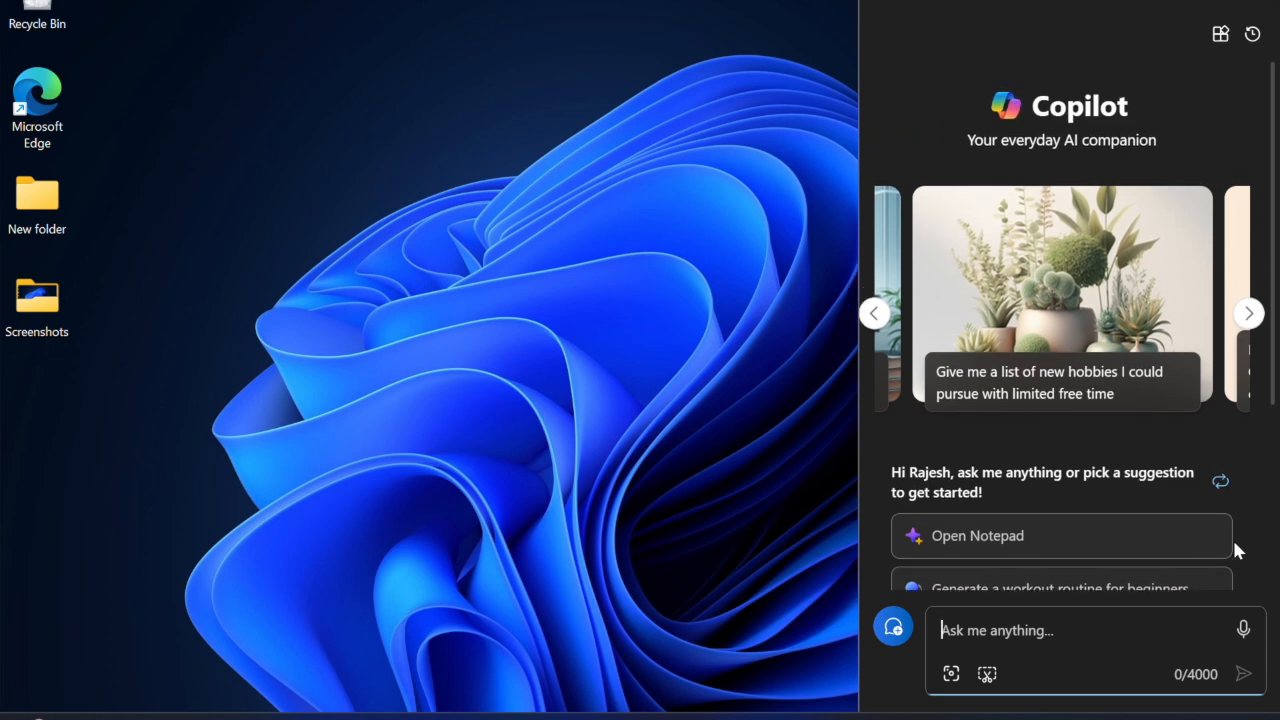
Browse through Copilot's suggestion cards one after another
{"action": "left_click", "coordinate": [1248, 312]}
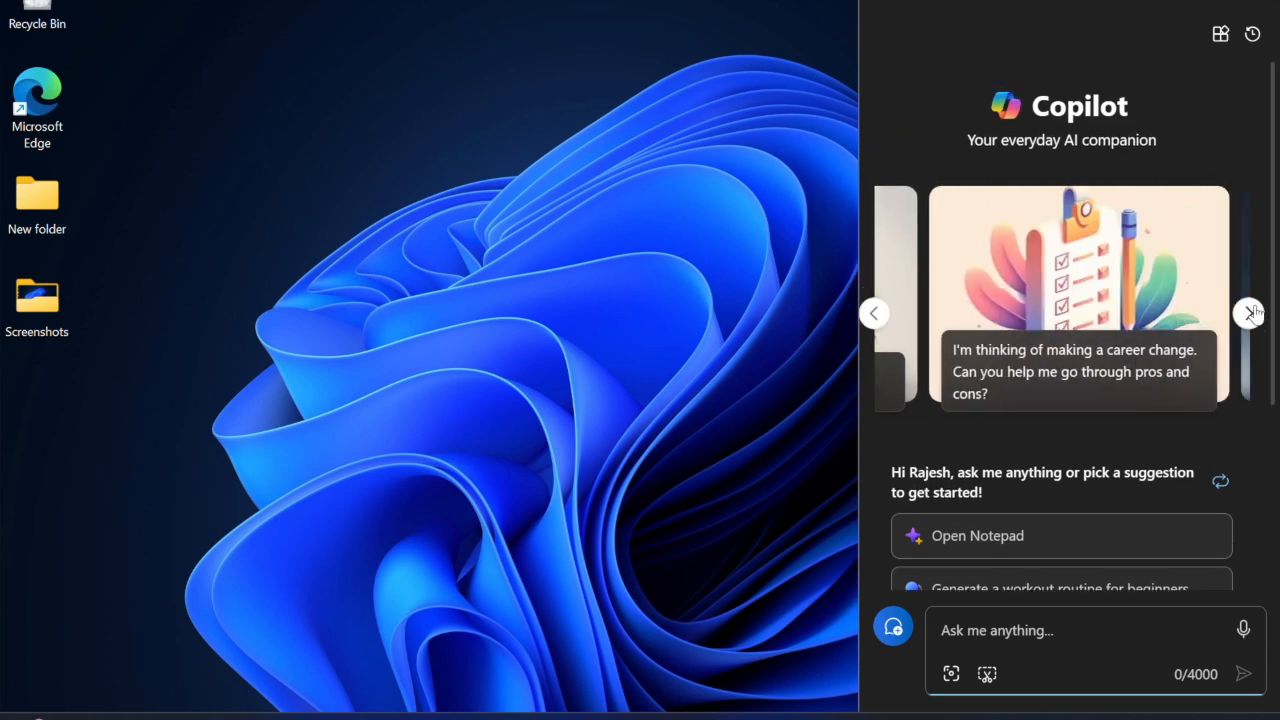
{"action": "left_click", "coordinate": [1248, 312]}
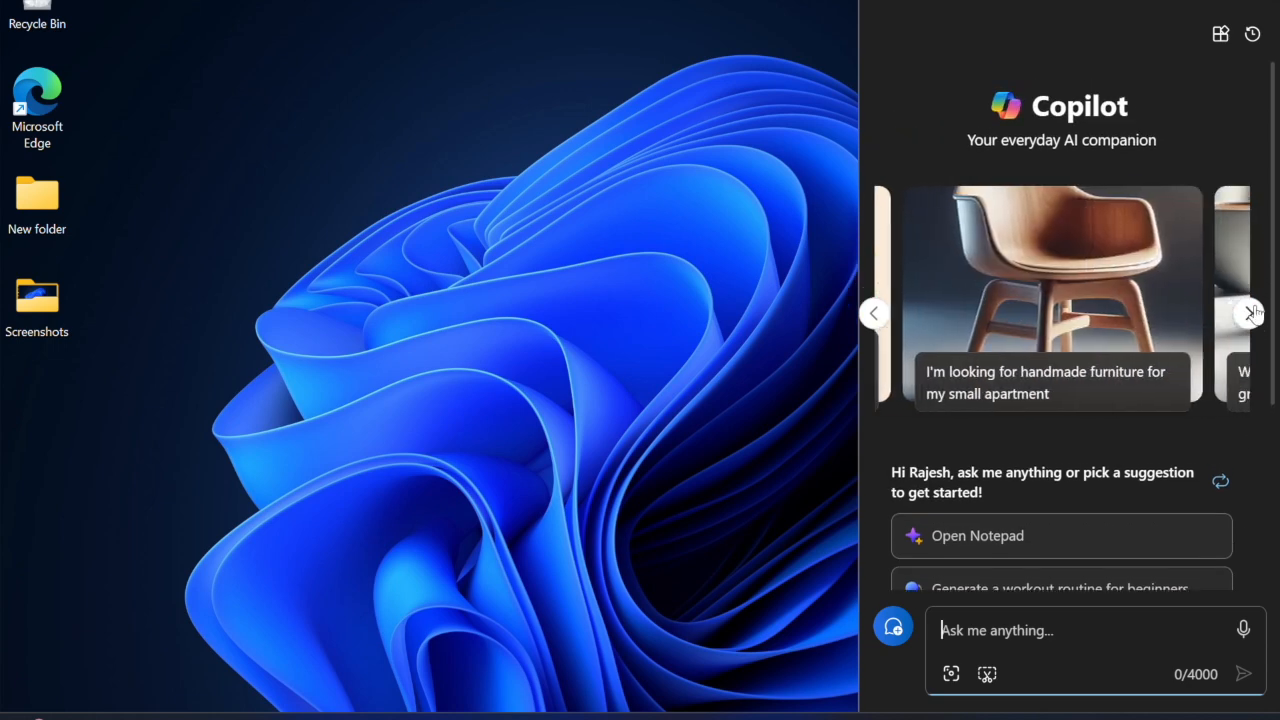
{"action": "left_click", "coordinate": [1252, 312]}
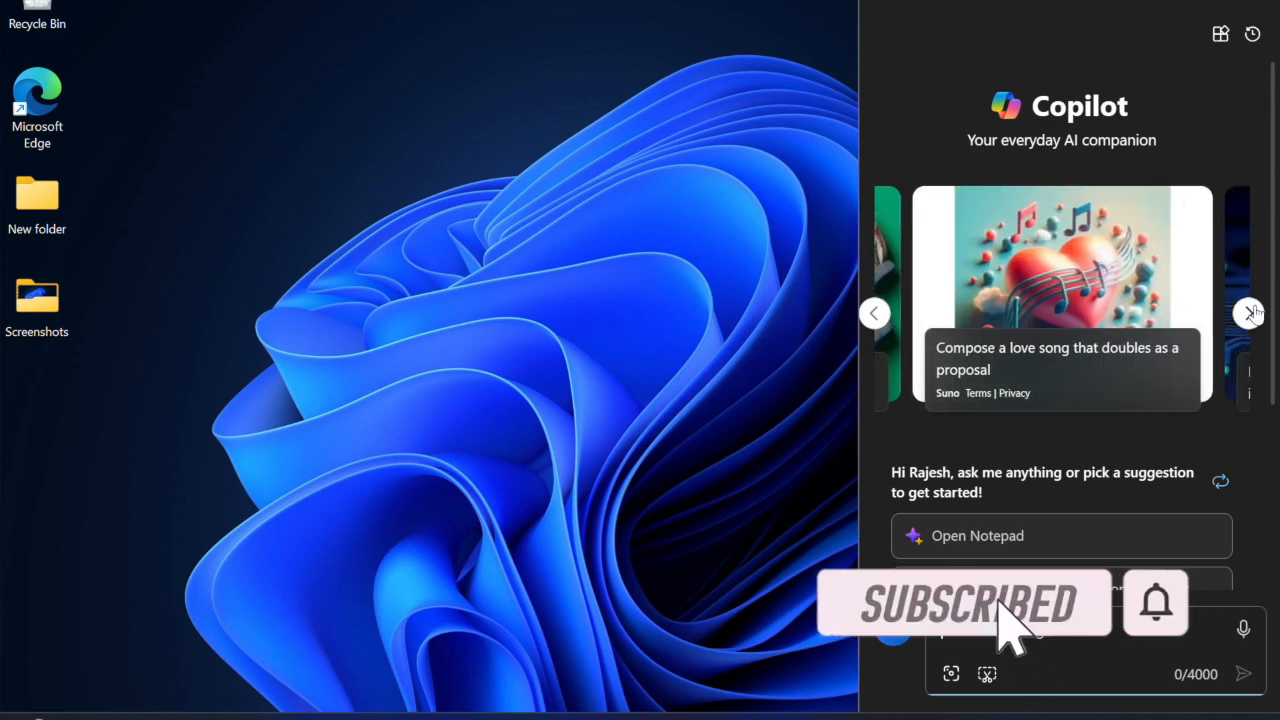
{"action": "left_click", "coordinate": [1248, 312]}
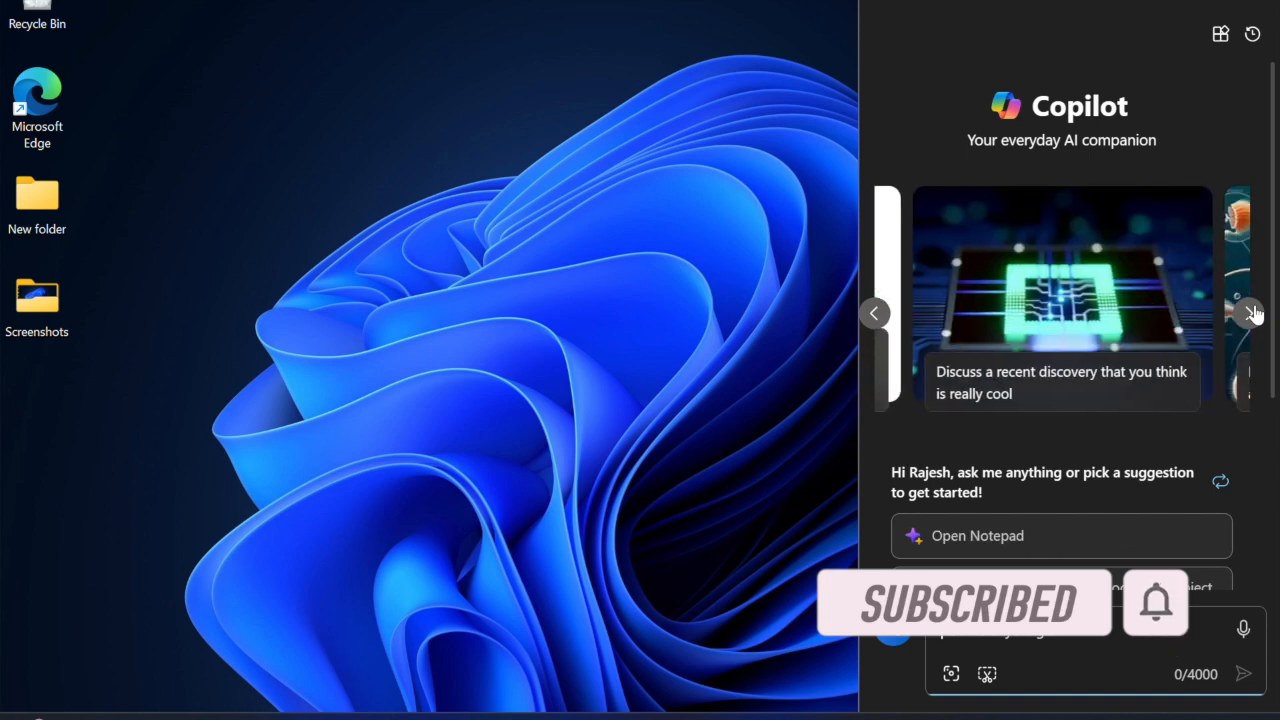
{"action": "left_click", "coordinate": [1252, 312]}
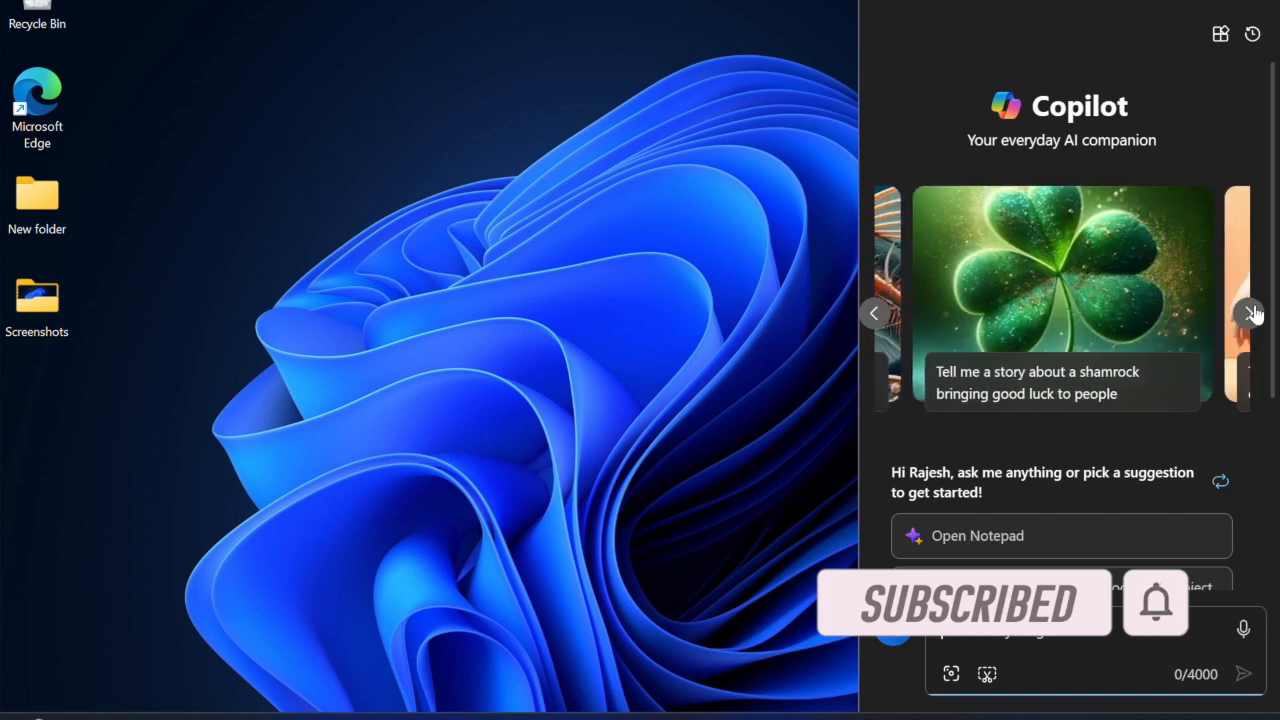
{"action": "left_click", "coordinate": [1252, 312]}
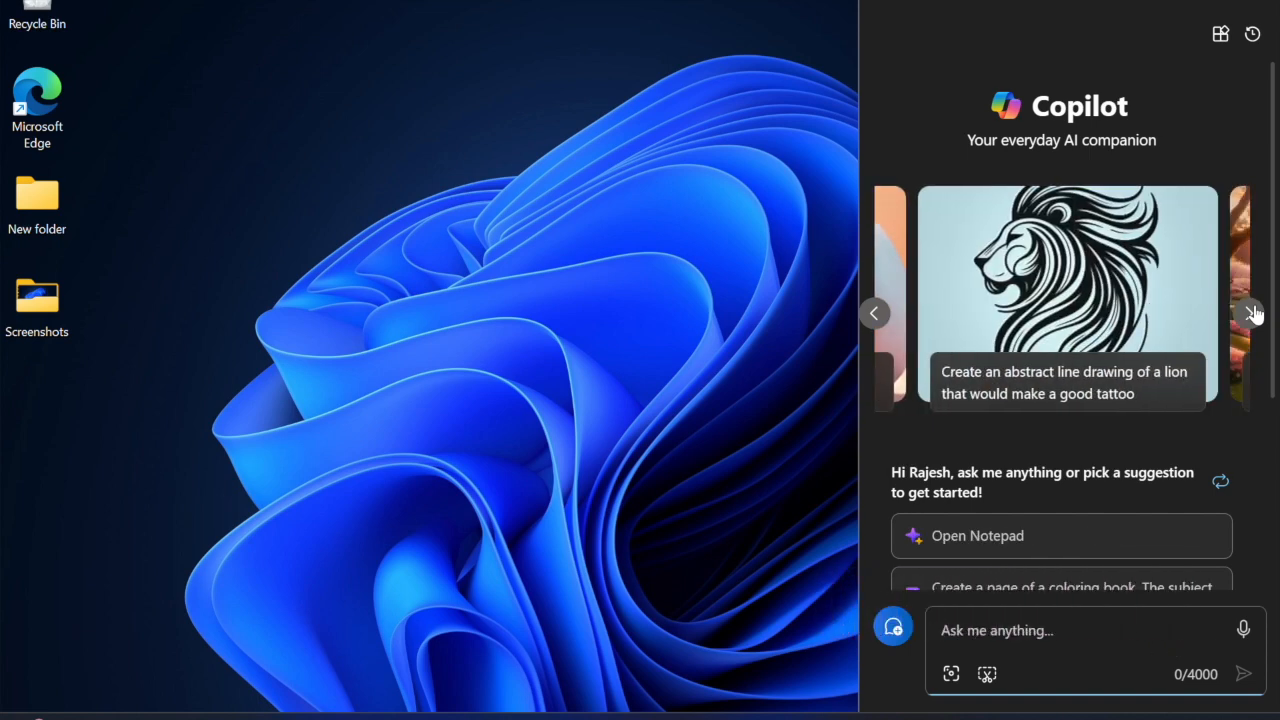
{"action": "left_click", "coordinate": [1252, 312]}
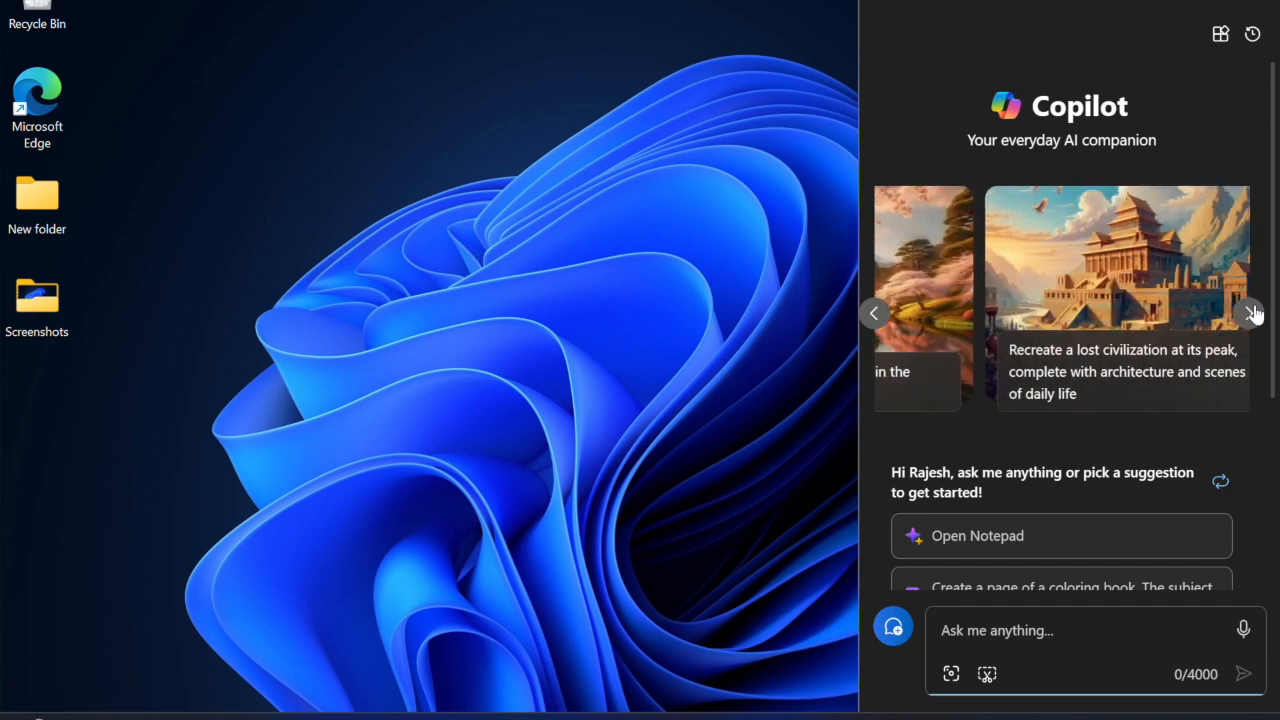
{"action": "left_click", "coordinate": [1252, 312]}
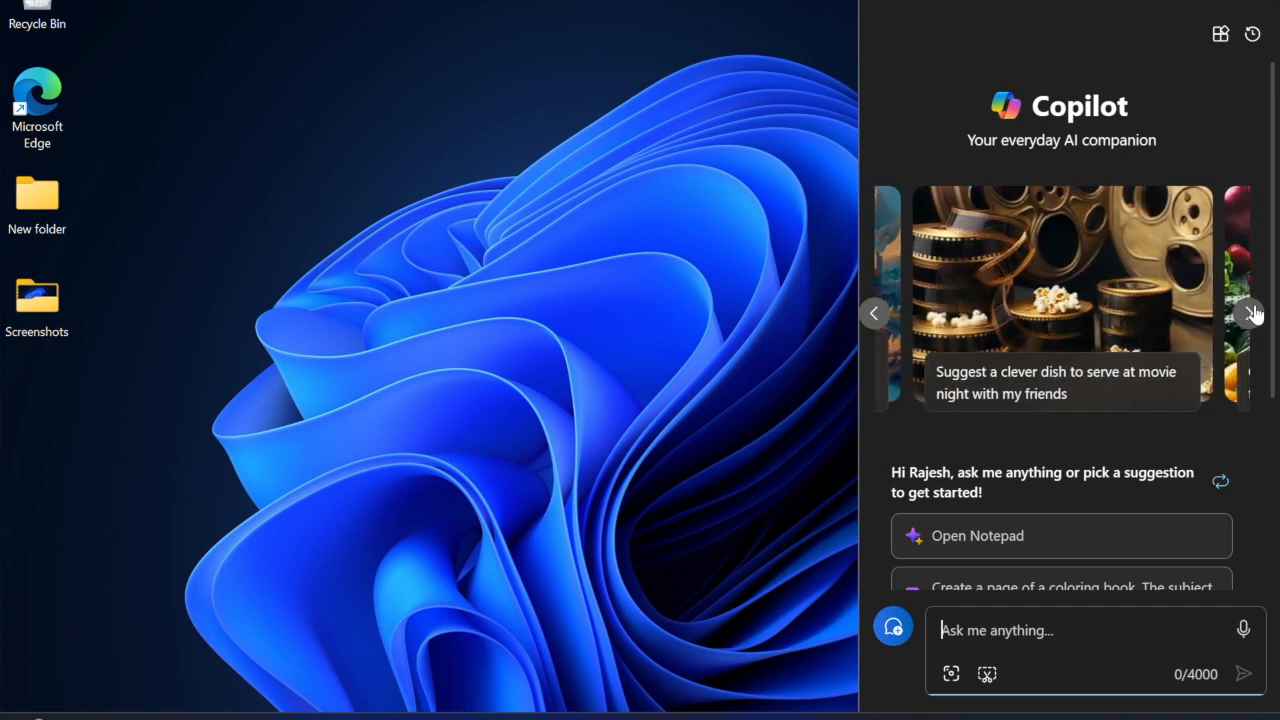
{"action": "left_click", "coordinate": [1252, 312]}
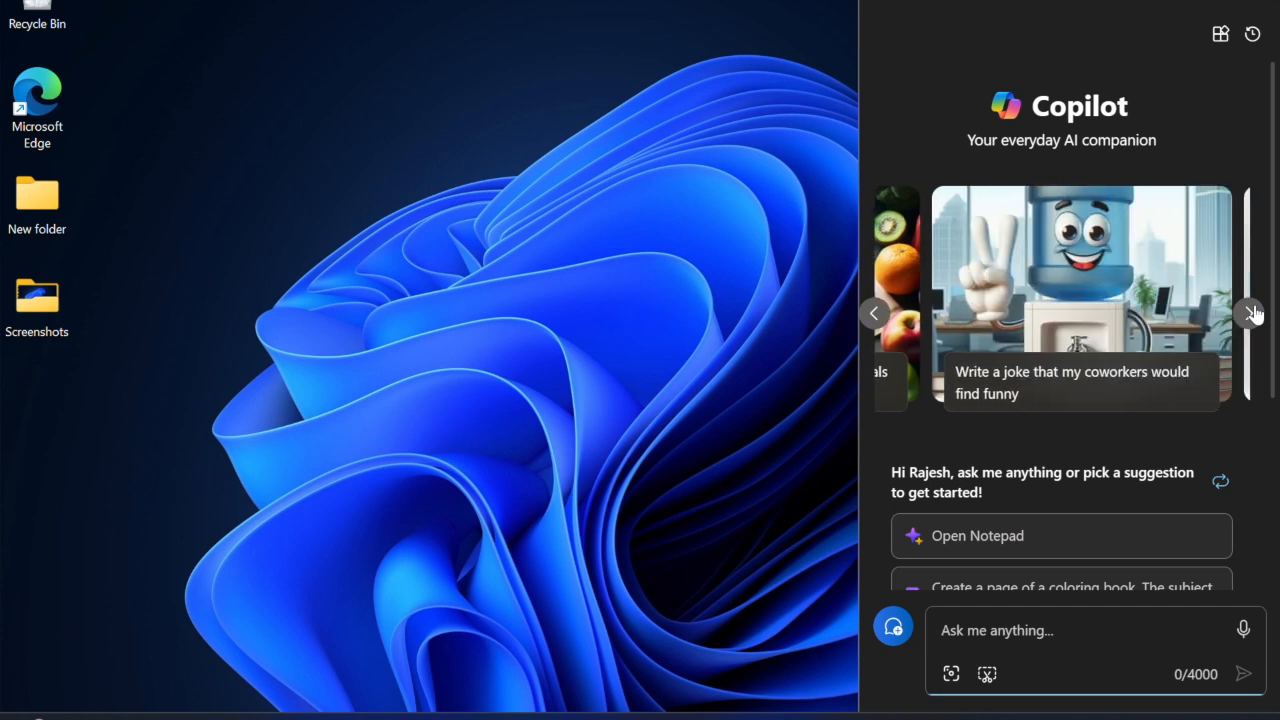
{"action": "left_click", "coordinate": [1252, 312]}
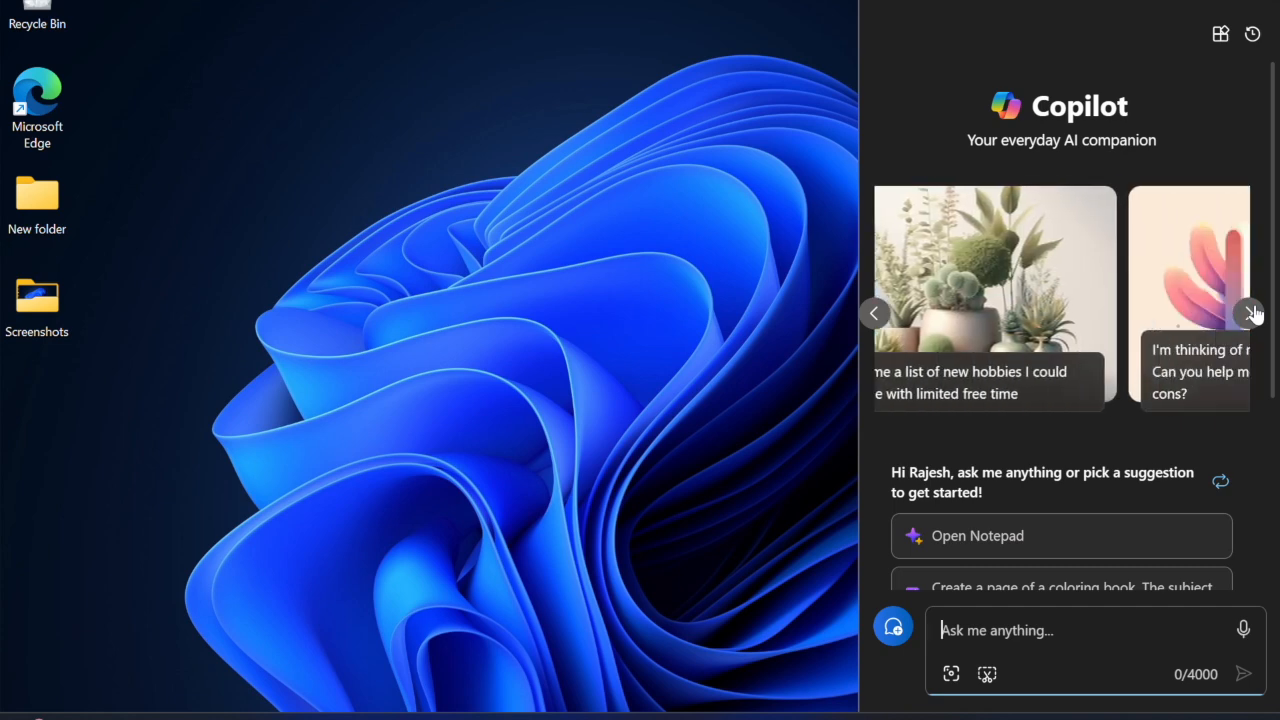
{"action": "left_click", "coordinate": [1252, 312]}
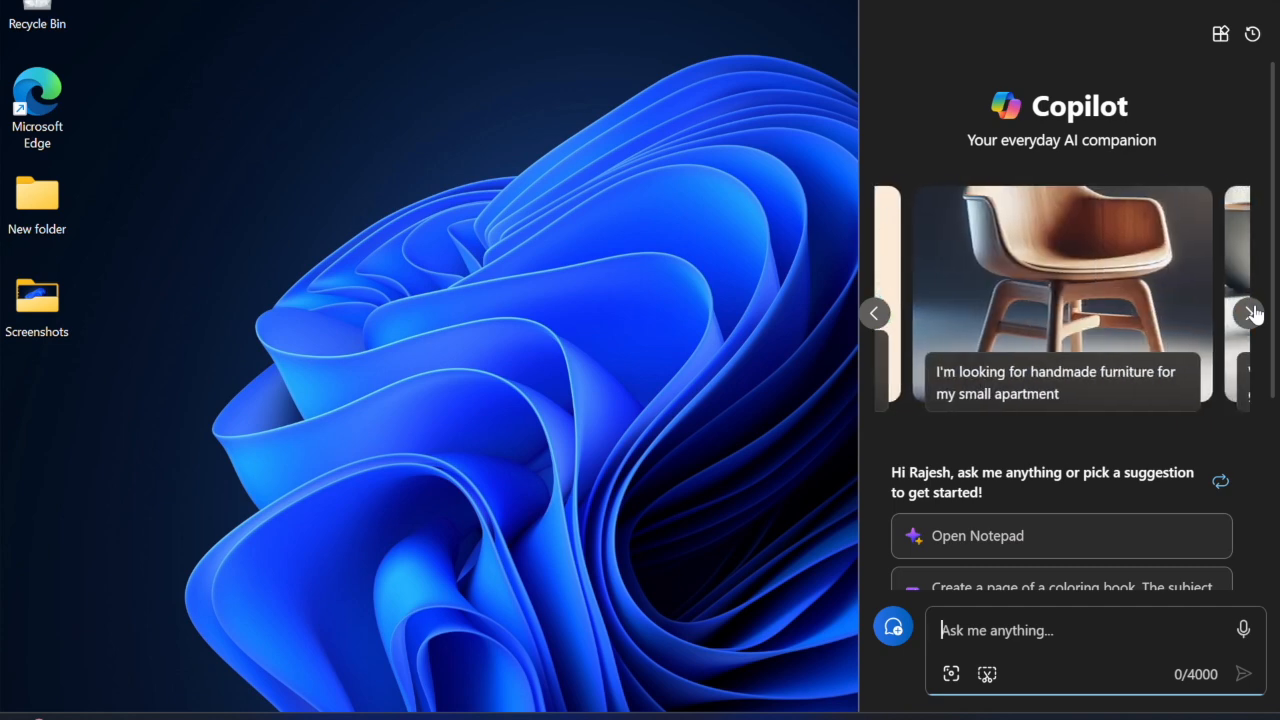
{"action": "left_click", "coordinate": [1252, 312]}
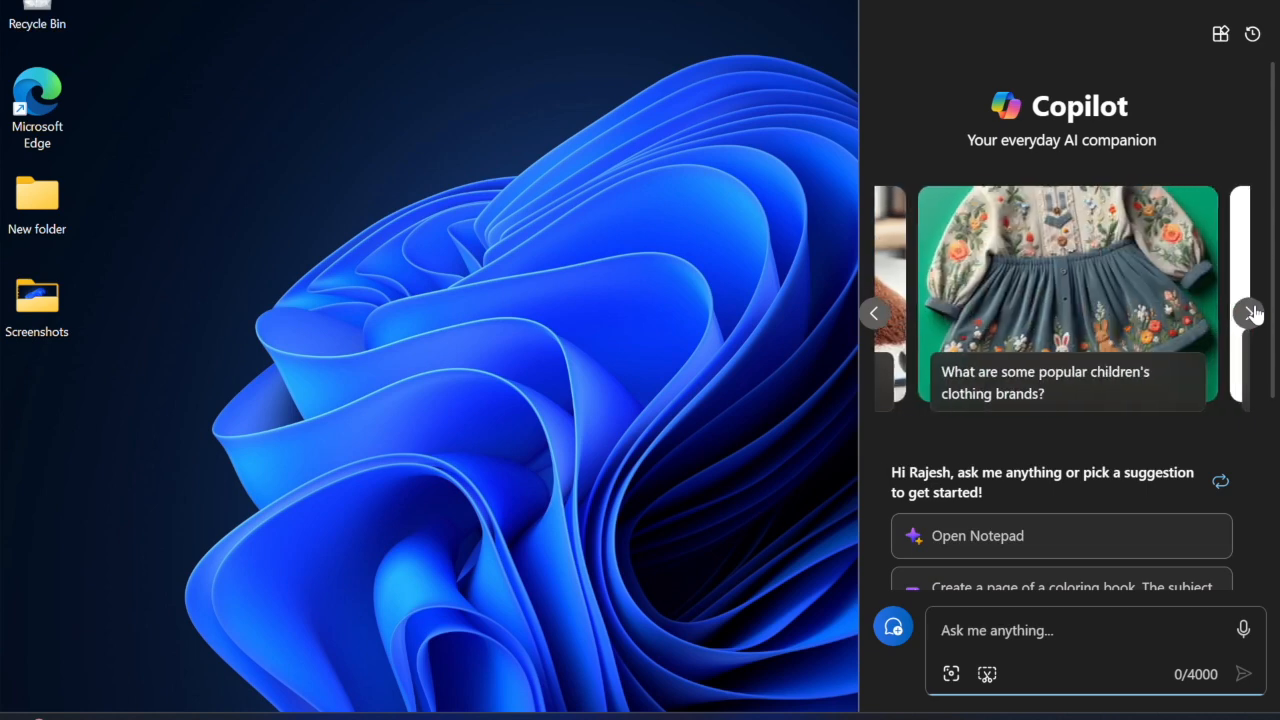
{"action": "left_click", "coordinate": [1252, 312]}
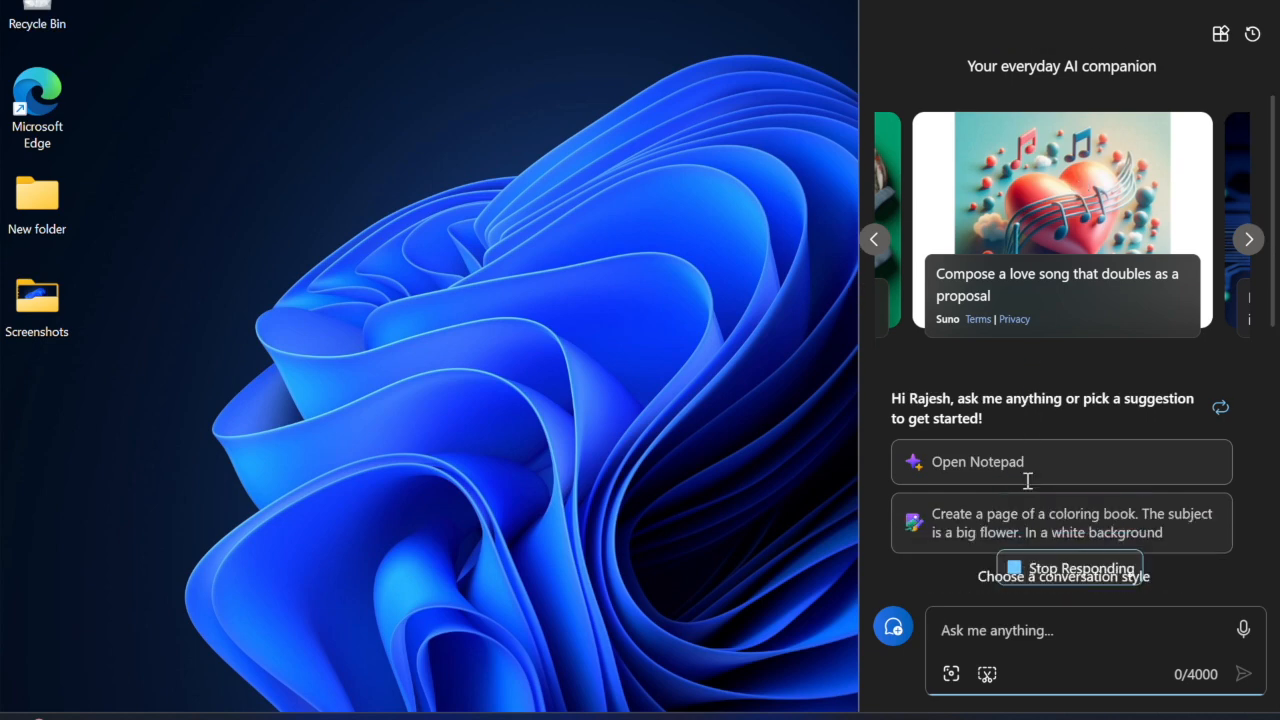
{"action": "left_click", "coordinate": [1060, 284]}
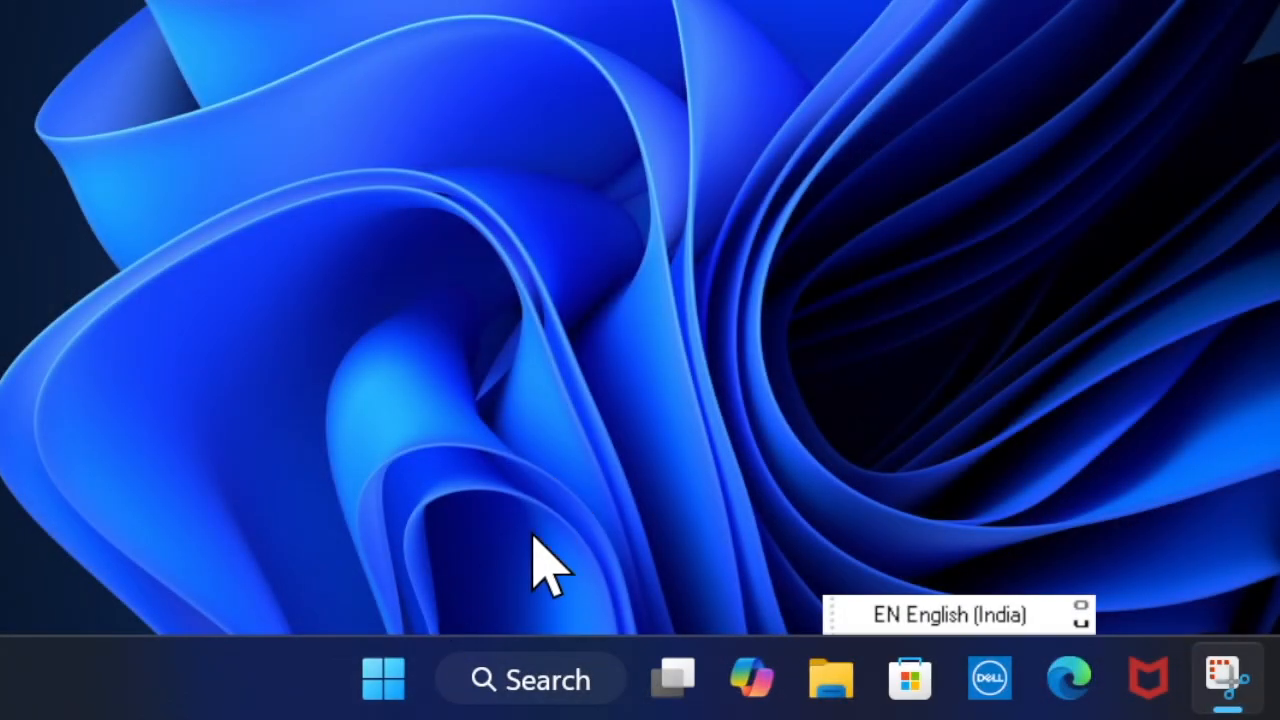
Open Settings > Apps > Startup and scroll through the startup apps list
{"action": "left_click", "coordinate": [384, 678]}
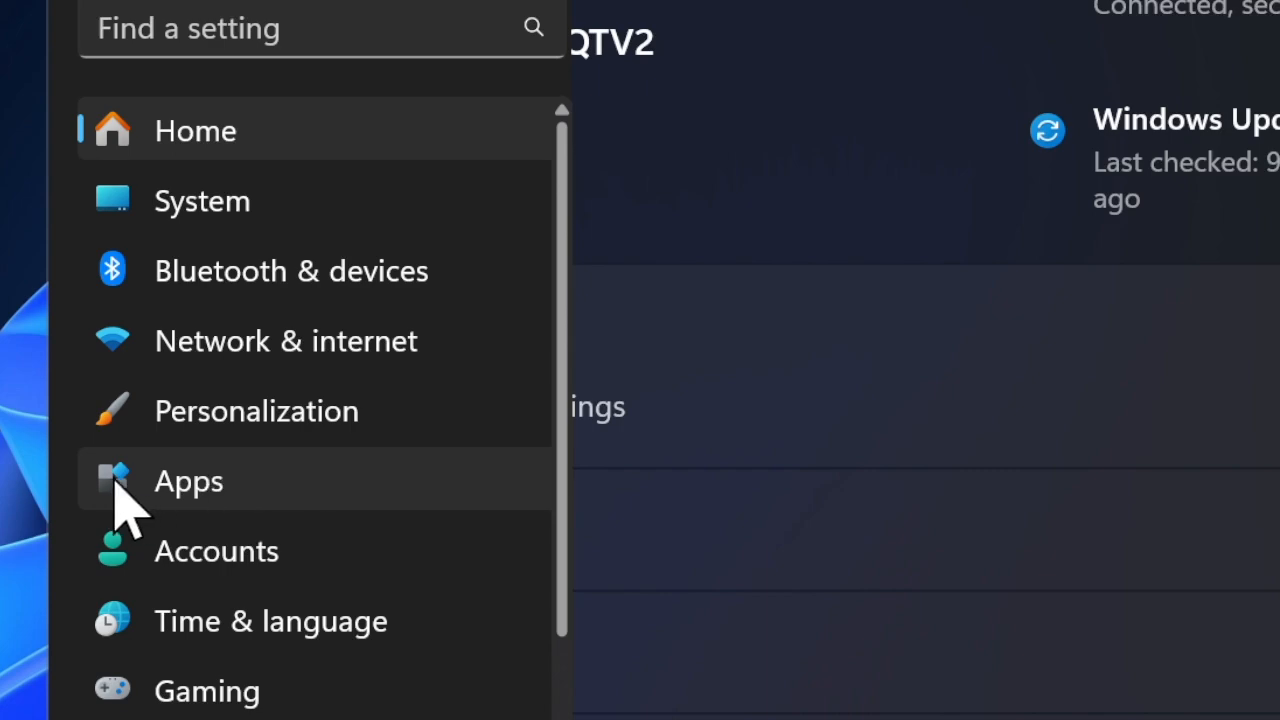
{"action": "left_click", "coordinate": [188, 480]}
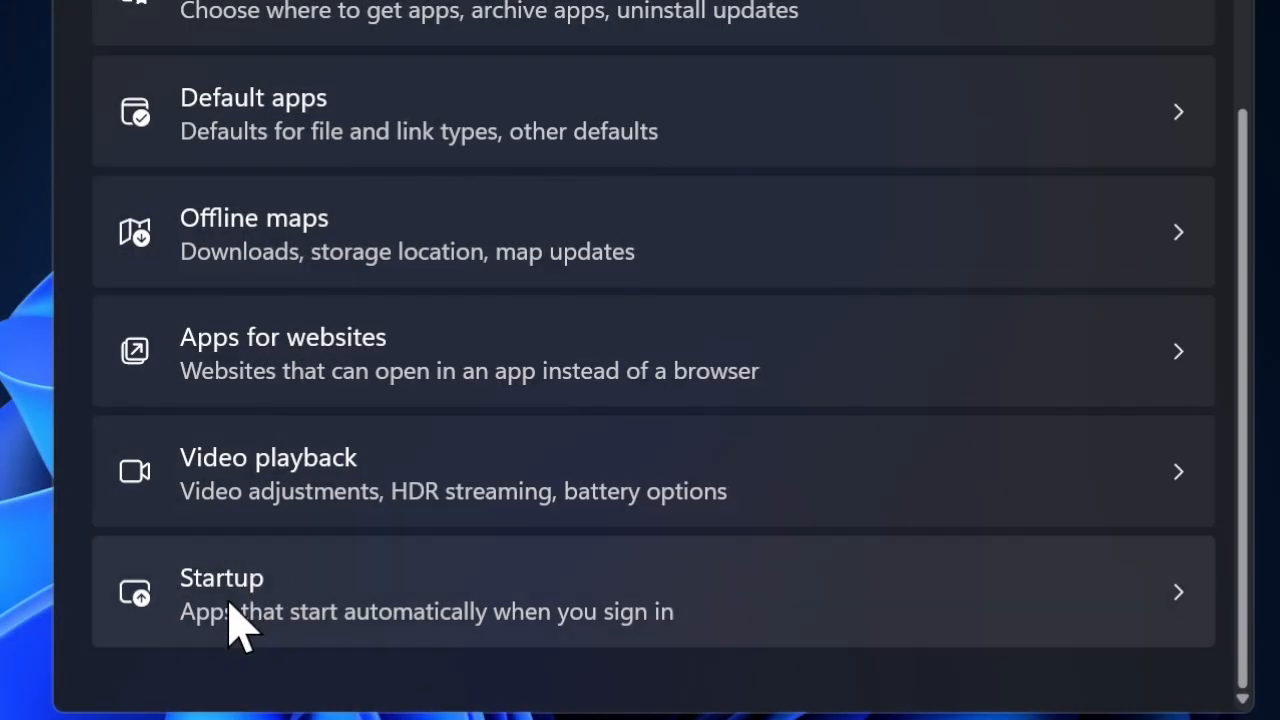
{"action": "mouse_move", "coordinate": [290, 590]}
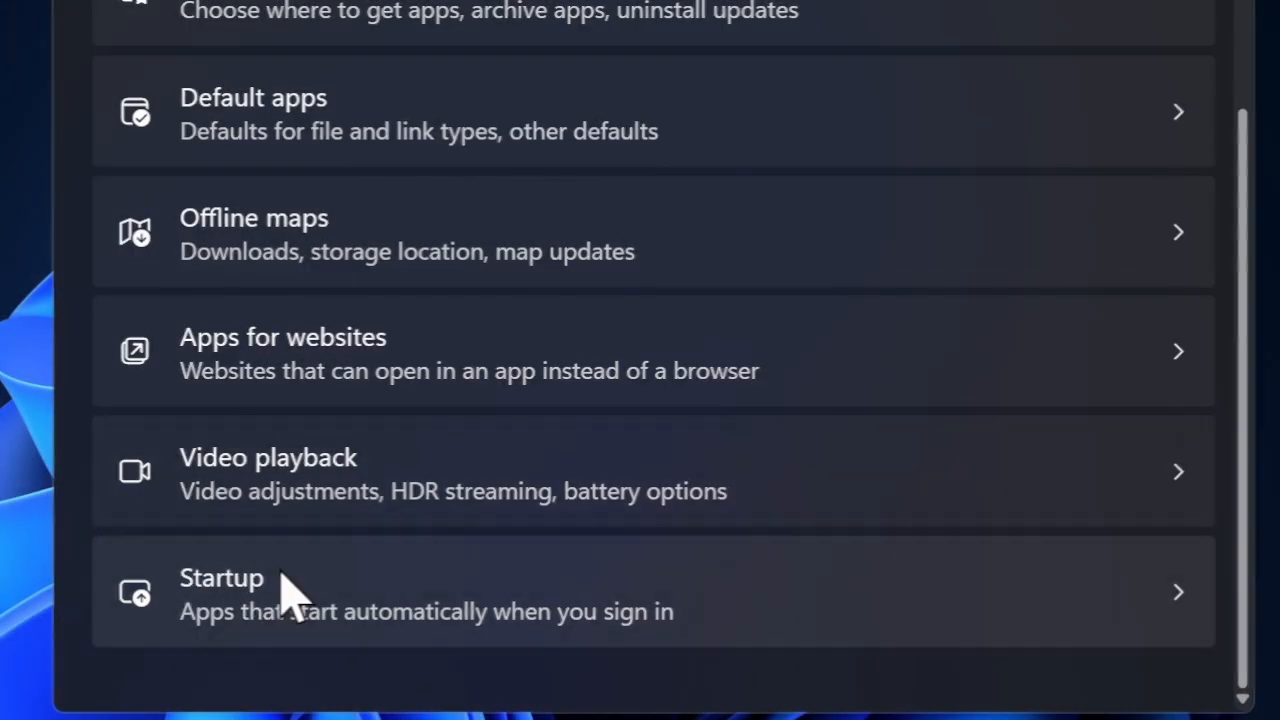
{"action": "left_click", "coordinate": [220, 576]}
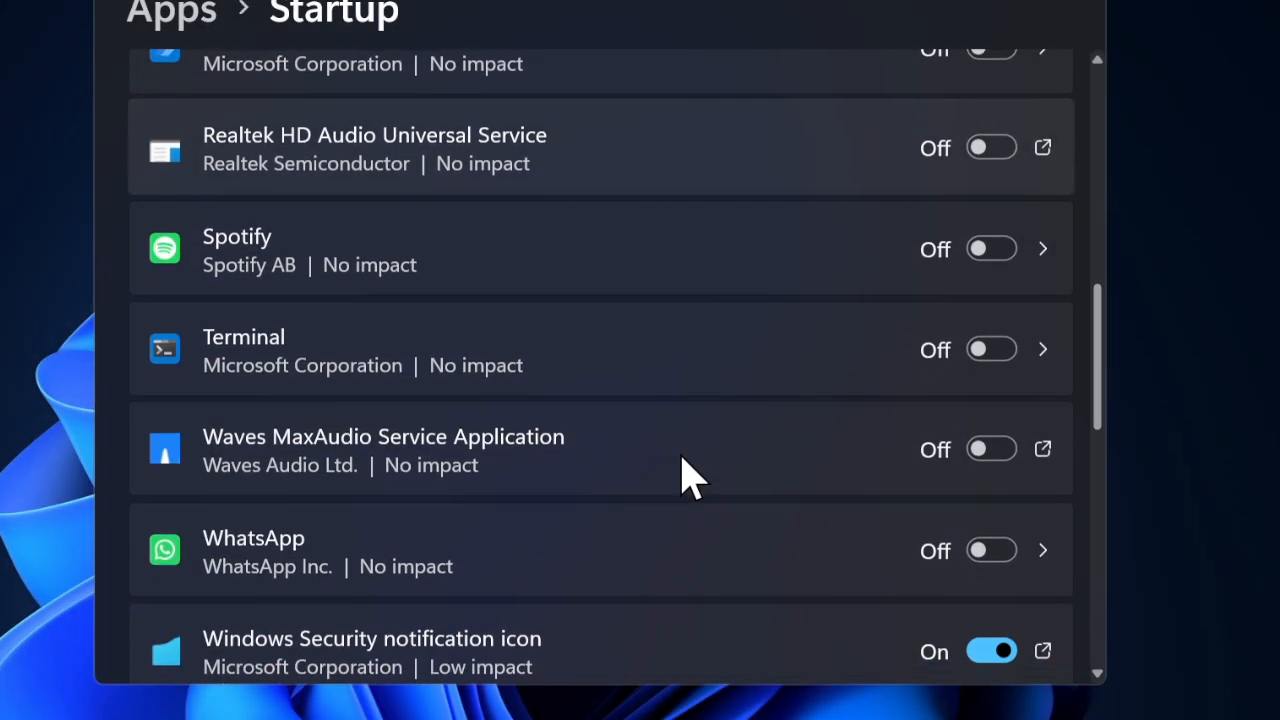
{"action": "scroll", "scroll_direction": "down", "scroll_amount": 3}
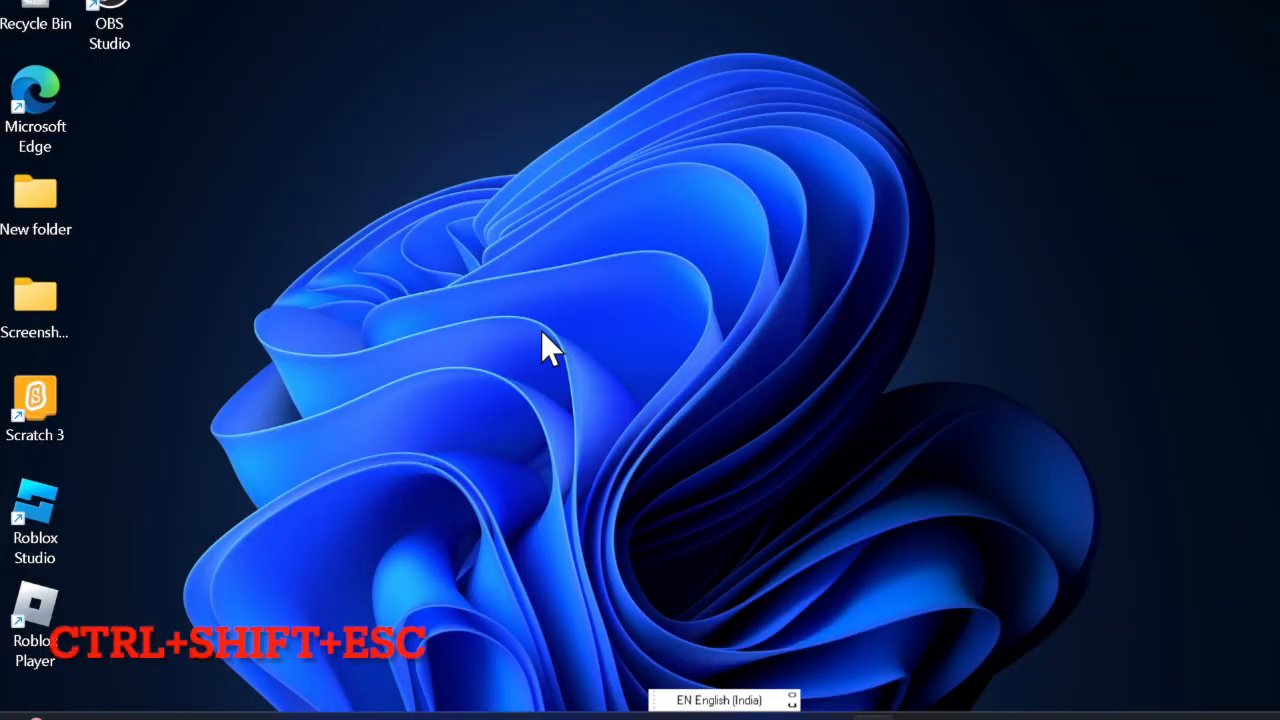
Launch Task Manager with Ctrl+Shift+Esc and view its Startup apps page
{"action": "key", "text": "ctrl+shift+esc"}
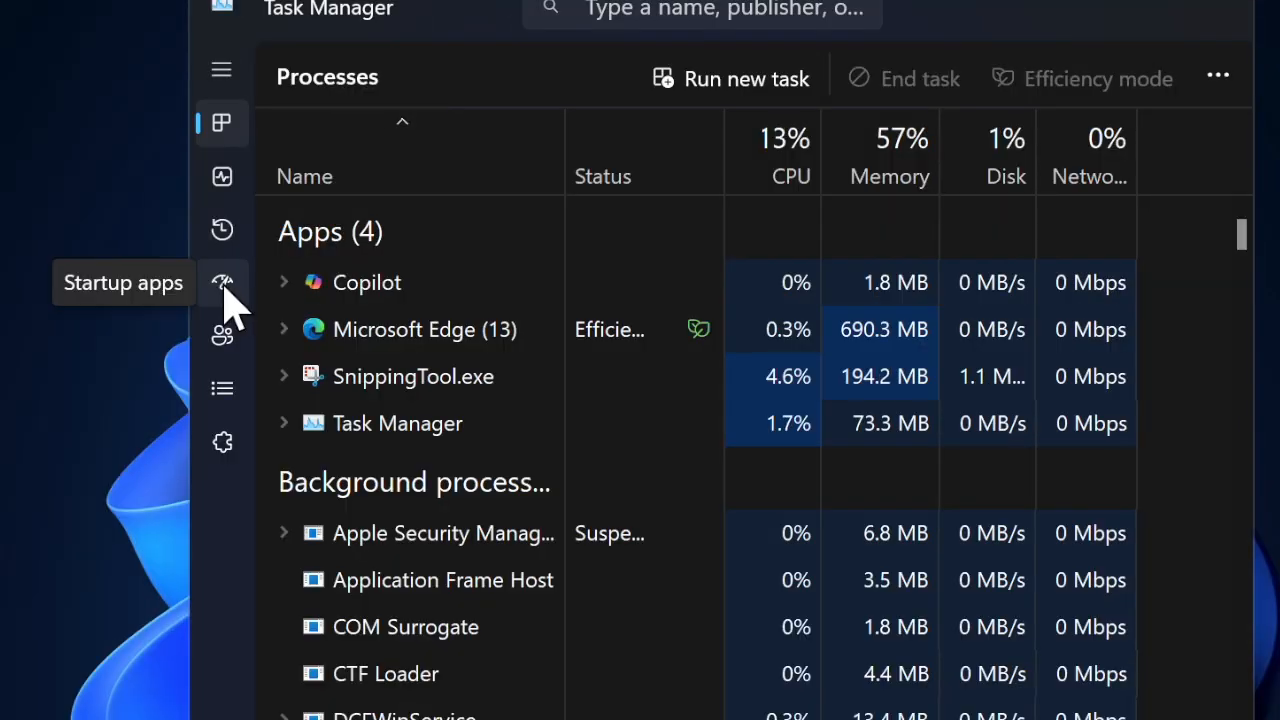
{"action": "left_click", "coordinate": [220, 282]}
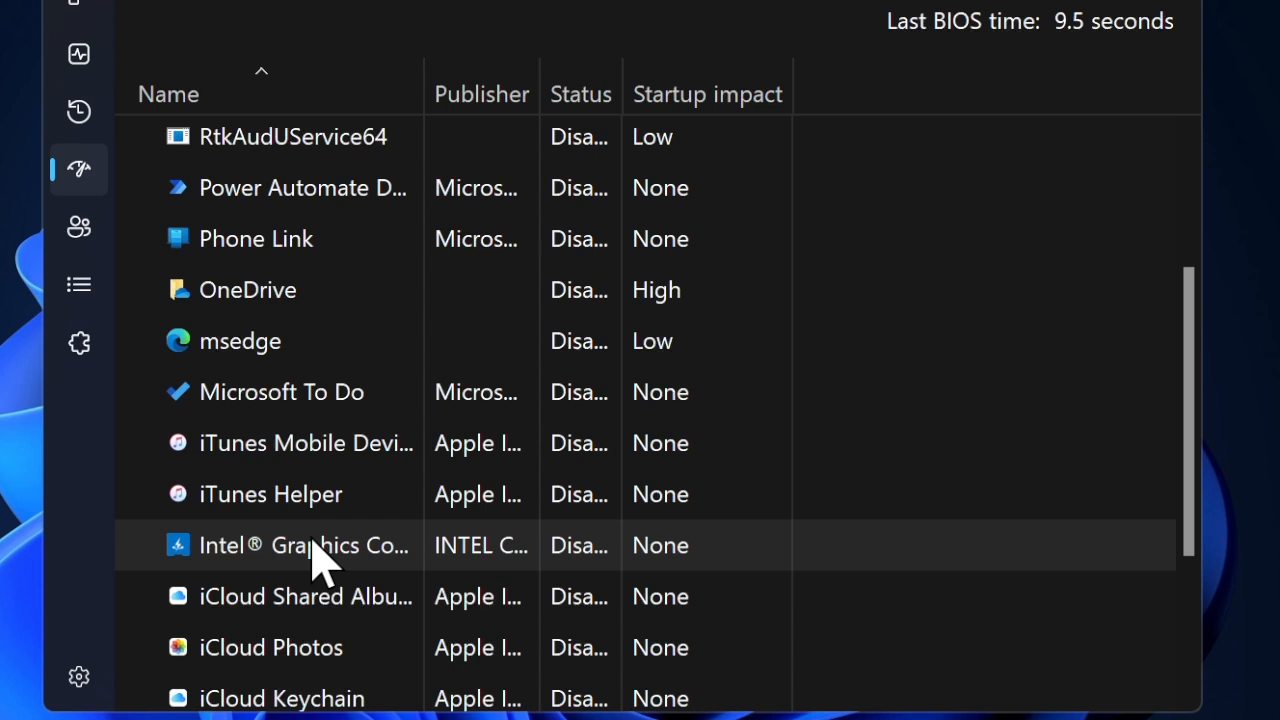
{"action": "mouse_move", "coordinate": [308, 444]}
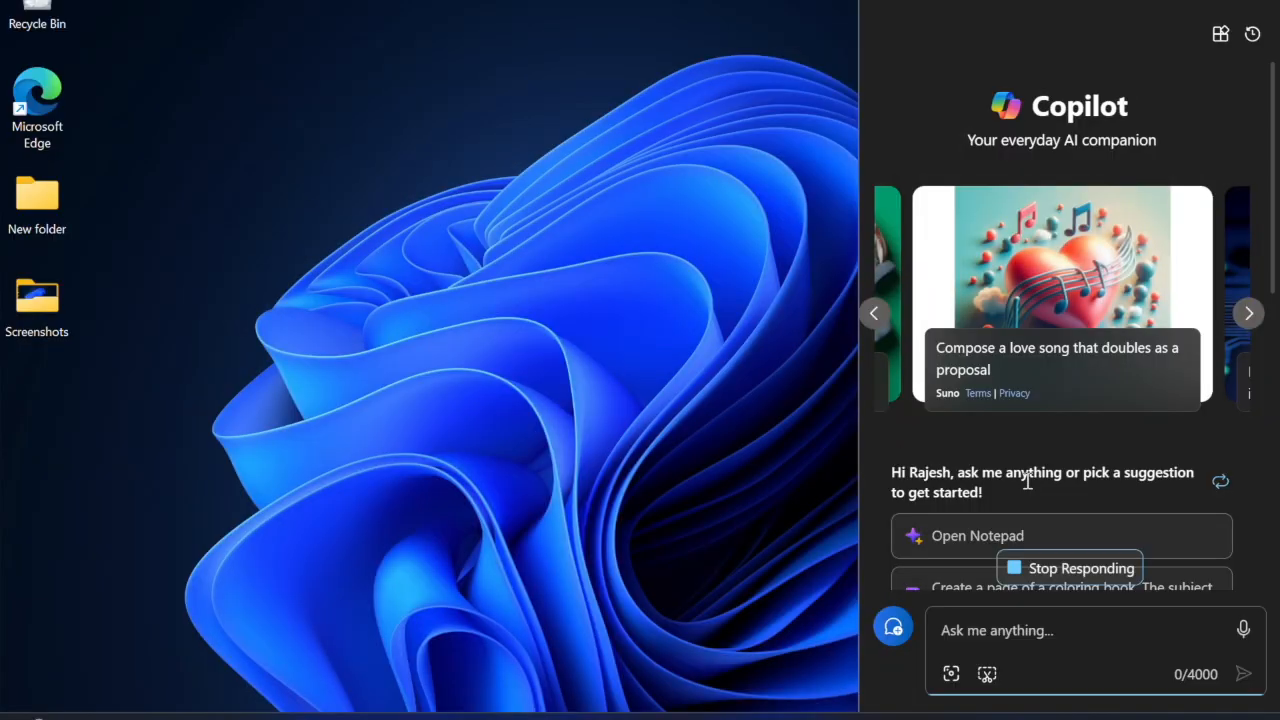
{"action": "left_click", "coordinate": [1056, 360]}
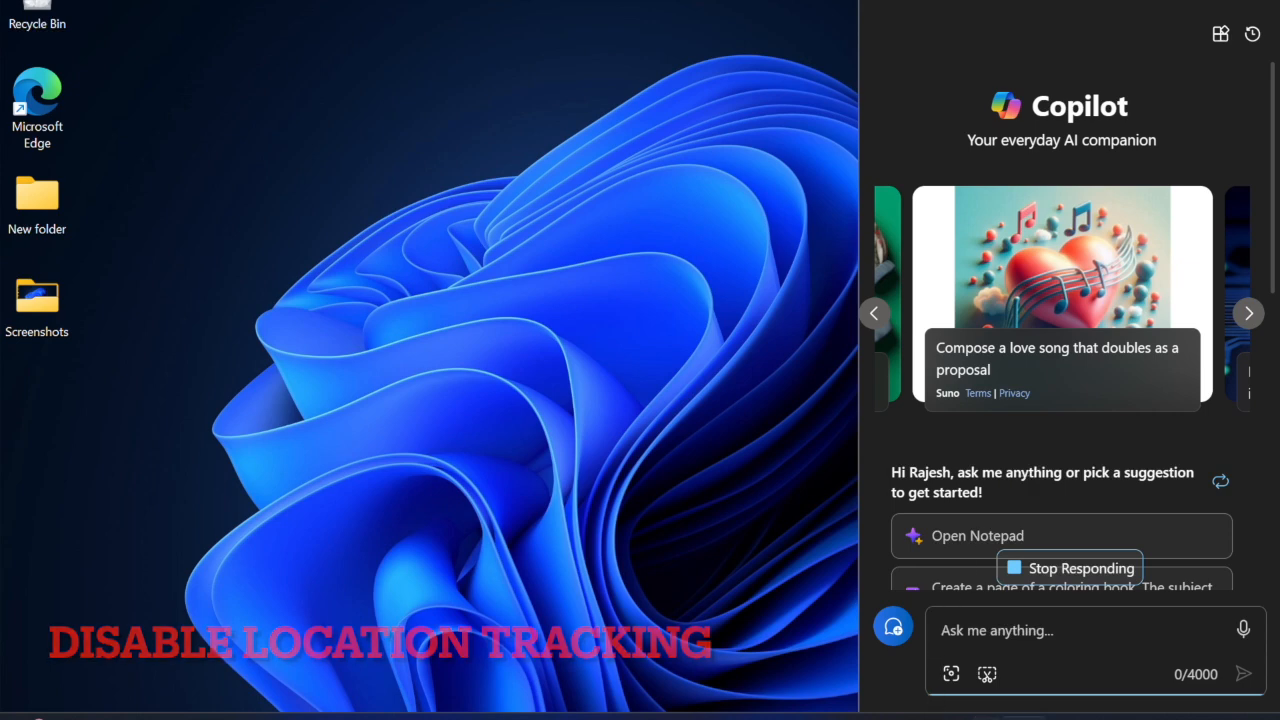
{"action": "key", "text": "win+space"}
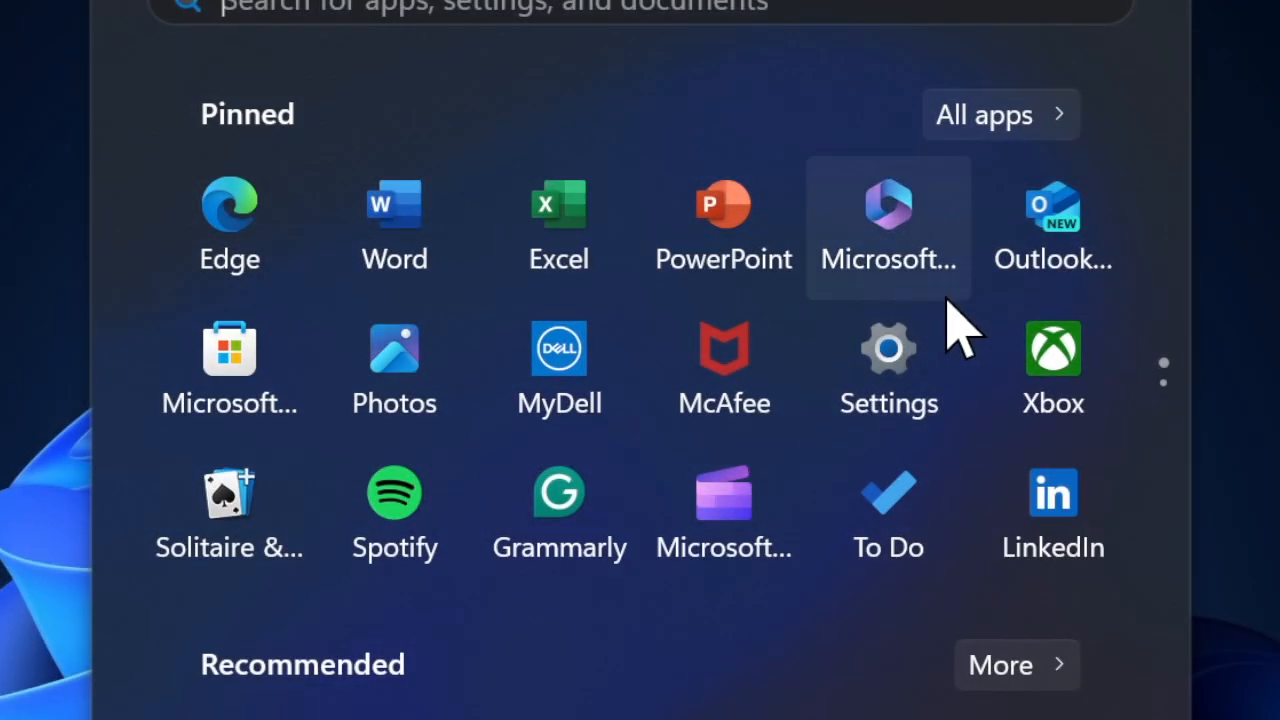
Navigate to Privacy & security > Location to see which apps can use the device's location
{"action": "left_click", "coordinate": [888, 348]}
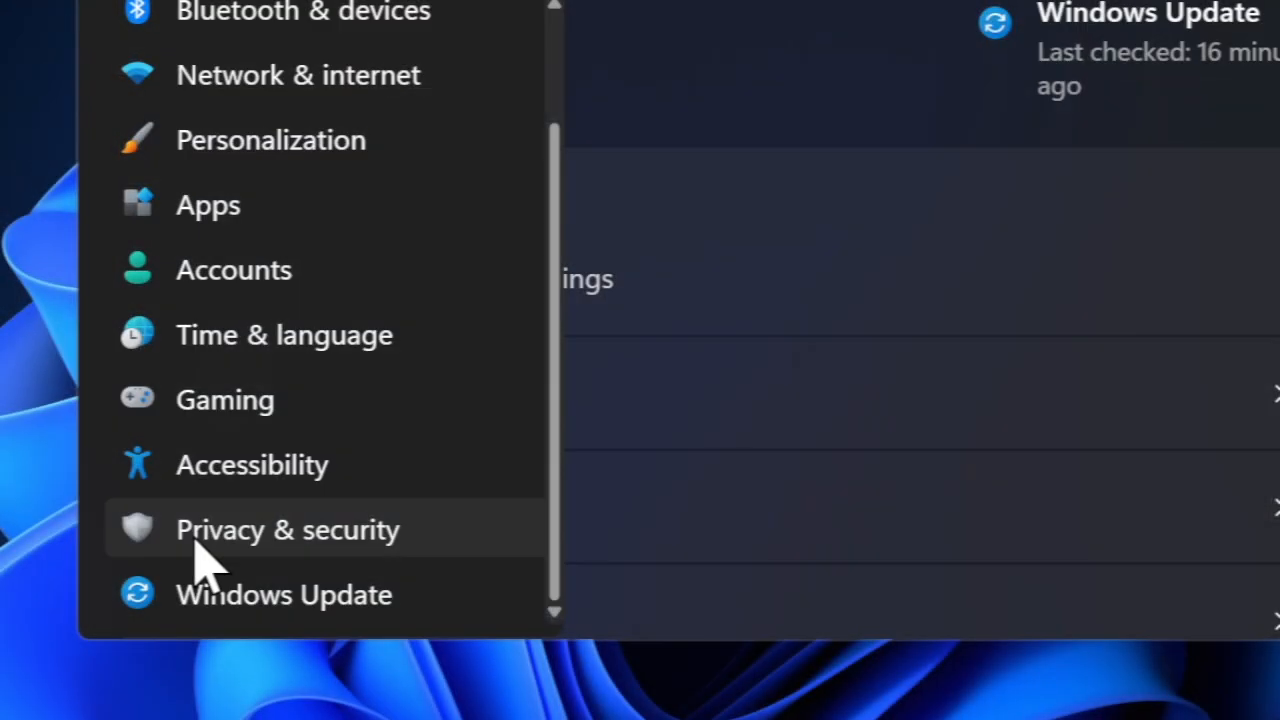
{"action": "mouse_move", "coordinate": [400, 550]}
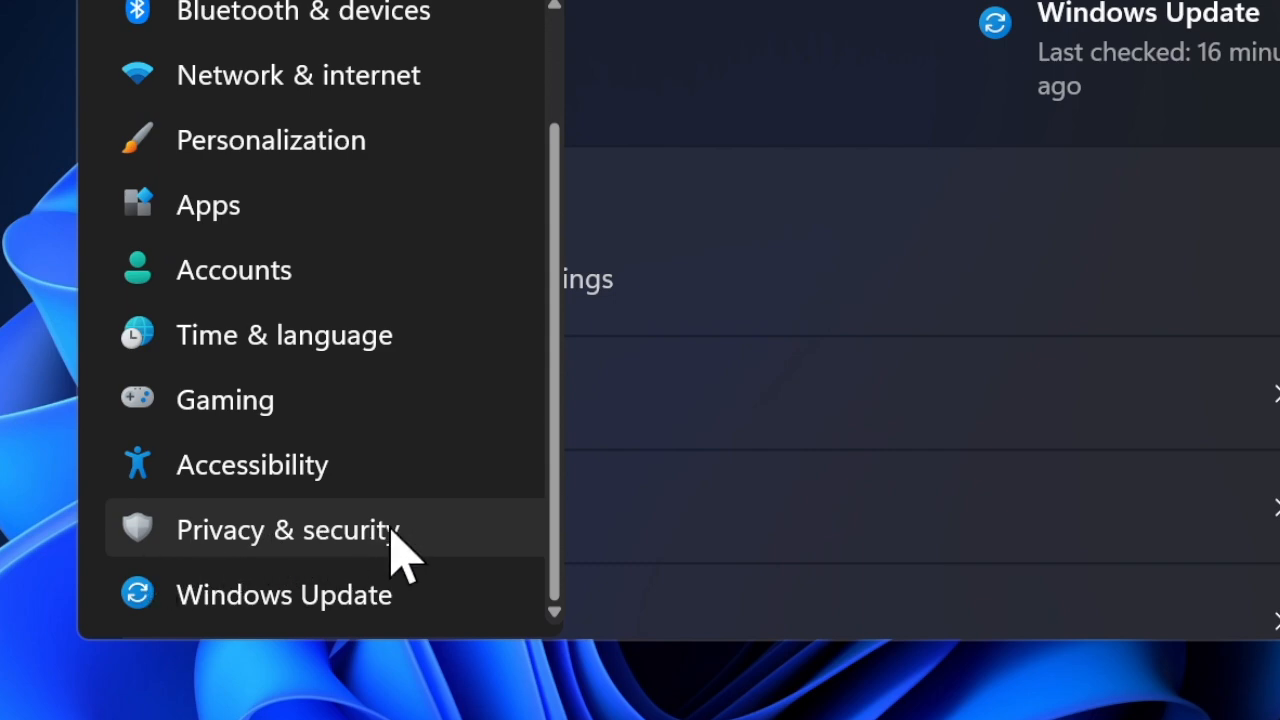
{"action": "left_click", "coordinate": [288, 528]}
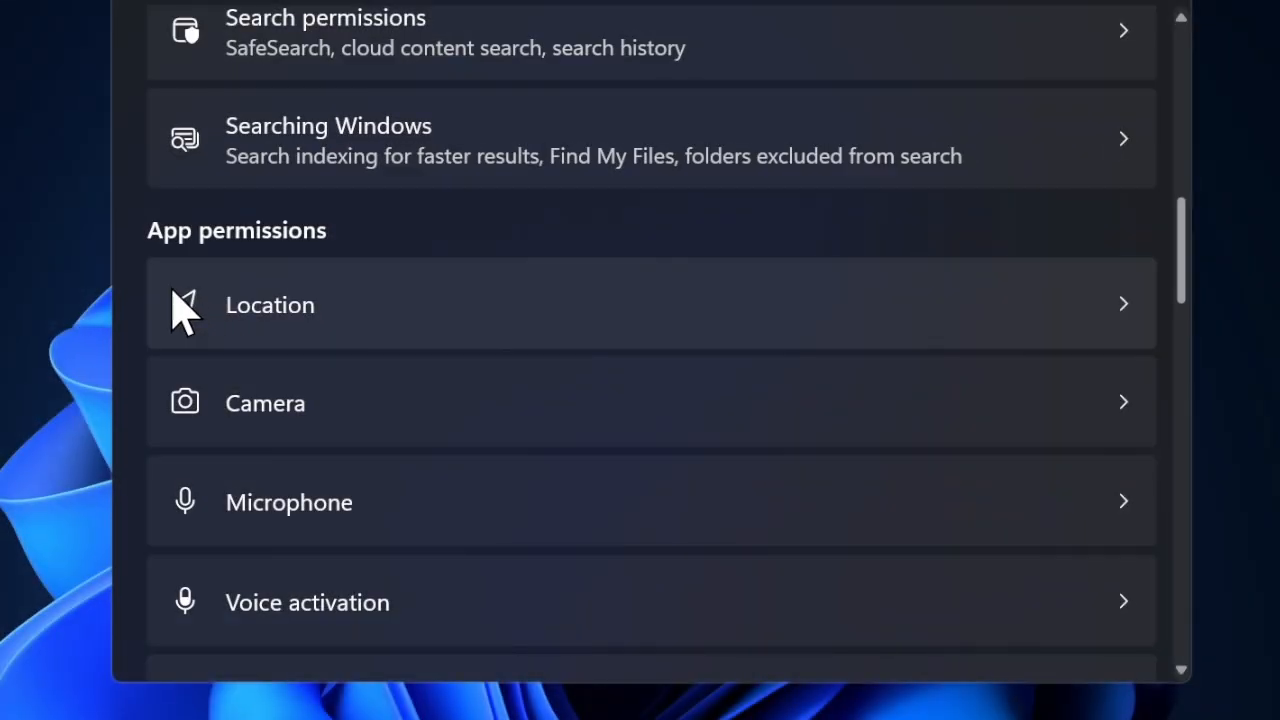
{"action": "mouse_move", "coordinate": [344, 324]}
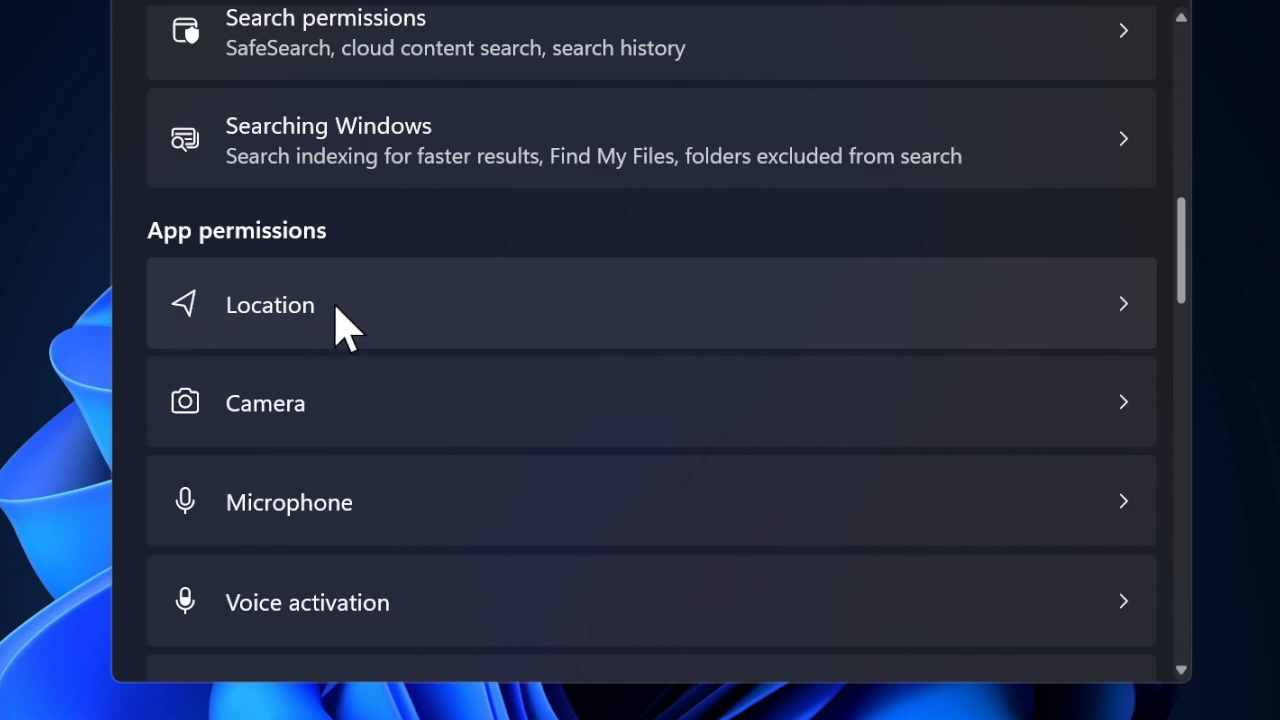
{"action": "left_click", "coordinate": [270, 304]}
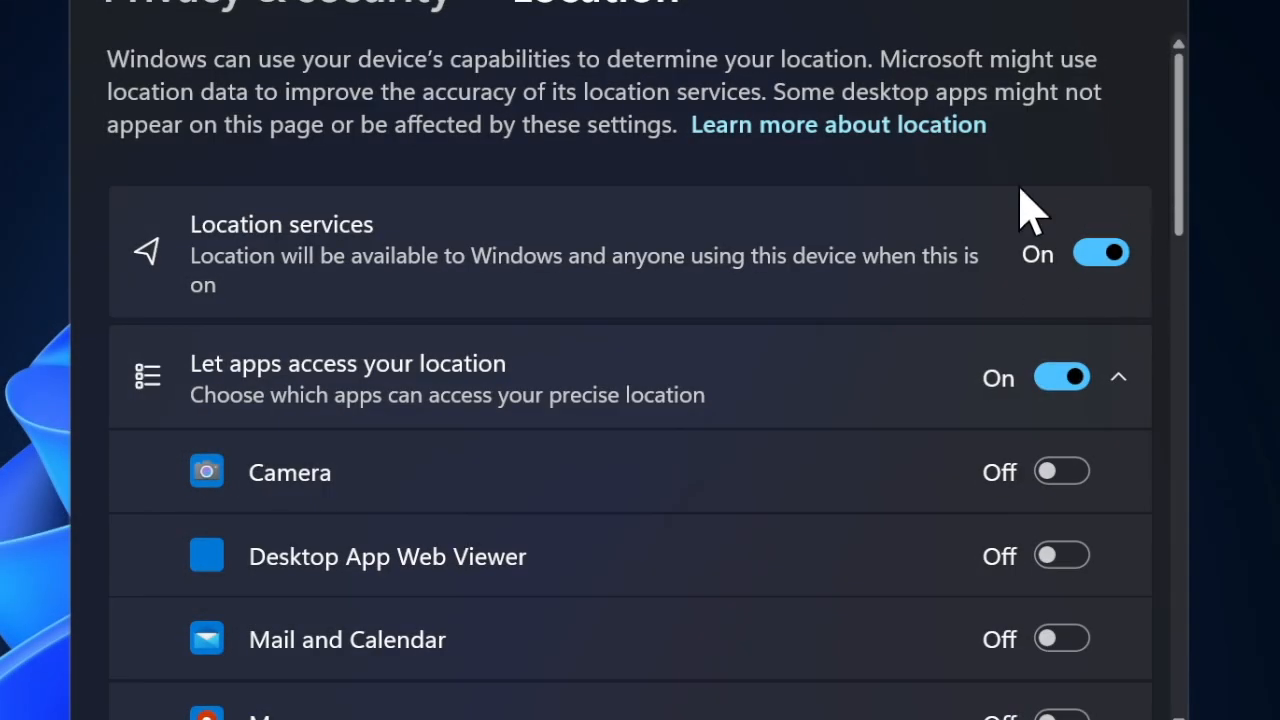
{"action": "left_click", "coordinate": [1100, 252]}
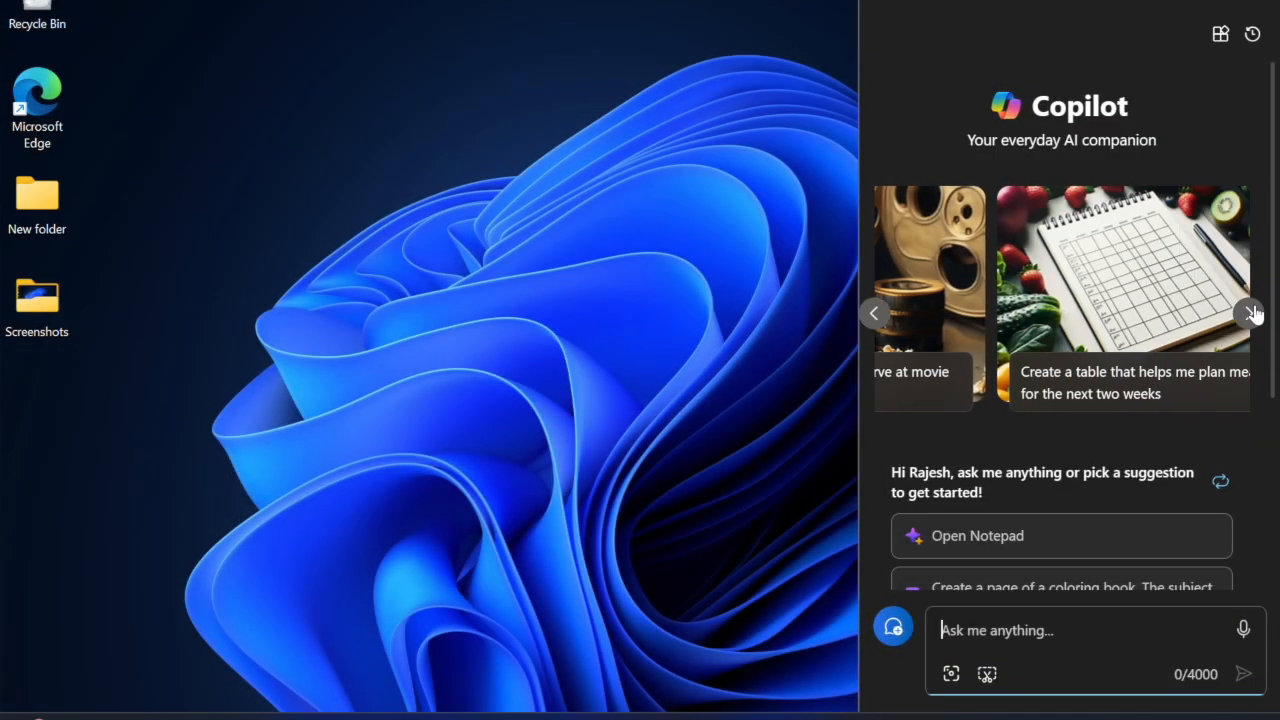
{"action": "left_click", "coordinate": [1252, 312]}
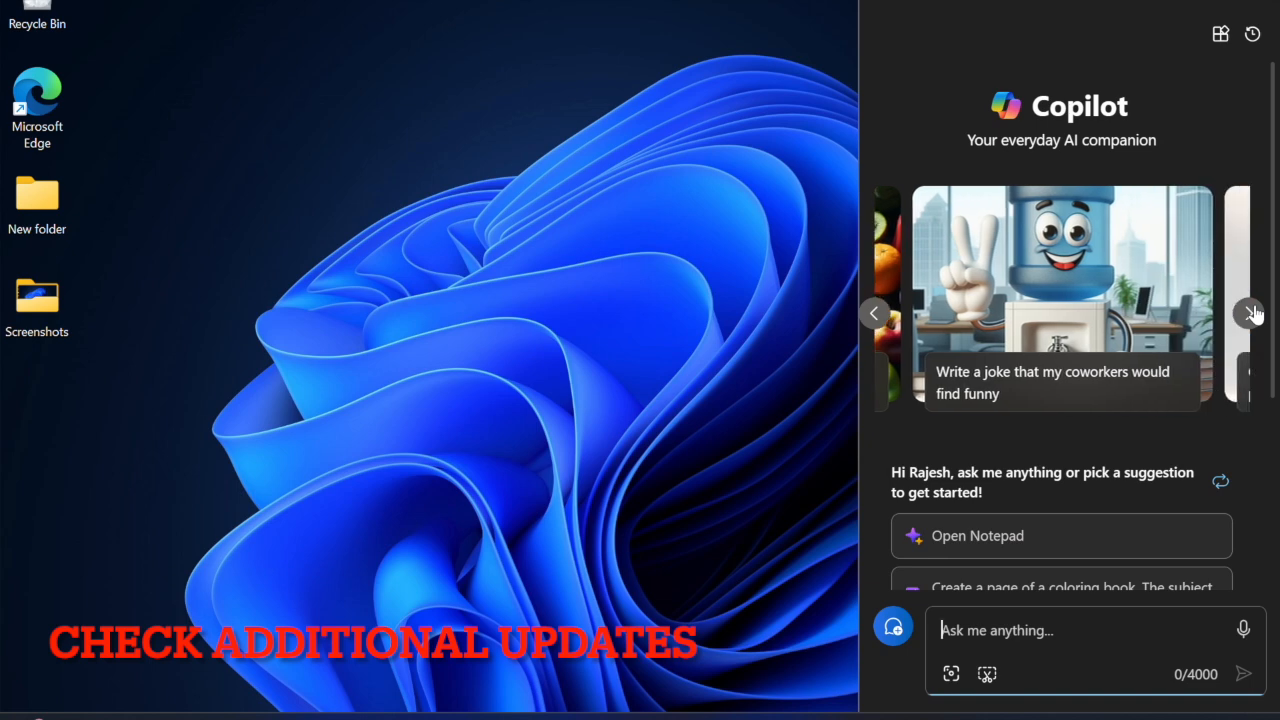
{"action": "left_click", "coordinate": [1252, 312]}
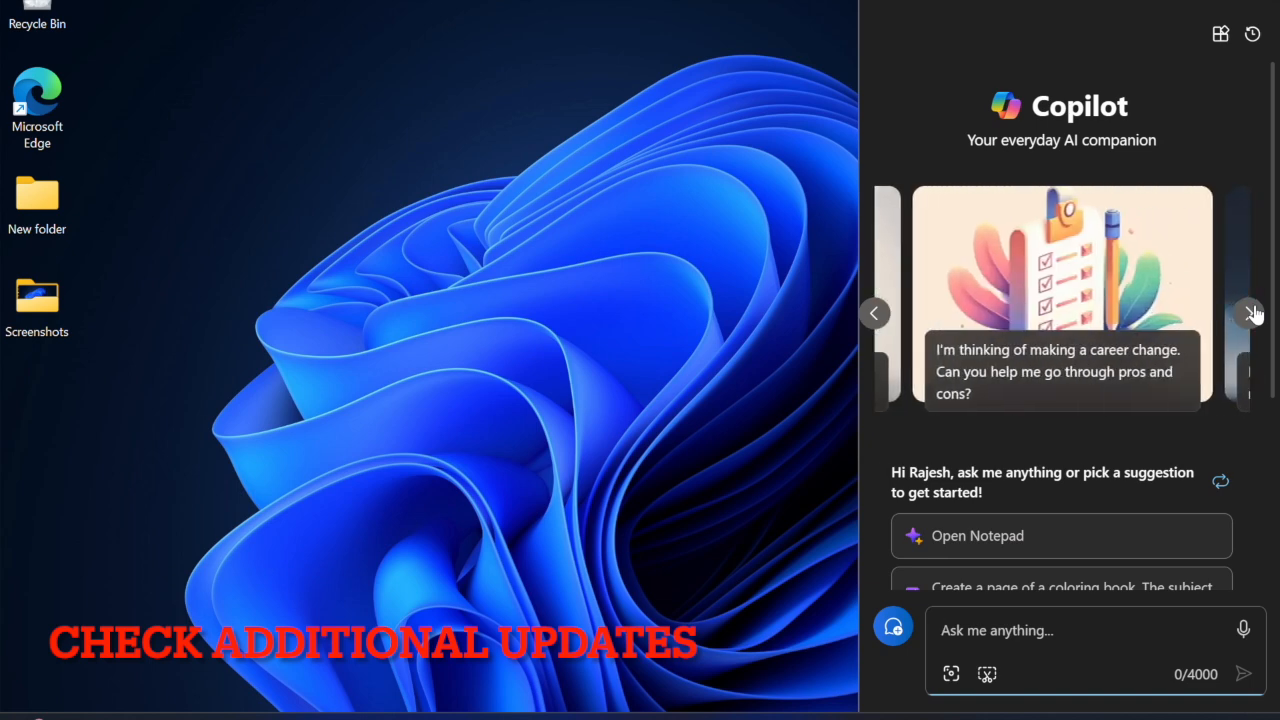
{"action": "left_click", "coordinate": [1252, 312]}
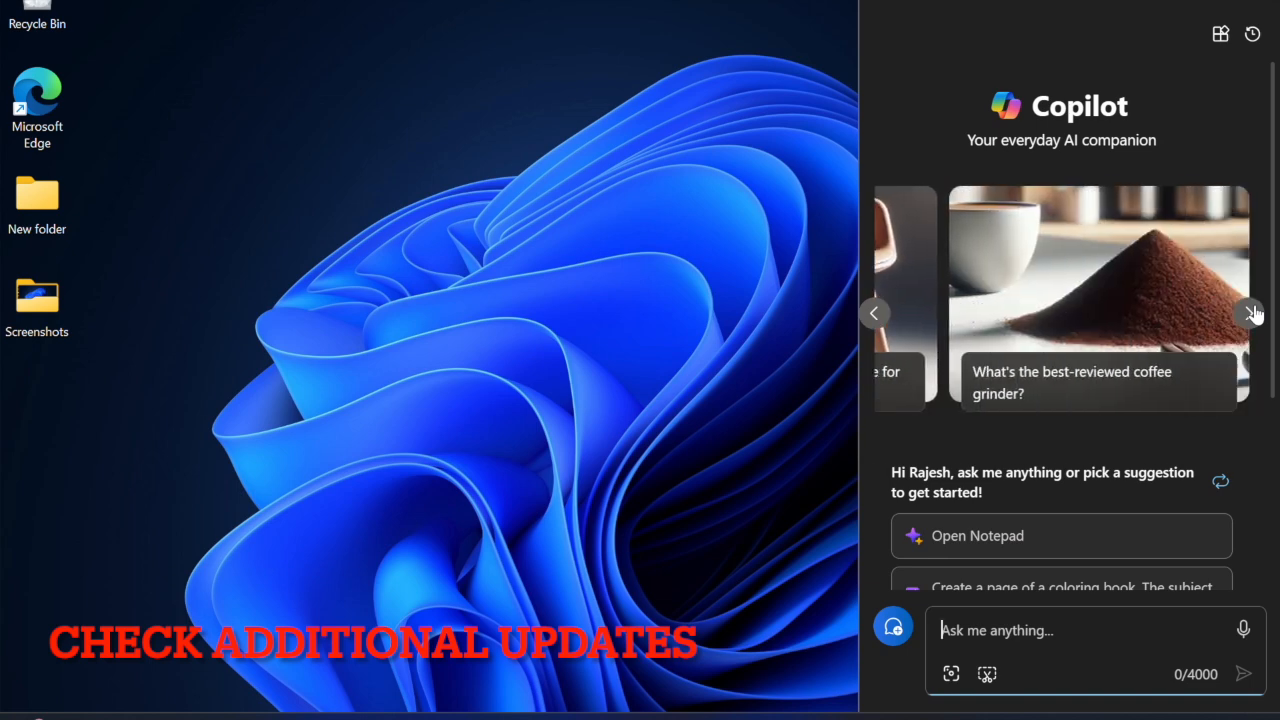
{"action": "left_click", "coordinate": [1252, 312]}
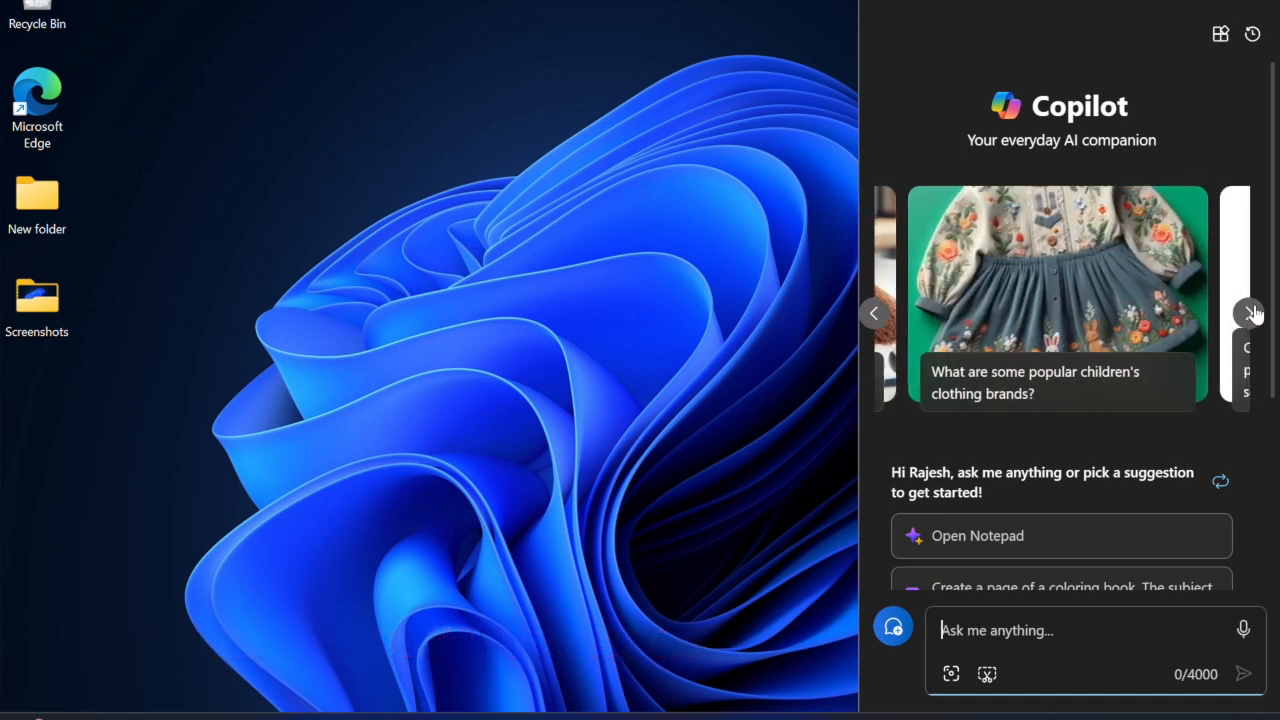
{"action": "left_click", "coordinate": [1252, 312]}
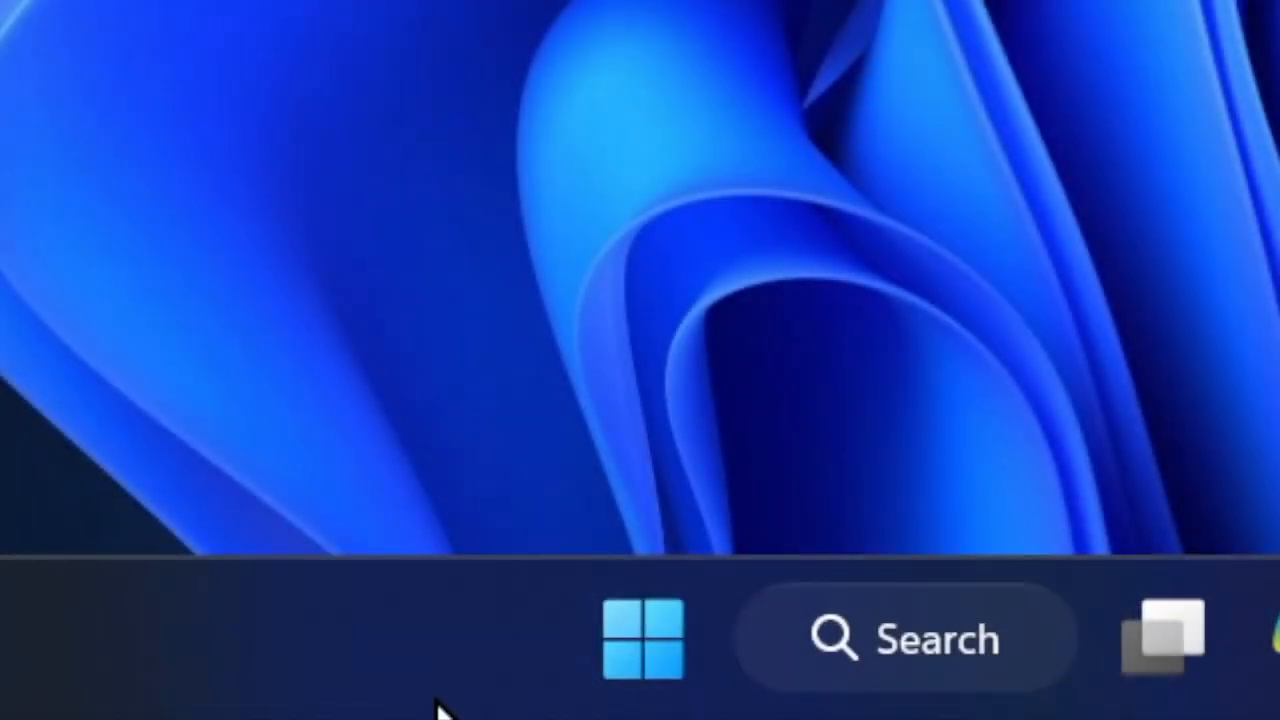
Open Windows Update from Start > Settings and download the 2024-10 cumulative update preview
{"action": "left_click", "coordinate": [644, 638]}
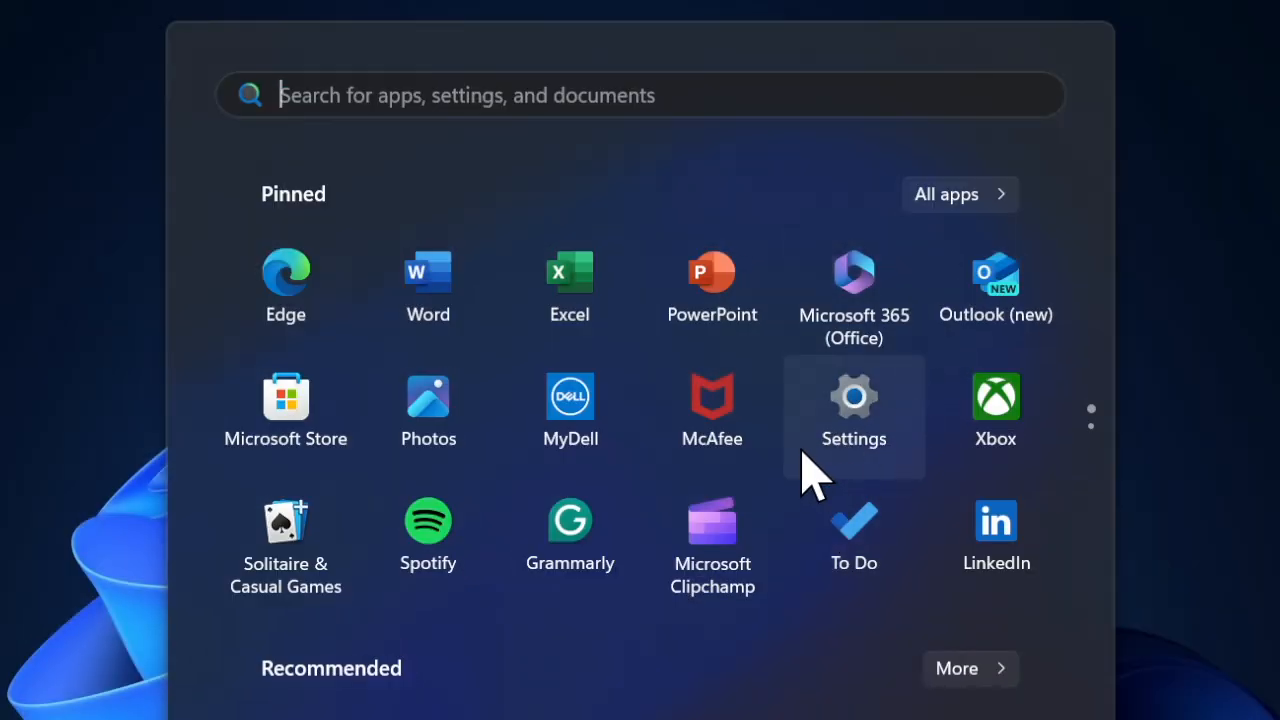
{"action": "left_click", "coordinate": [852, 398]}
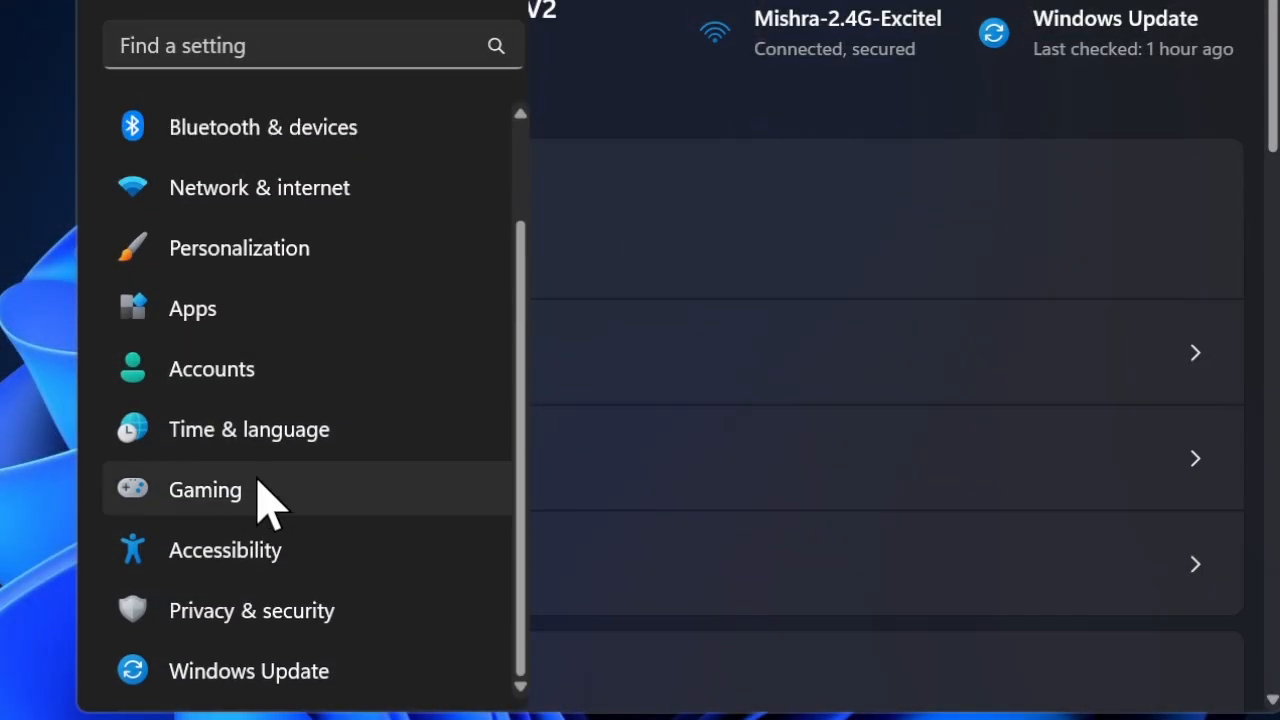
{"action": "left_click", "coordinate": [248, 670]}
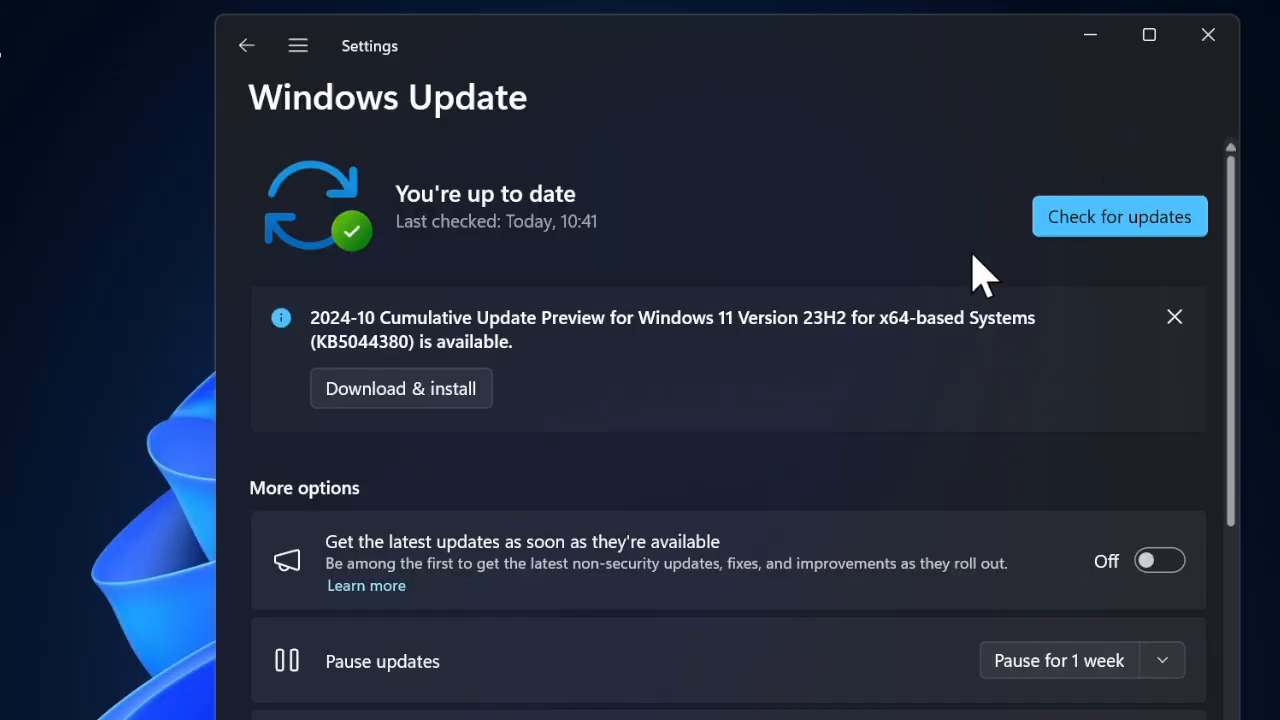
{"action": "mouse_move", "coordinate": [396, 364]}
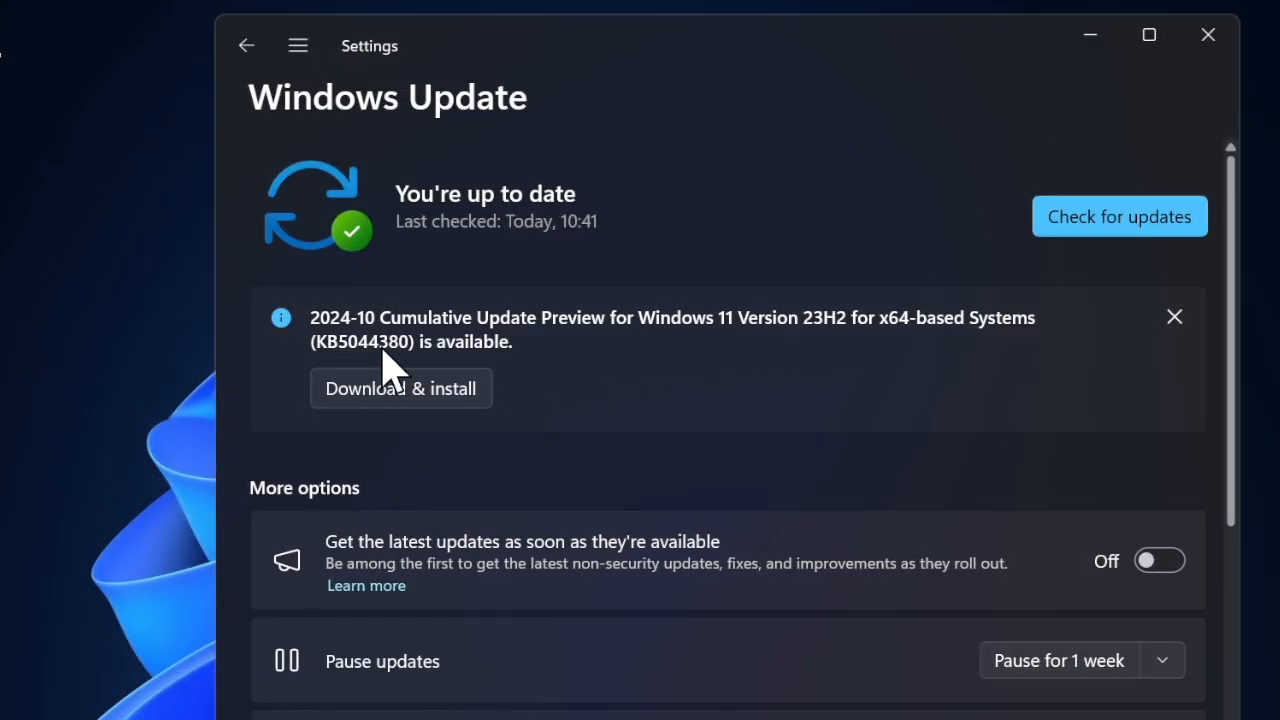
{"action": "left_click", "coordinate": [1208, 34]}
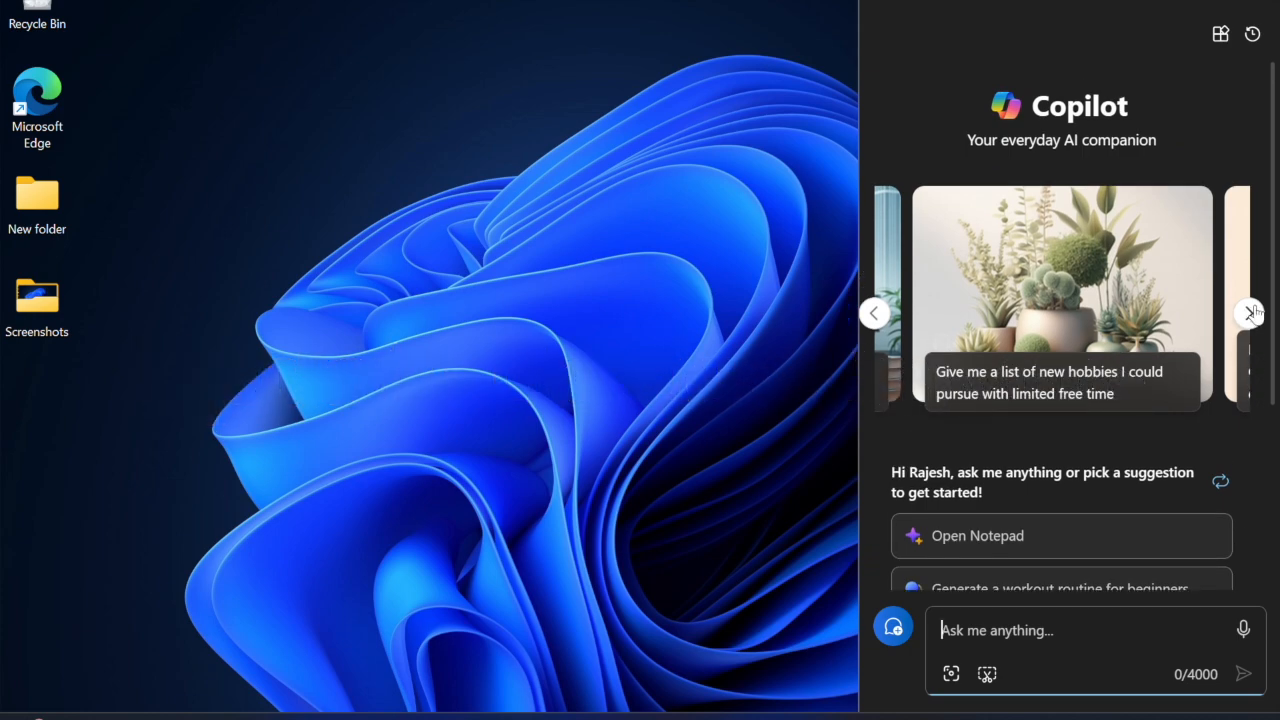
Launch Device Manager via Win+X and expand Display adapters to the Intel graphics entry
{"action": "left_click", "coordinate": [1252, 312]}
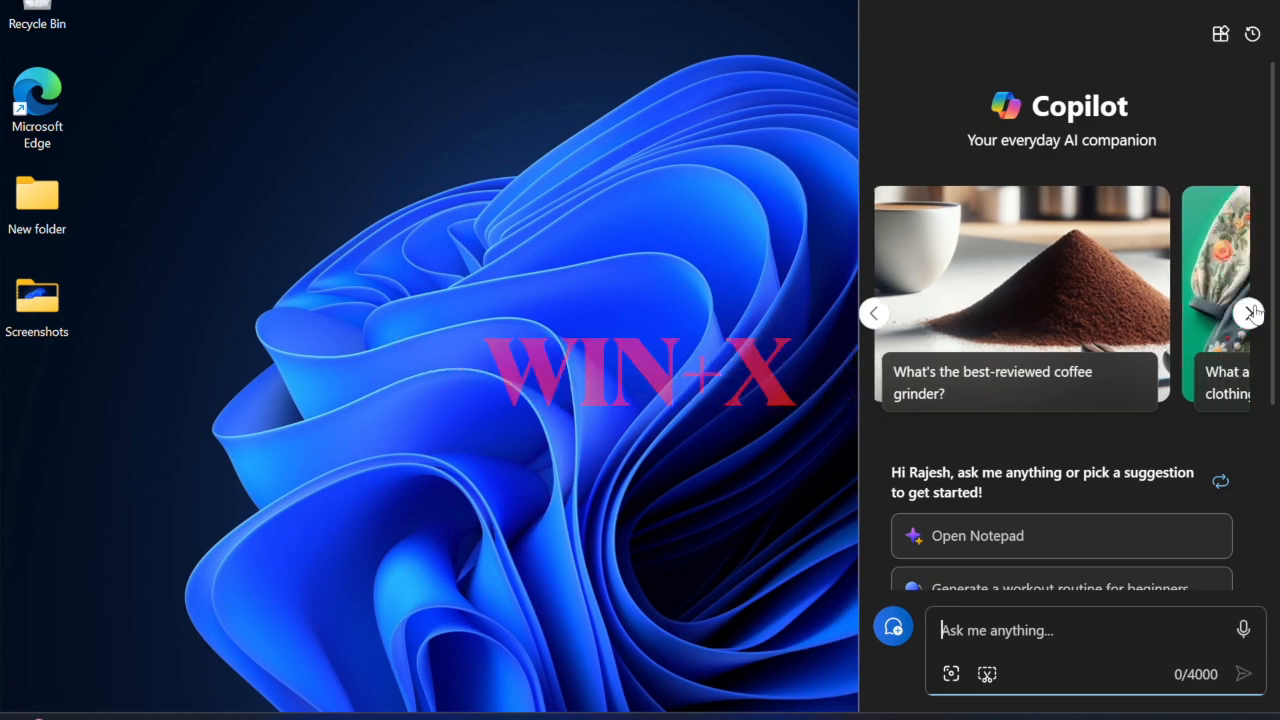
{"action": "key", "text": "Win+X"}
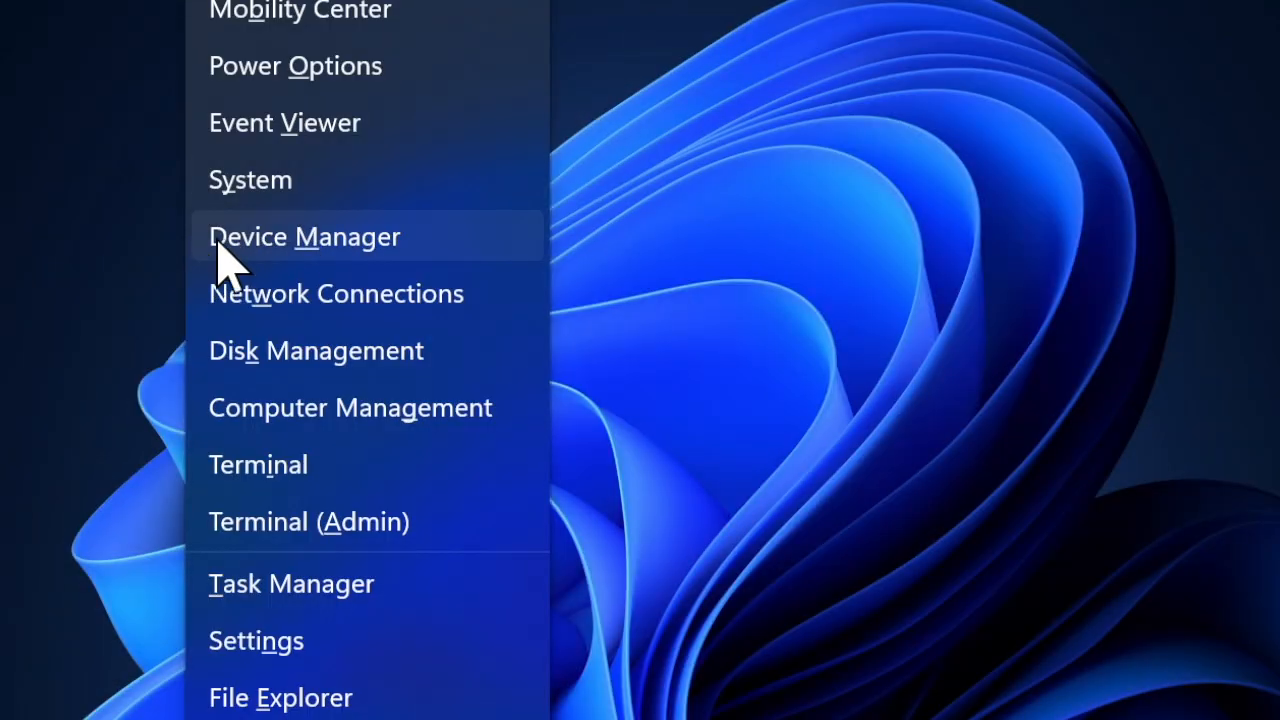
{"action": "left_click", "coordinate": [304, 236]}
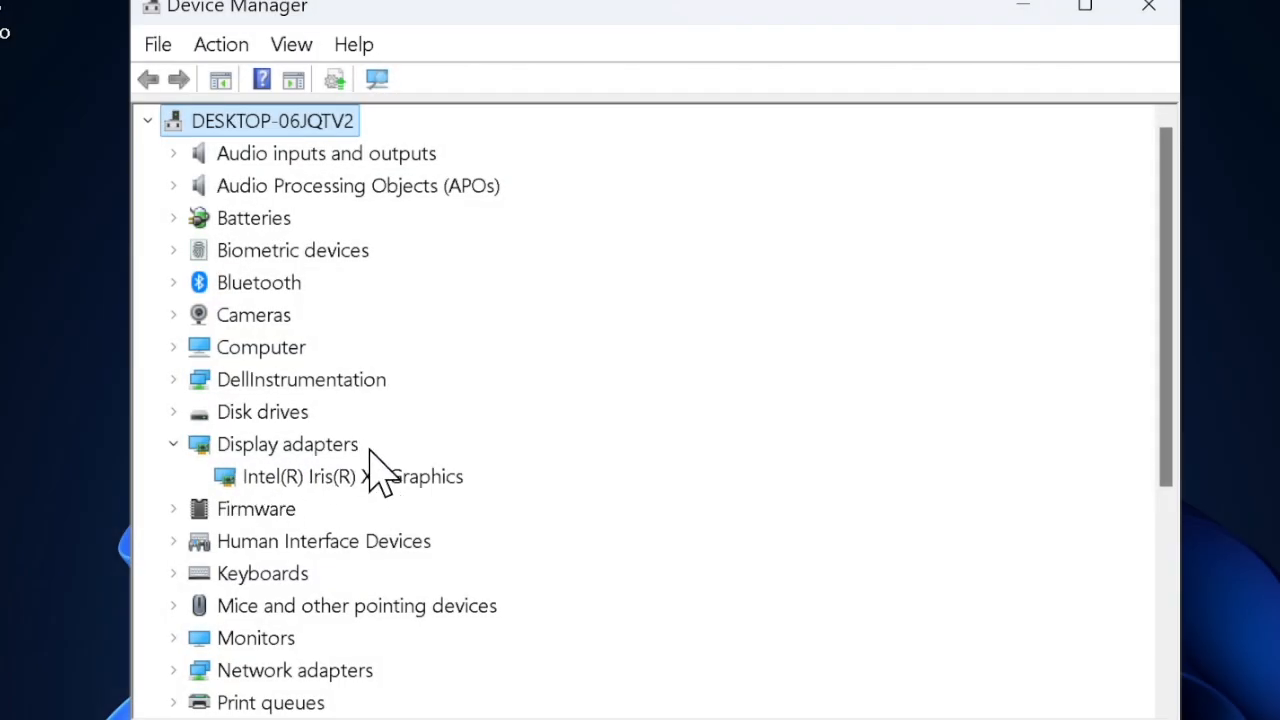
{"action": "double_click", "coordinate": [298, 476]}
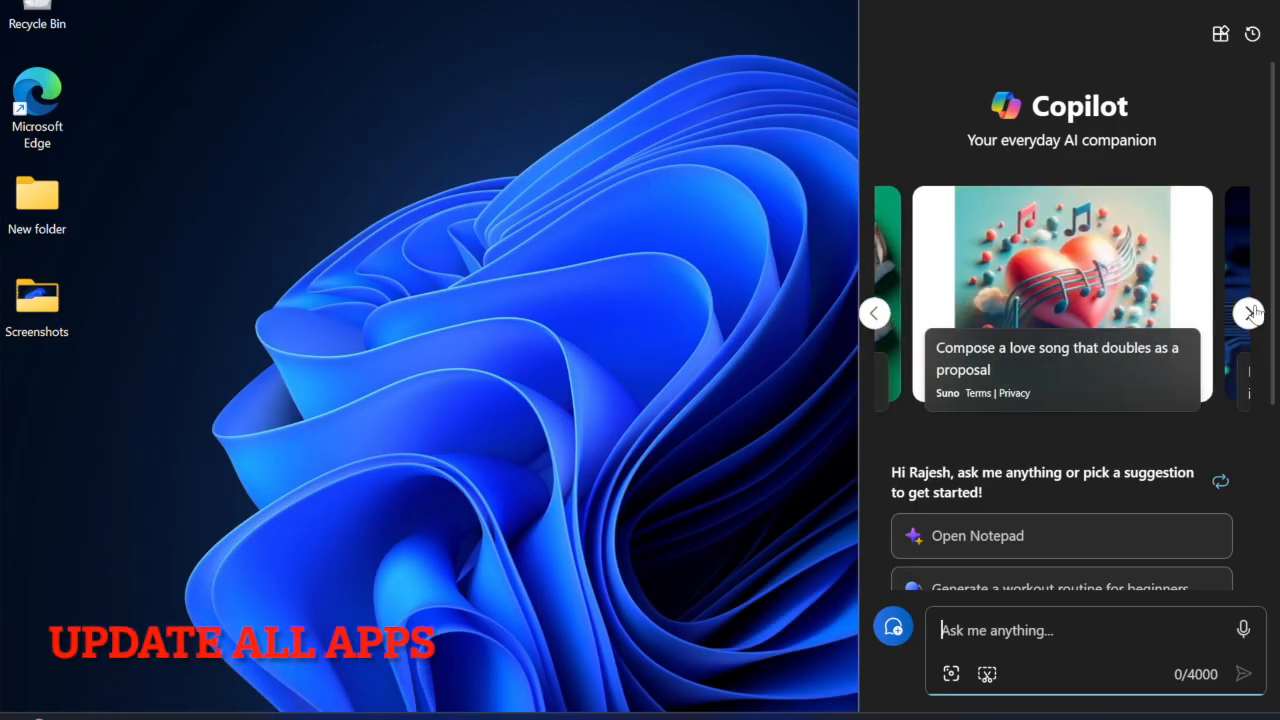
{"action": "left_click", "coordinate": [1248, 312]}
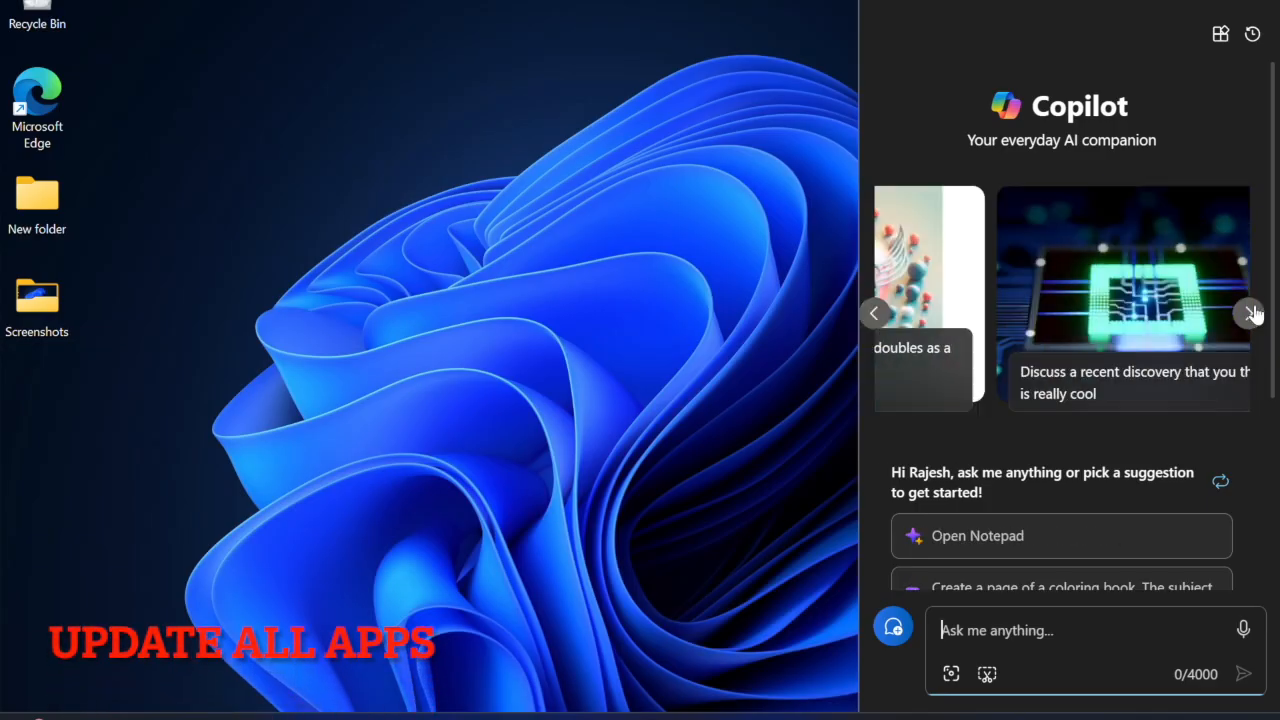
{"action": "left_click", "coordinate": [1252, 312]}
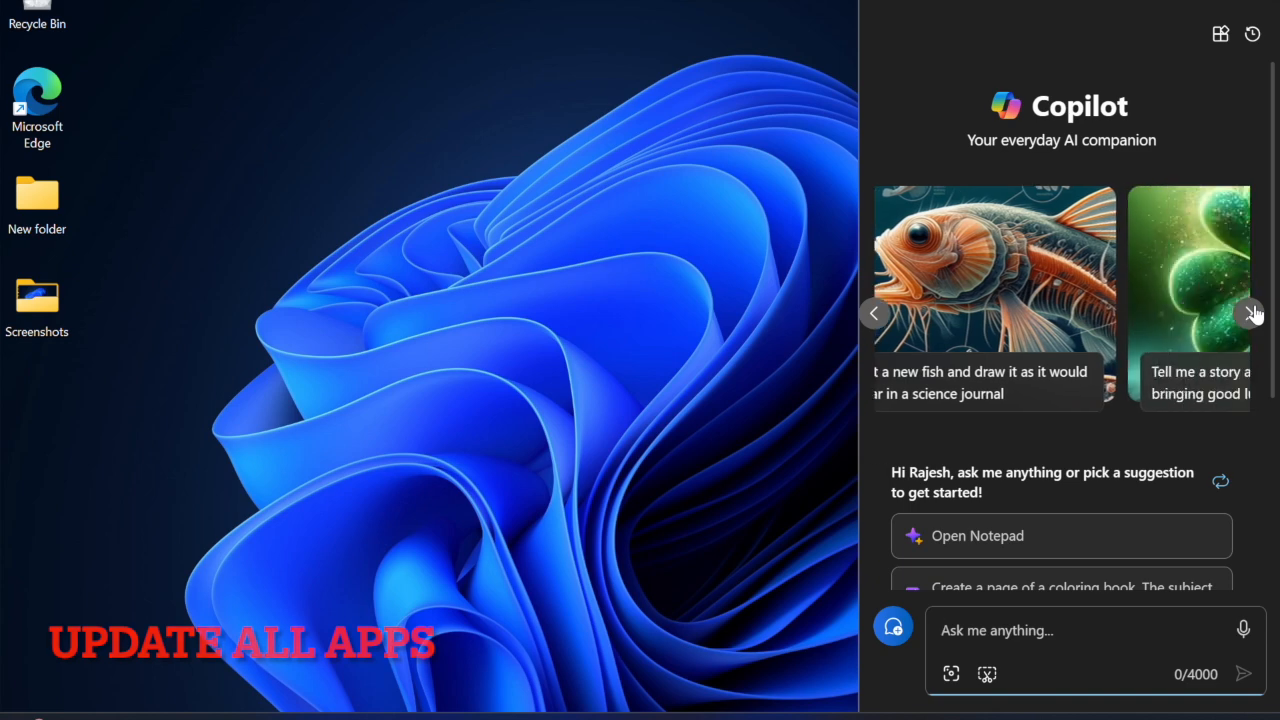
{"action": "left_click", "coordinate": [1252, 312]}
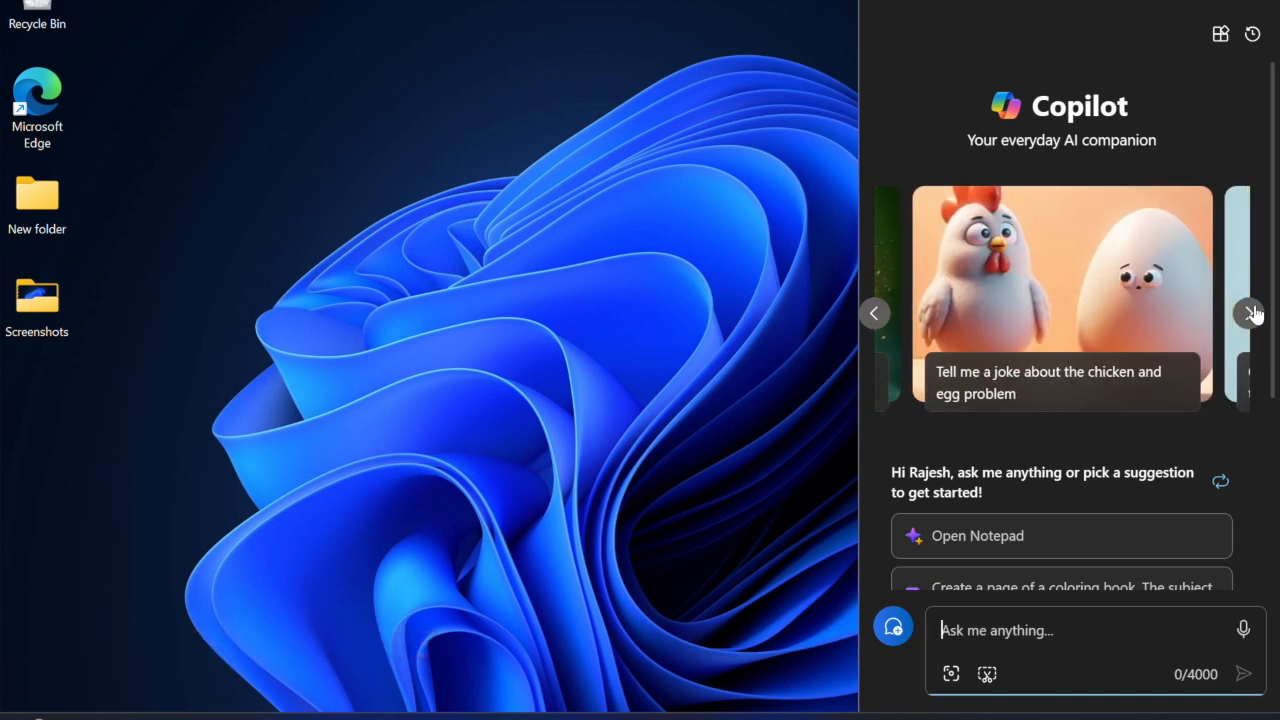
{"action": "left_click", "coordinate": [1252, 312]}
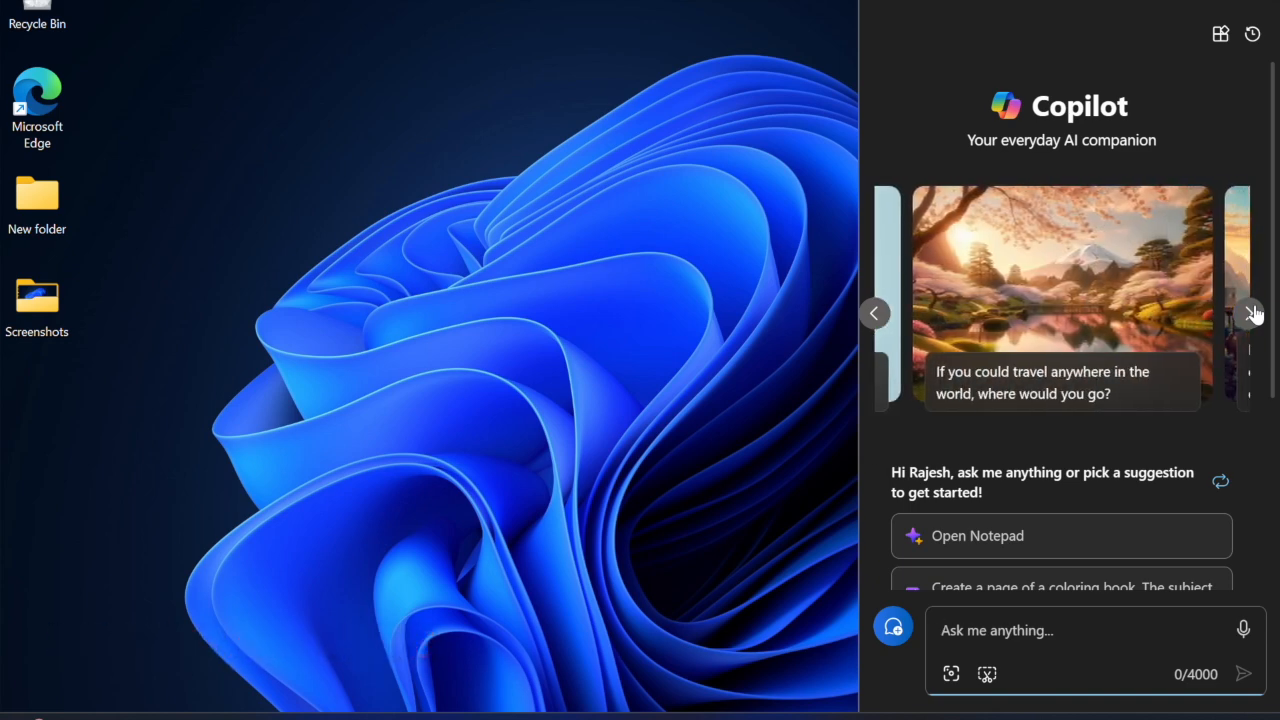
{"action": "left_click", "coordinate": [1252, 312]}
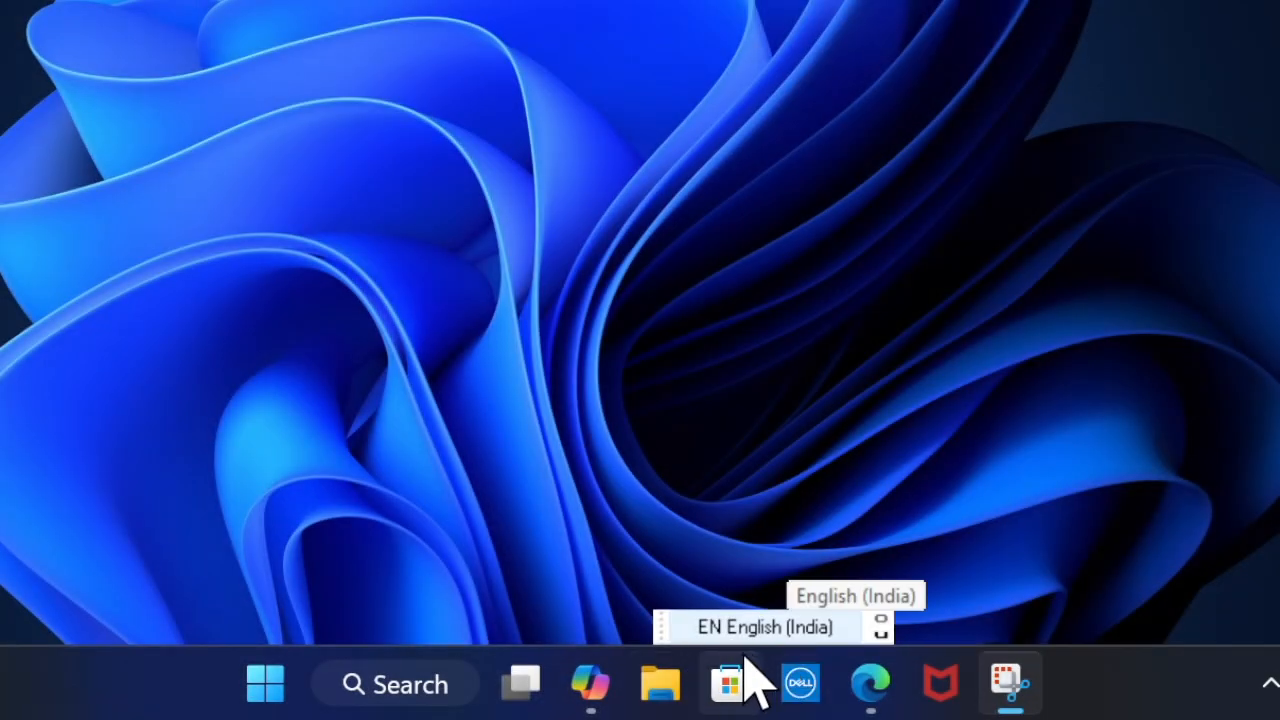
Open the Library of installed apps in Microsoft Store
{"action": "left_click", "coordinate": [730, 684]}
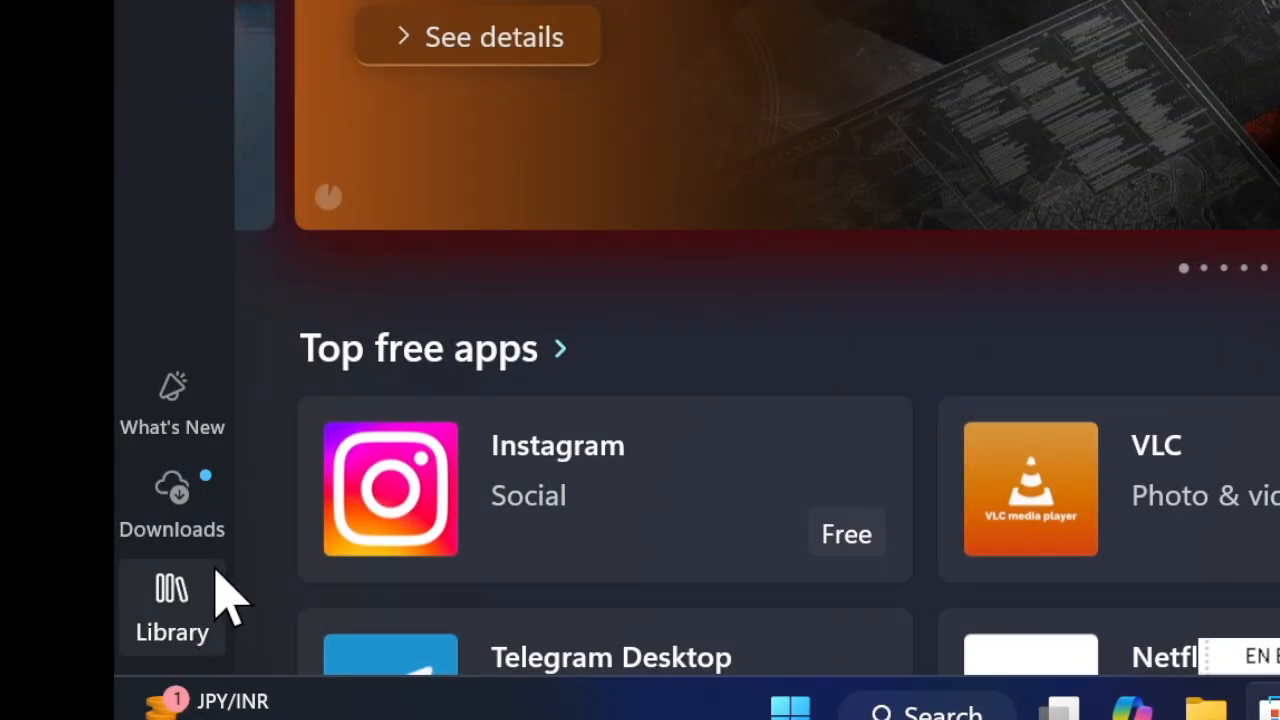
{"action": "mouse_move", "coordinate": [310, 560]}
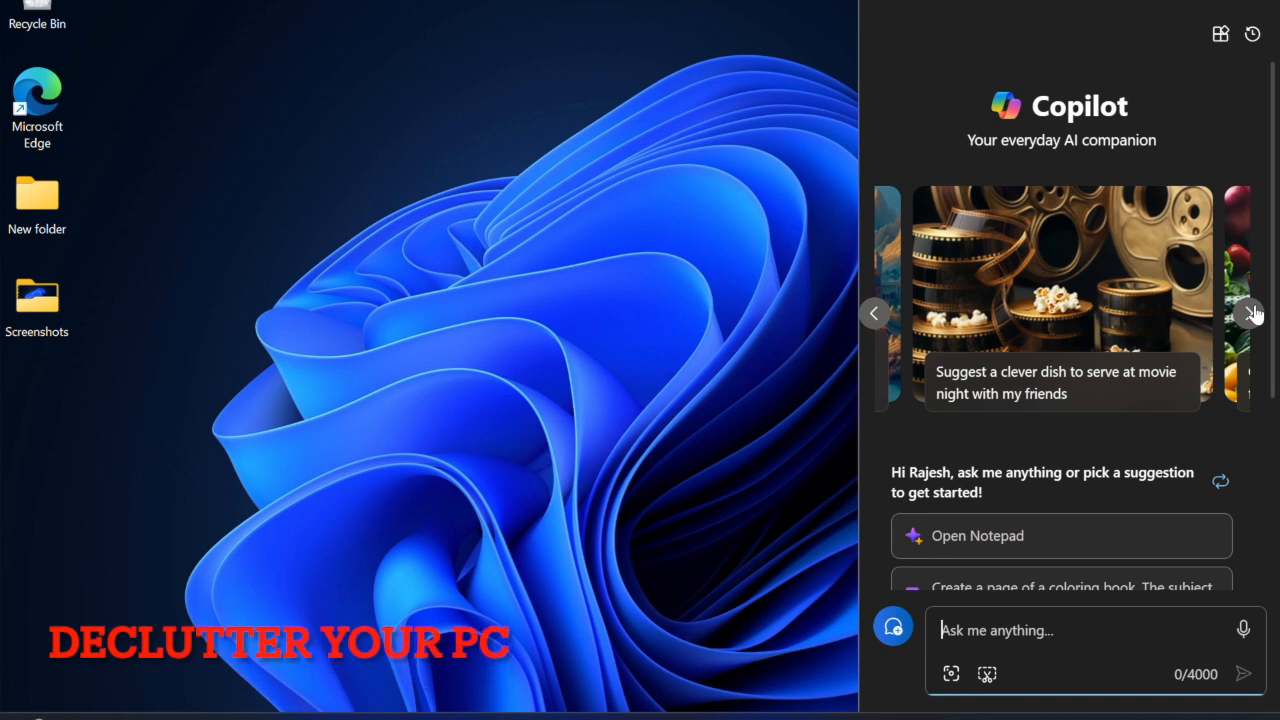
Flip through five more of Copilot's suggested prompt cards
{"action": "left_click", "coordinate": [1252, 312]}
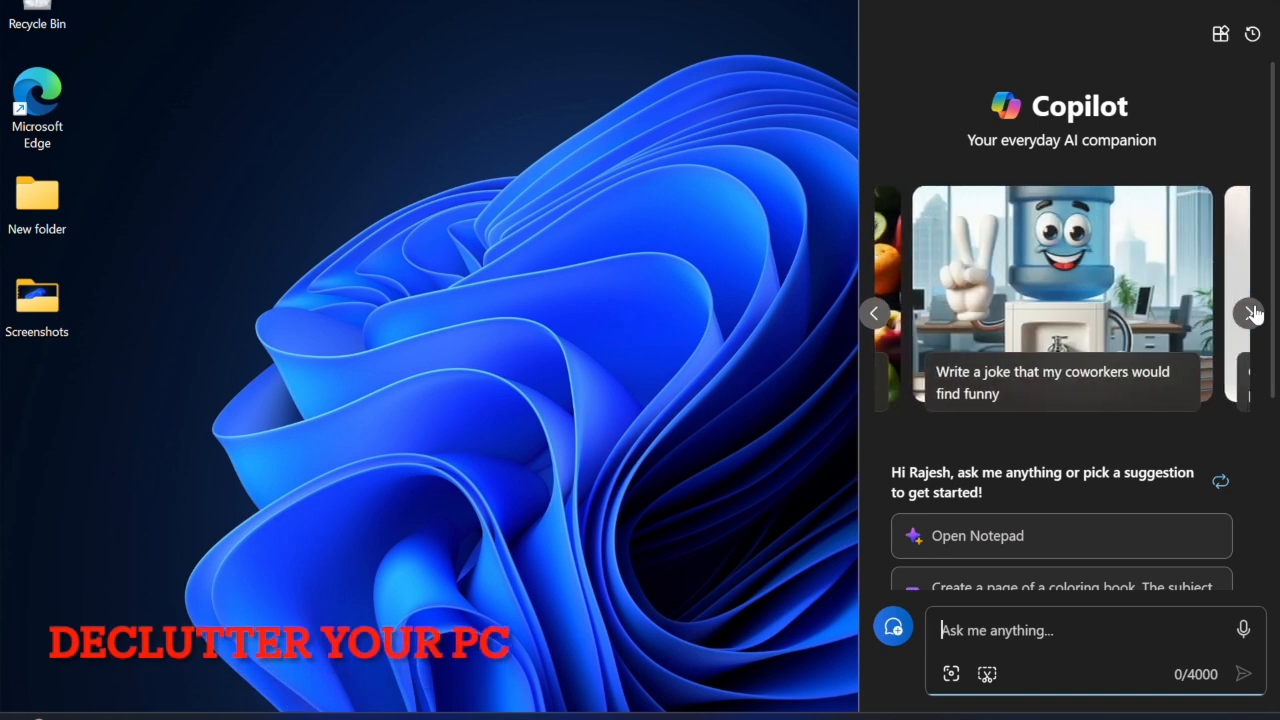
{"action": "left_click", "coordinate": [1252, 312]}
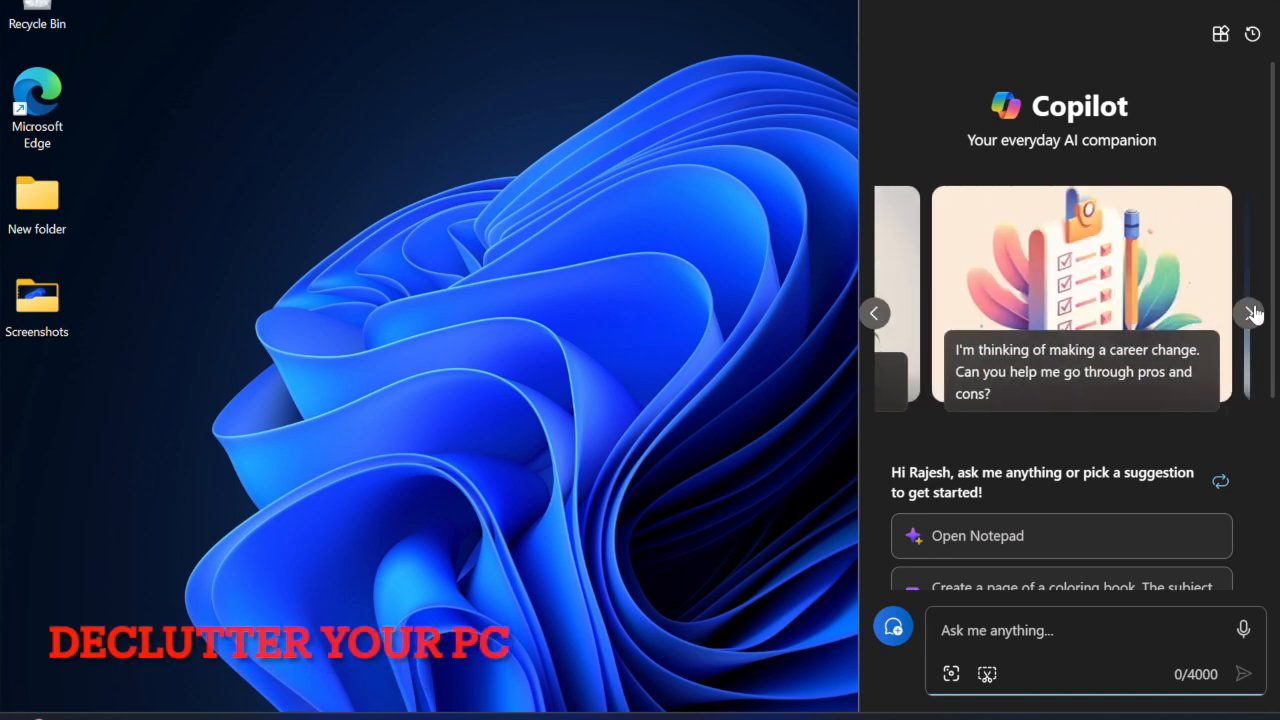
{"action": "left_click", "coordinate": [1252, 312]}
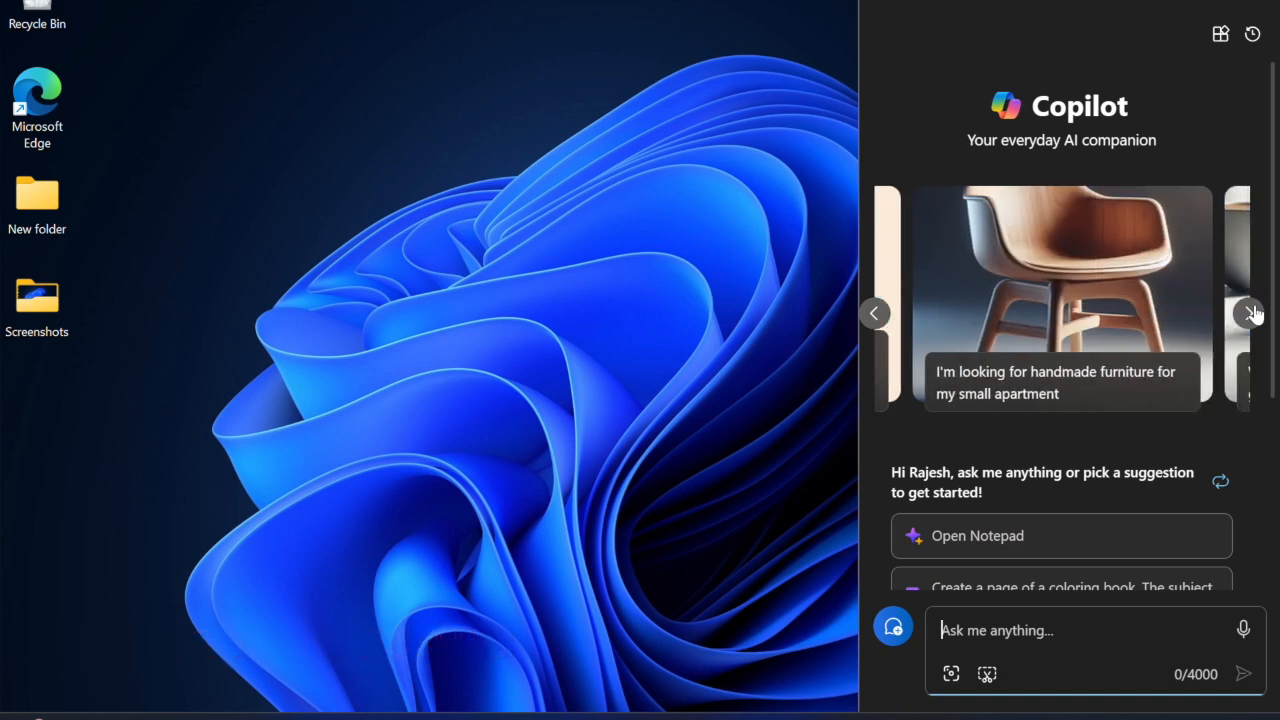
{"action": "left_click", "coordinate": [1252, 312]}
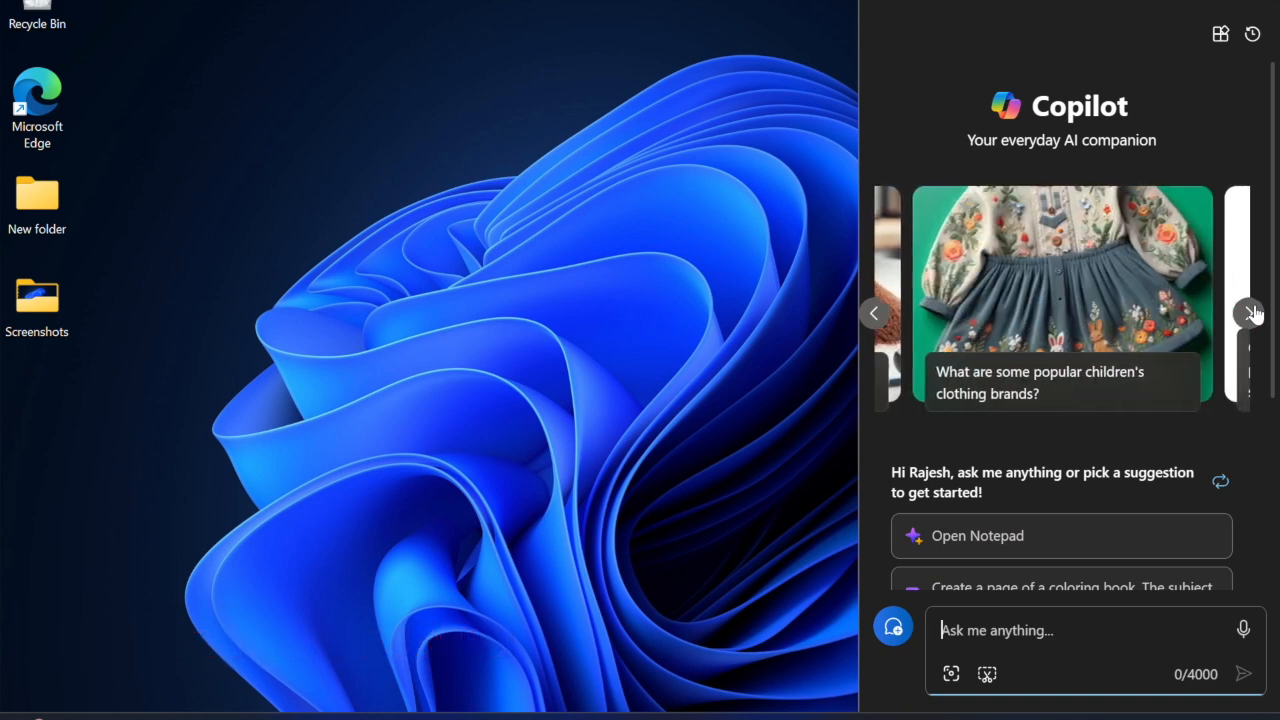
{"action": "left_click", "coordinate": [1252, 312]}
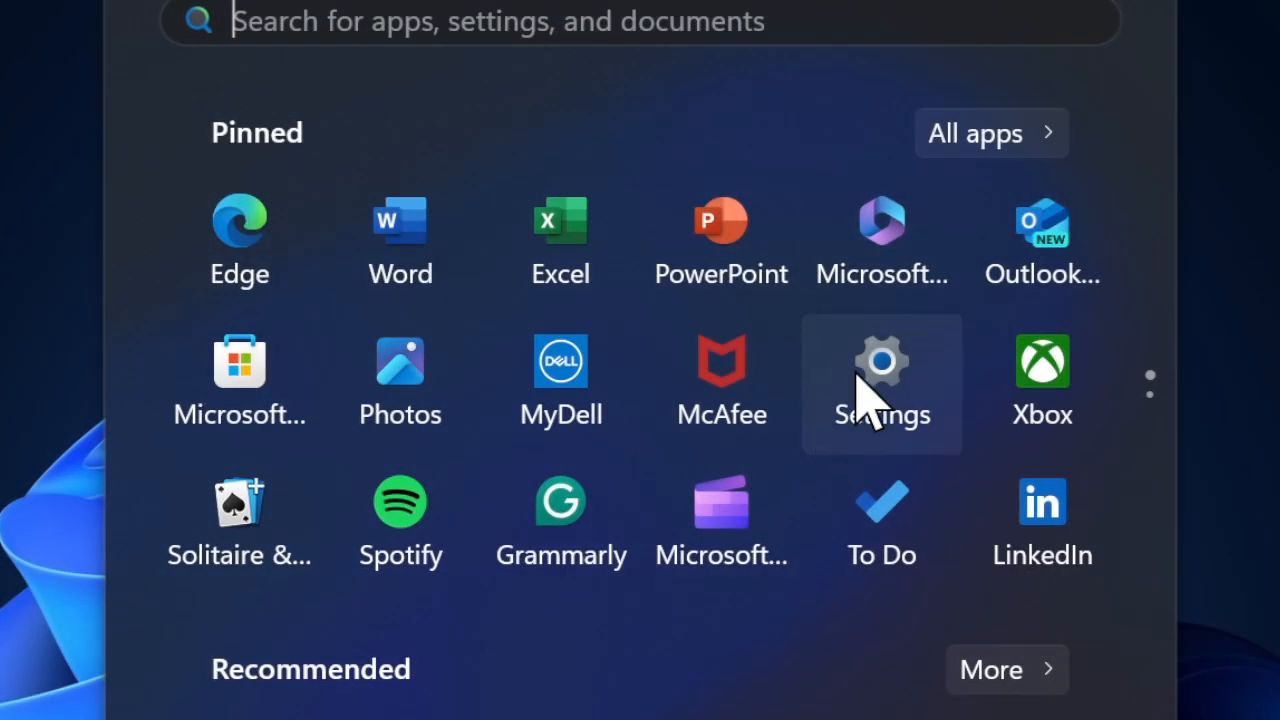
Go to Settings > System > Storage and open the C: drive's Temporary files breakdown
{"action": "left_click", "coordinate": [880, 384]}
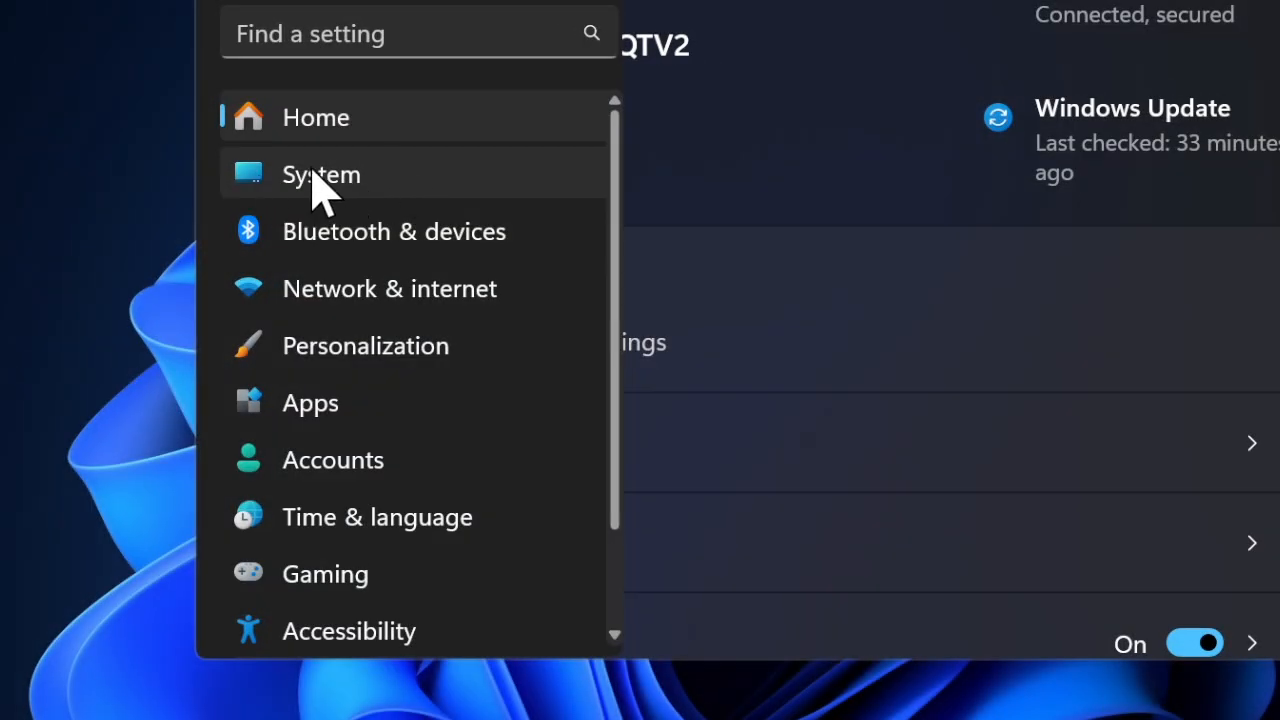
{"action": "left_click", "coordinate": [320, 174]}
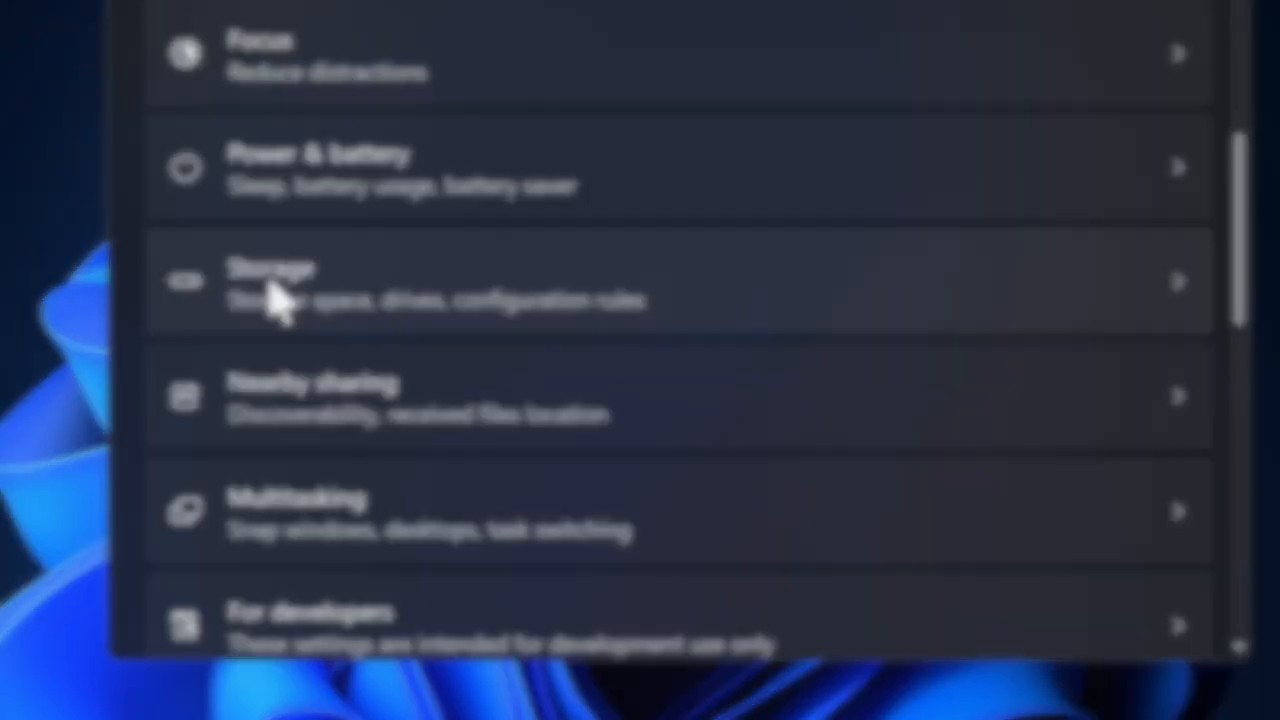
{"action": "left_click", "coordinate": [280, 284]}
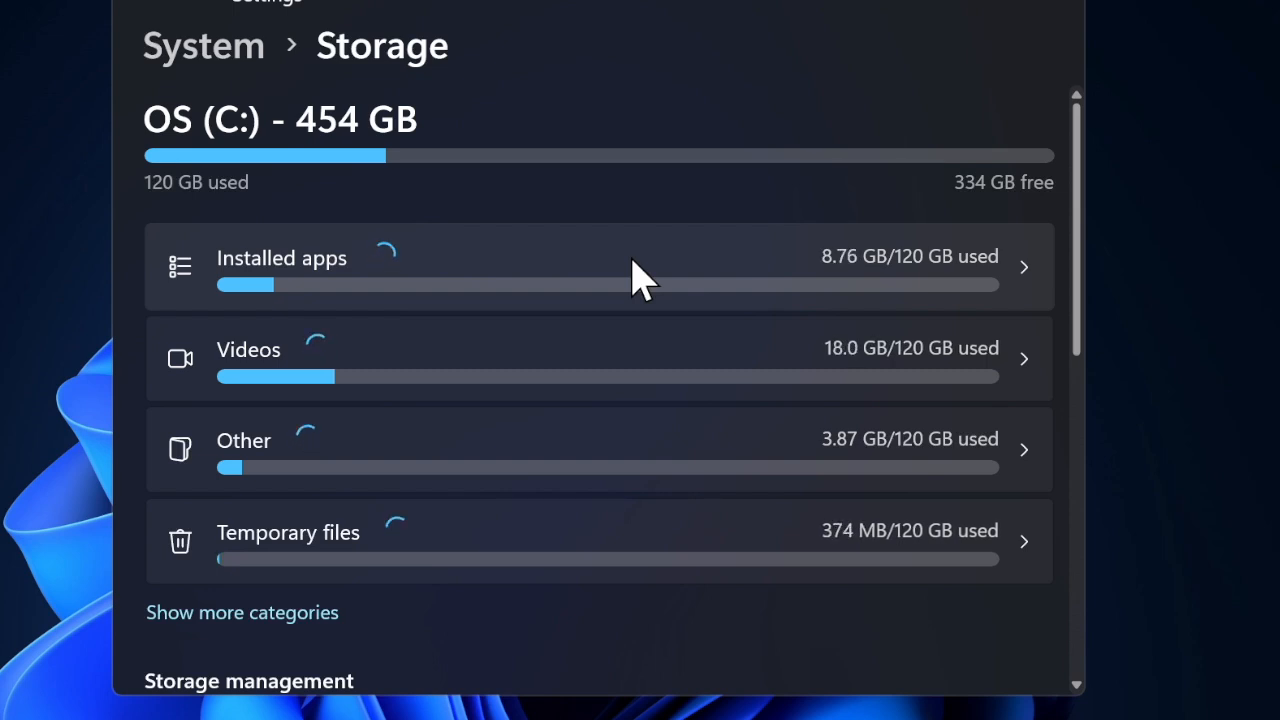
{"action": "mouse_move", "coordinate": [704, 420]}
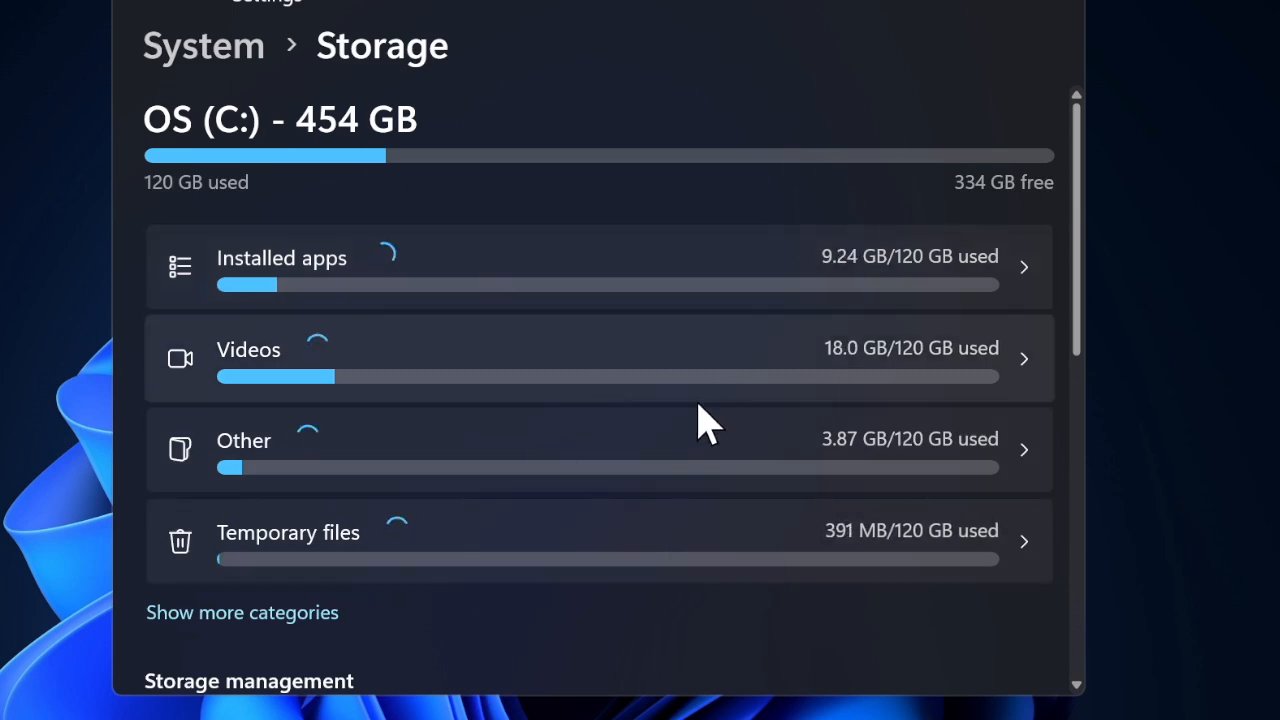
{"action": "left_click", "coordinate": [288, 532]}
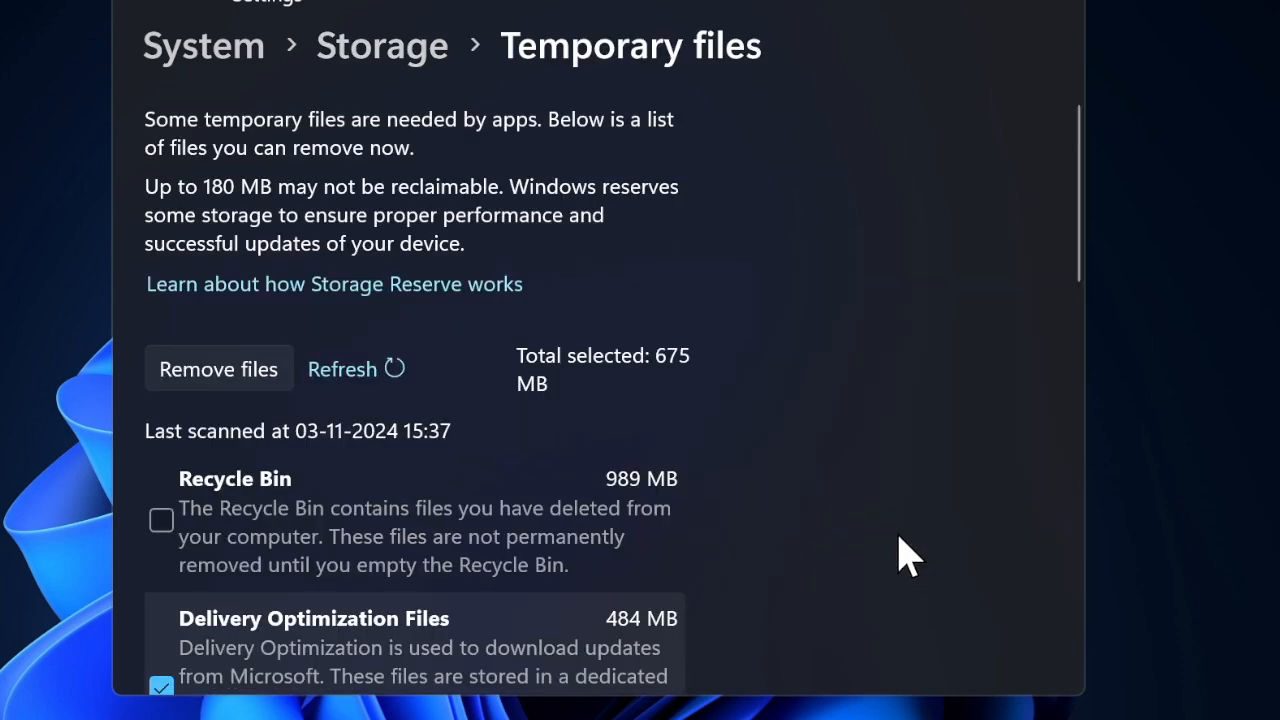
Scroll the Temporary files list down to the Updates section and back to check ticked categories
{"action": "scroll", "scroll_direction": "down", "scroll_amount": 3}
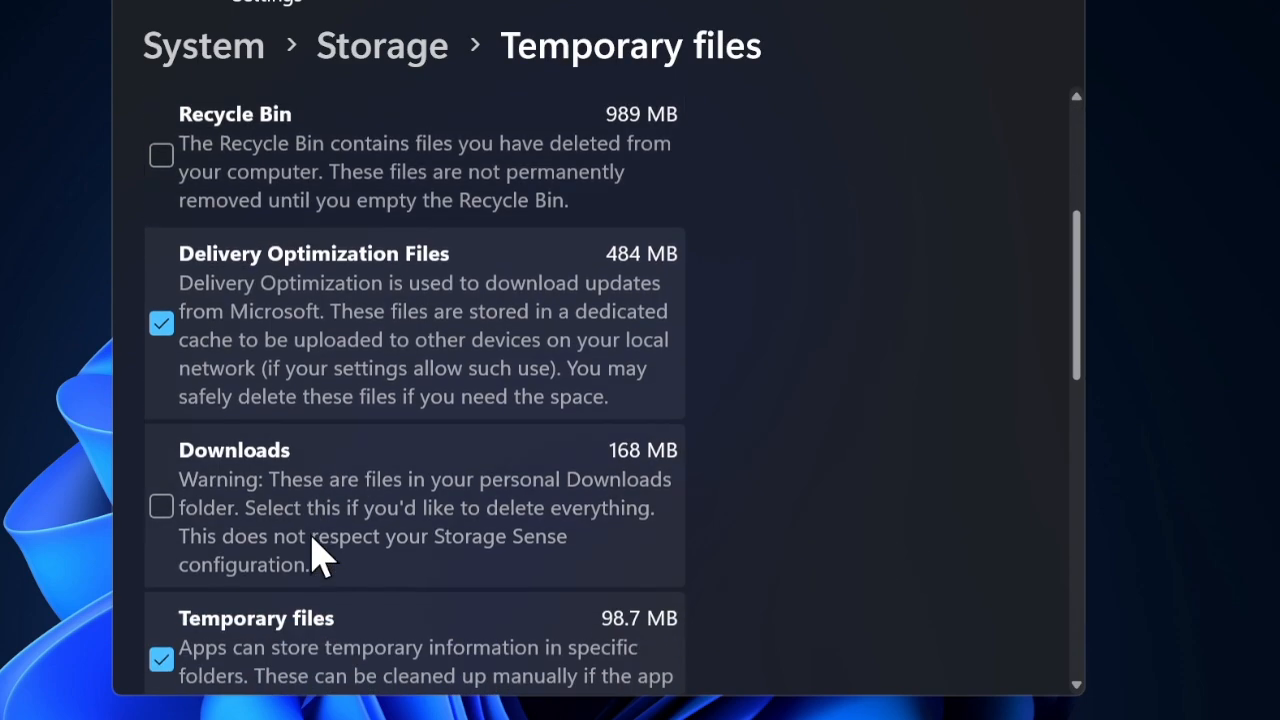
{"action": "scroll", "scroll_direction": "down", "scroll_amount": 3}
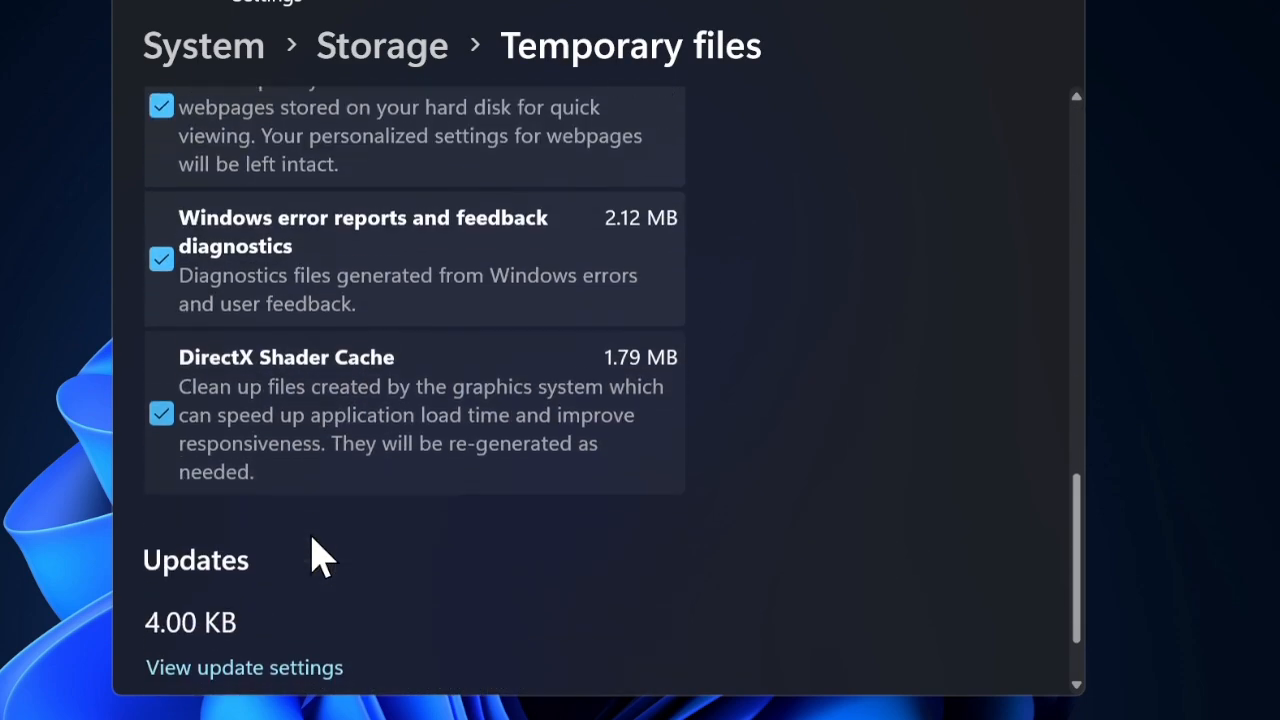
{"action": "scroll", "scroll_direction": "down", "scroll_amount": 3}
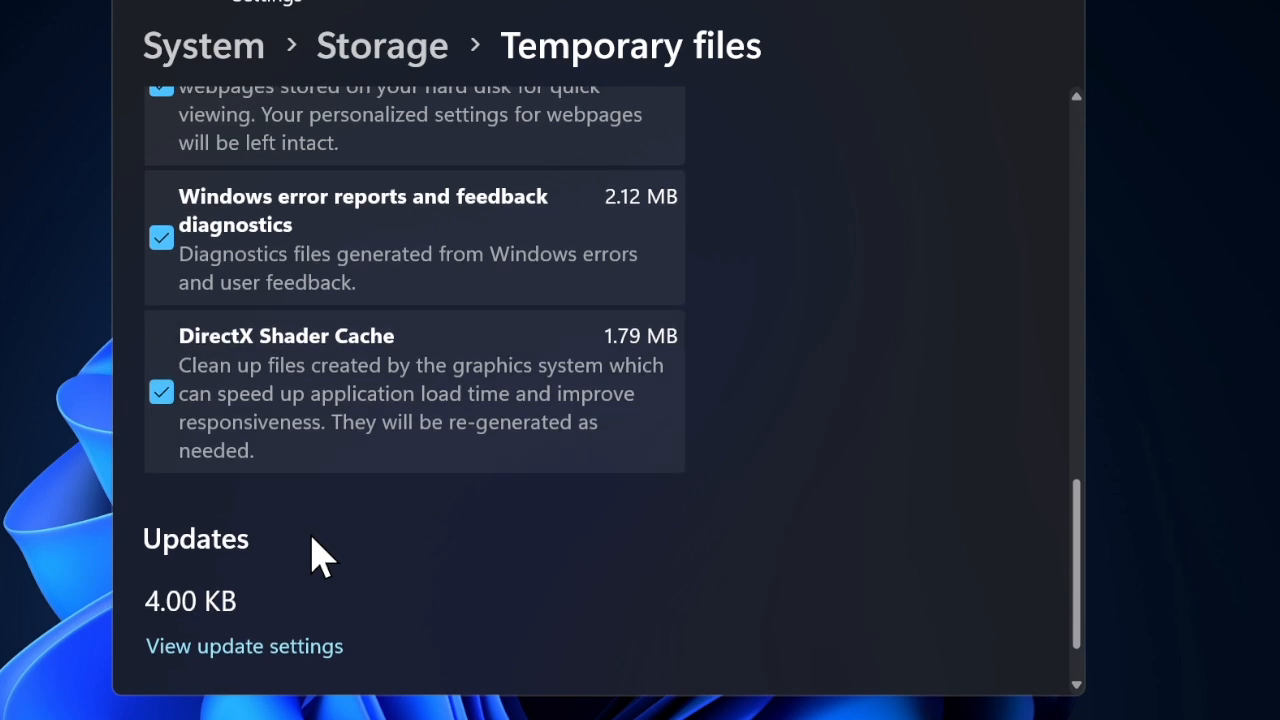
{"action": "scroll", "scroll_direction": "up", "scroll_amount": 3}
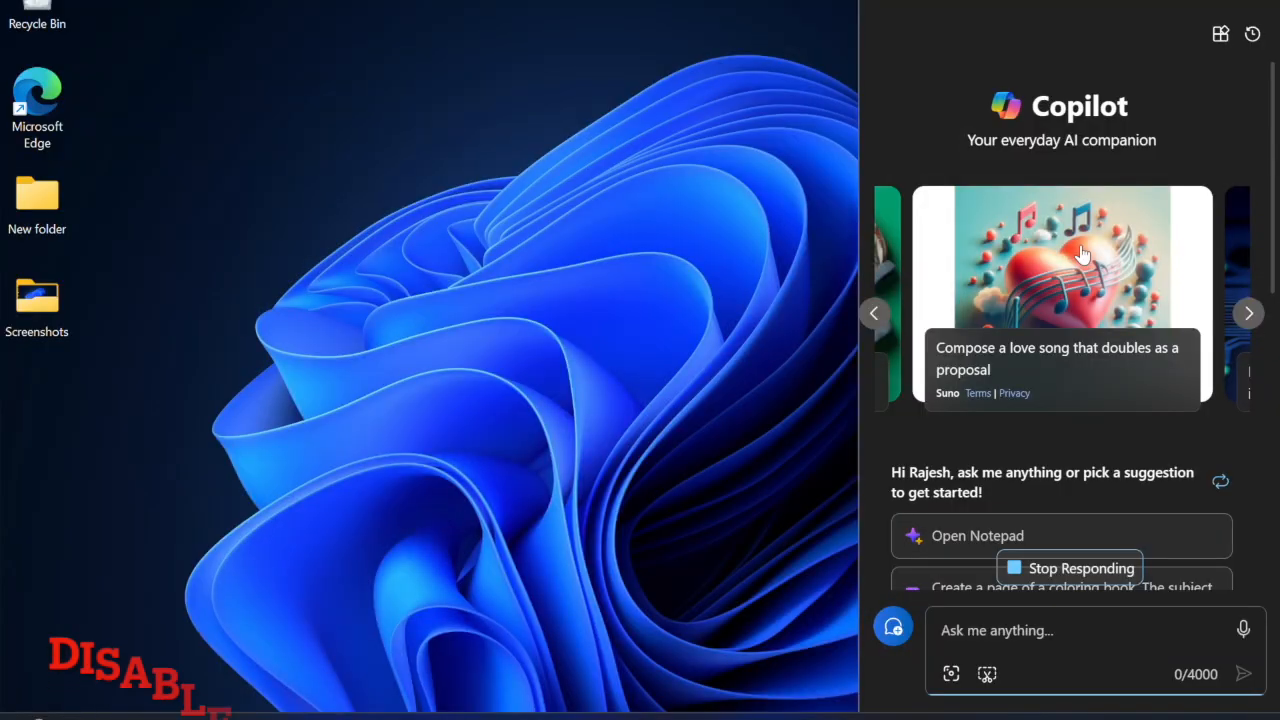
{"action": "mouse_move", "coordinate": [1032, 440]}
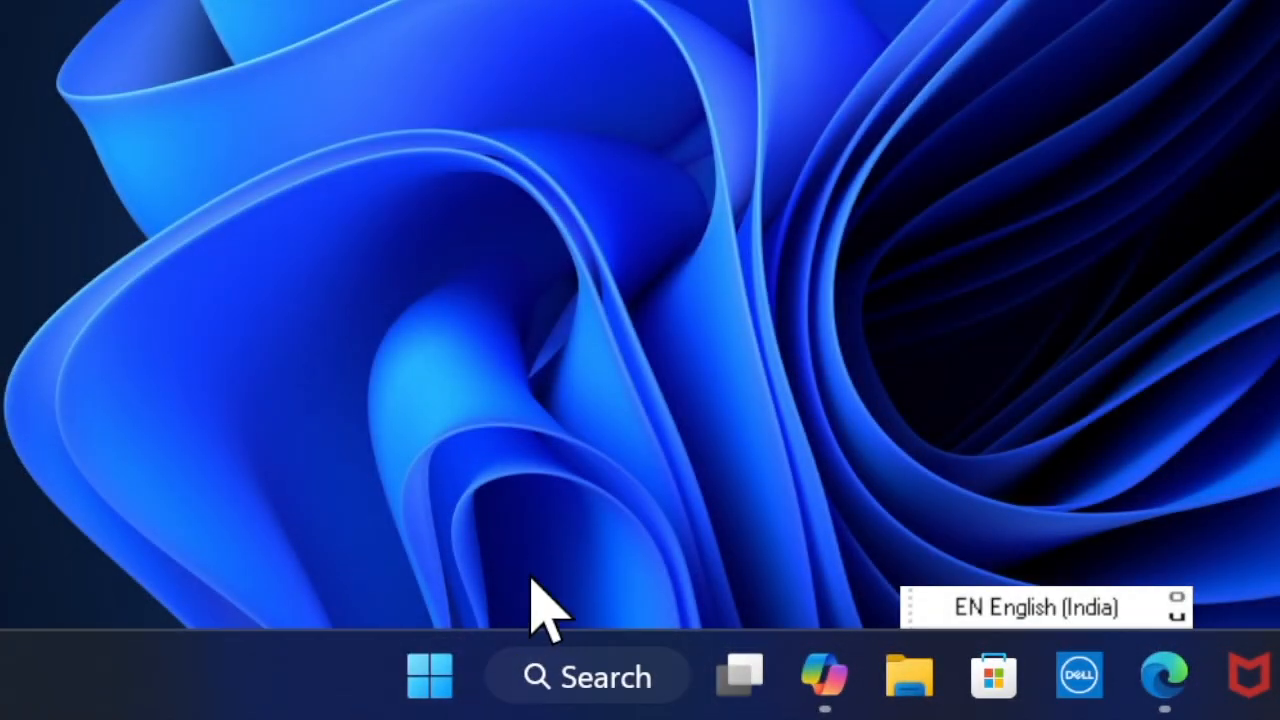
From Start > Settings > About, open Advanced system settings to the System Properties Advanced tab
{"action": "left_click", "coordinate": [428, 676]}
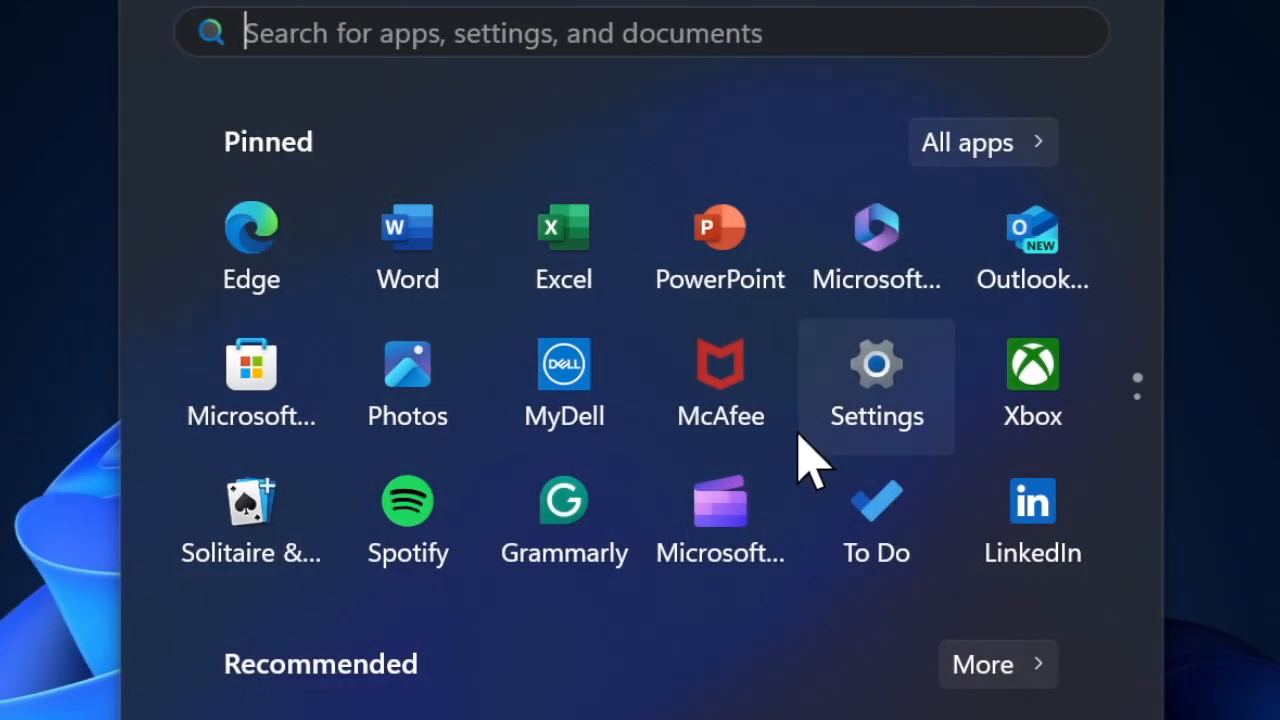
{"action": "left_click", "coordinate": [876, 384]}
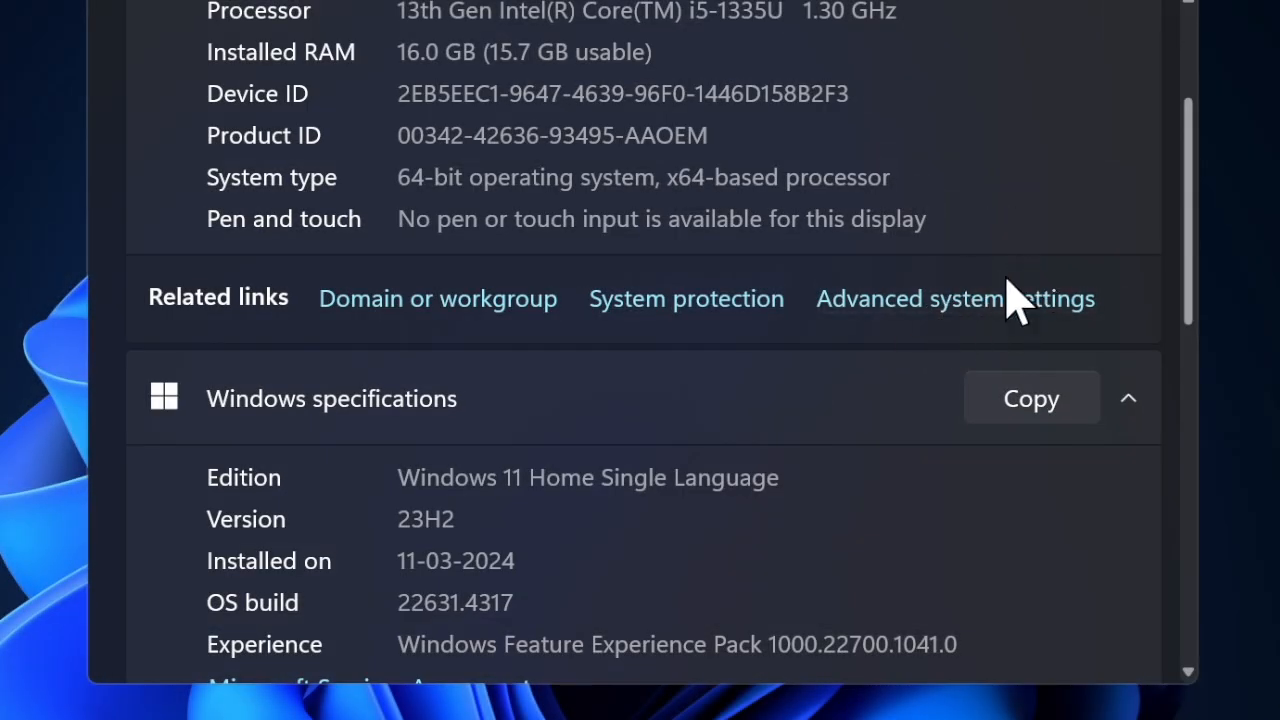
{"action": "left_click", "coordinate": [954, 298]}
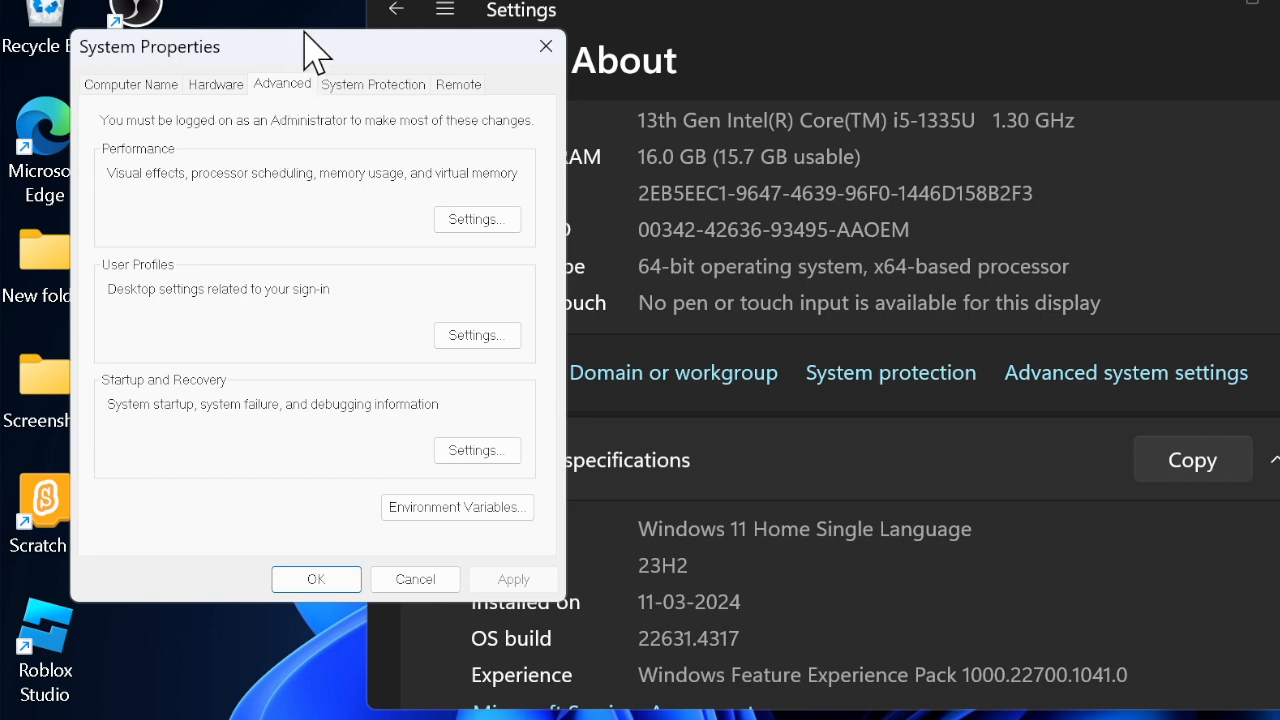
{"action": "left_click", "coordinate": [476, 218]}
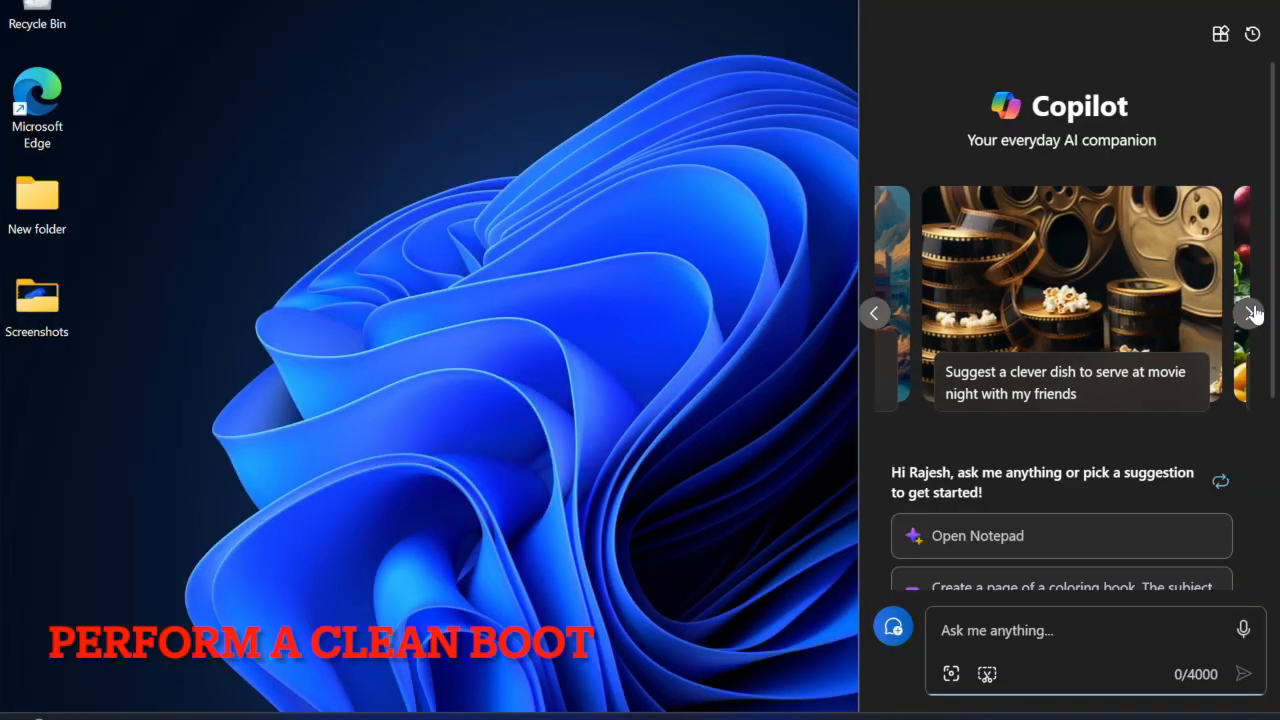
{"action": "left_click", "coordinate": [1252, 312]}
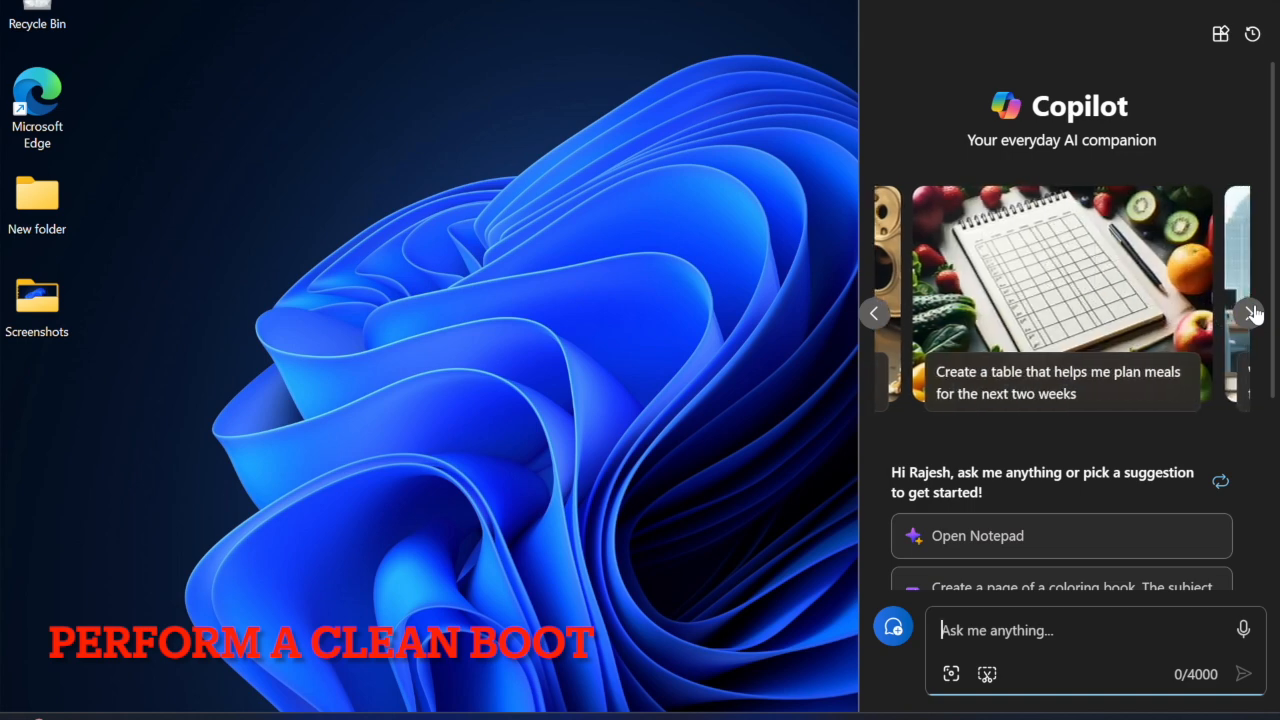
{"action": "left_click", "coordinate": [1252, 312]}
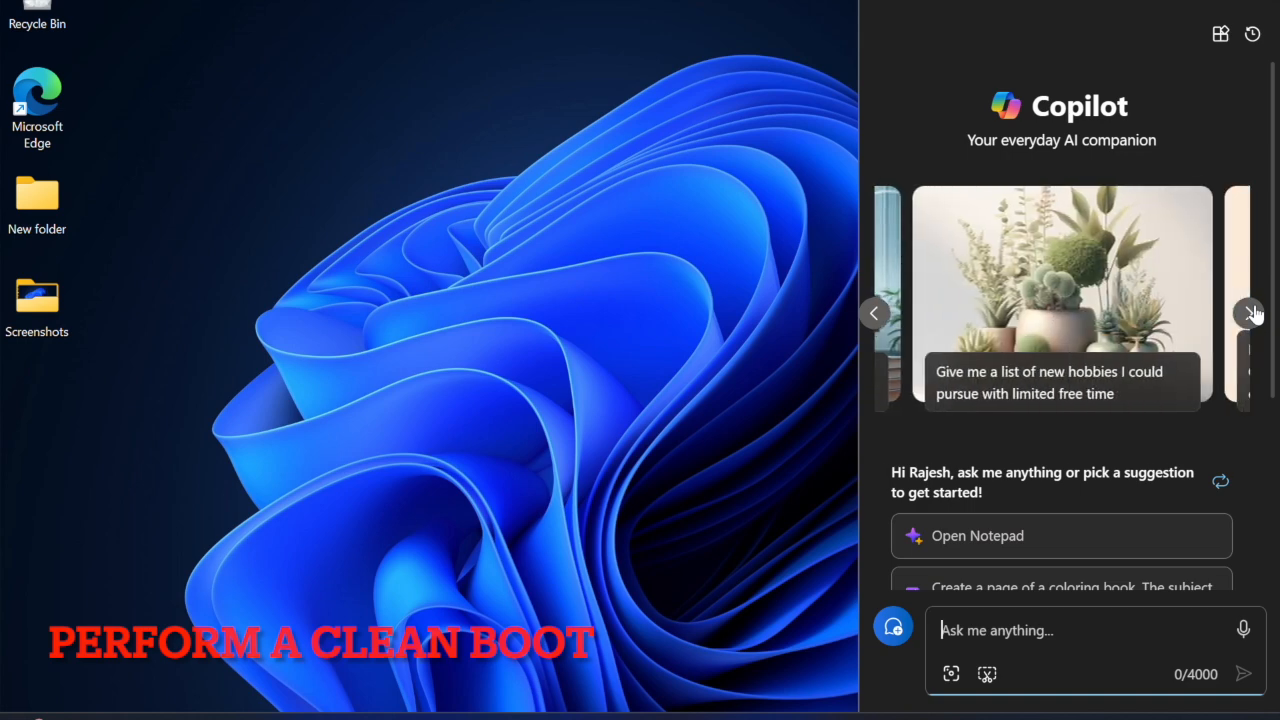
{"action": "left_click", "coordinate": [1252, 312]}
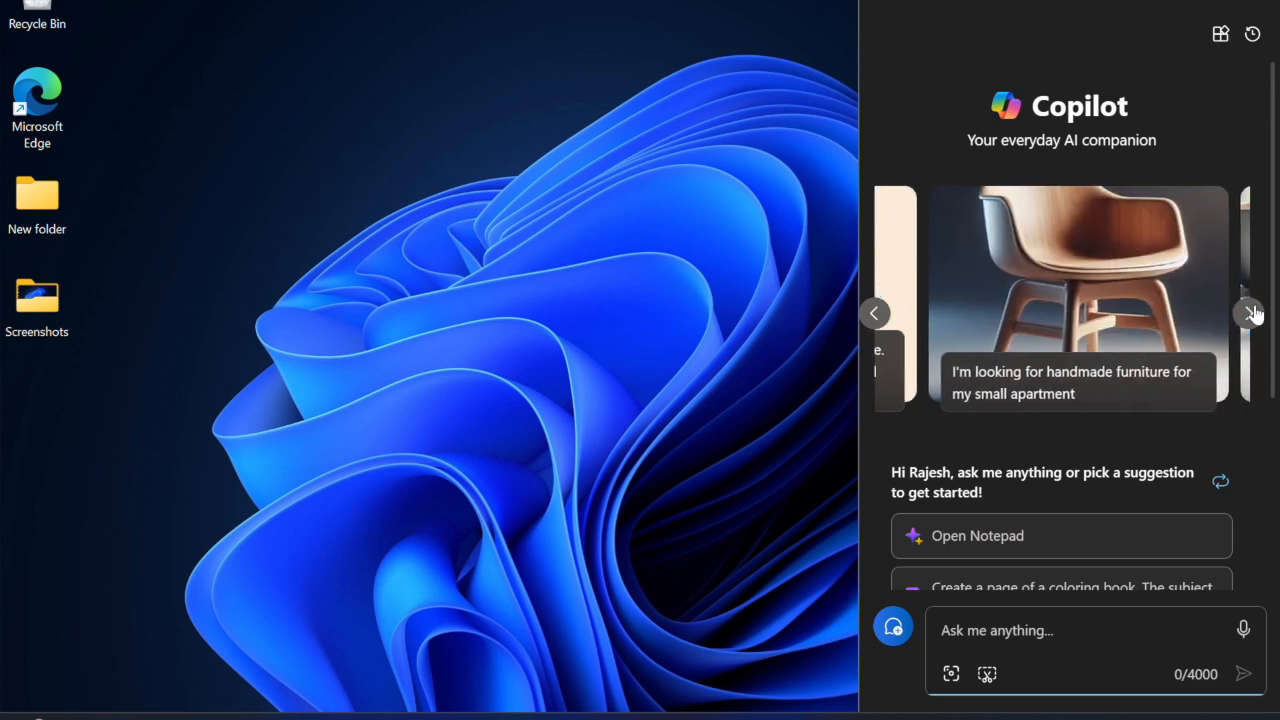
{"action": "left_click", "coordinate": [1252, 312]}
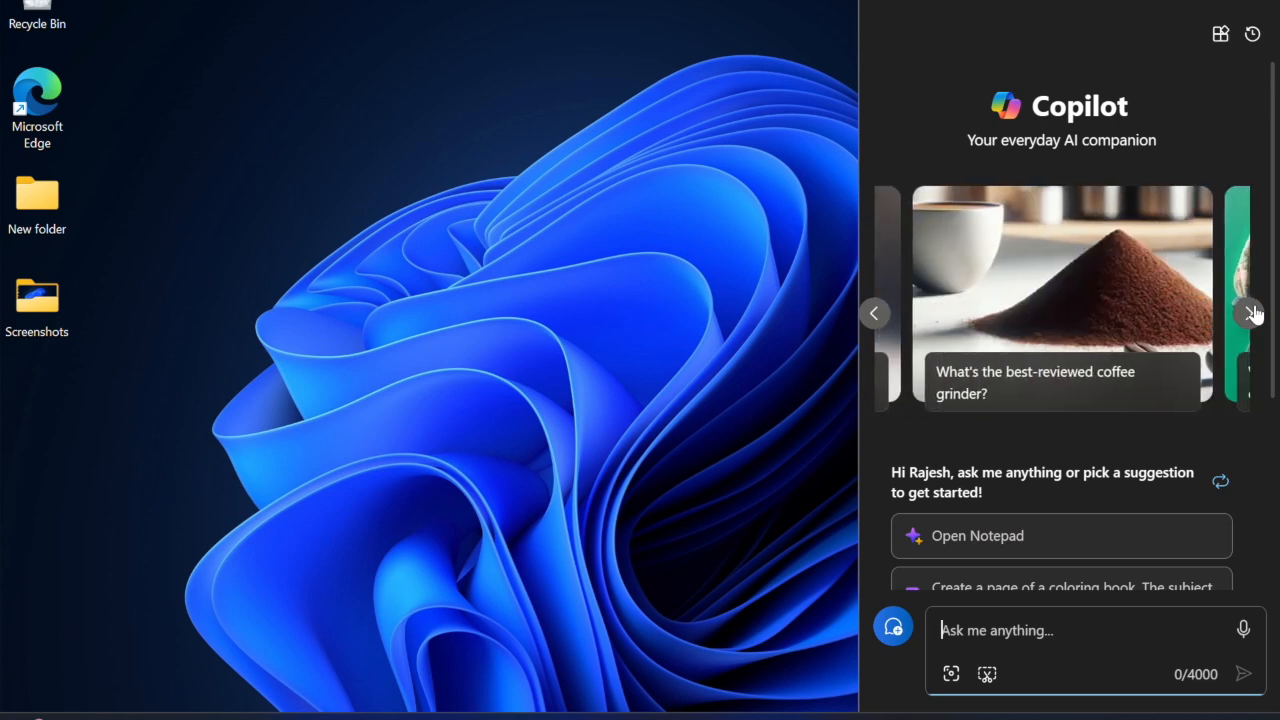
{"action": "left_click", "coordinate": [1252, 312]}
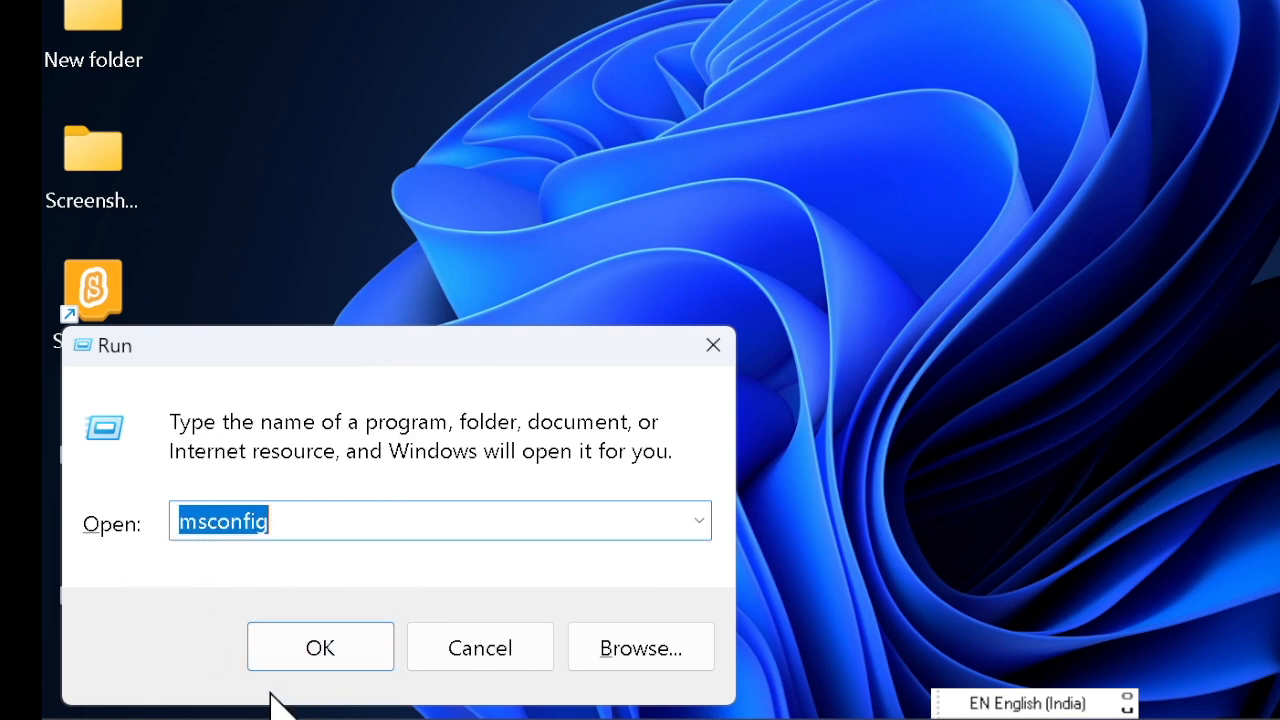
Confirm the Run dialog to launch the msconfig System Configuration tool
{"action": "left_click", "coordinate": [320, 648]}
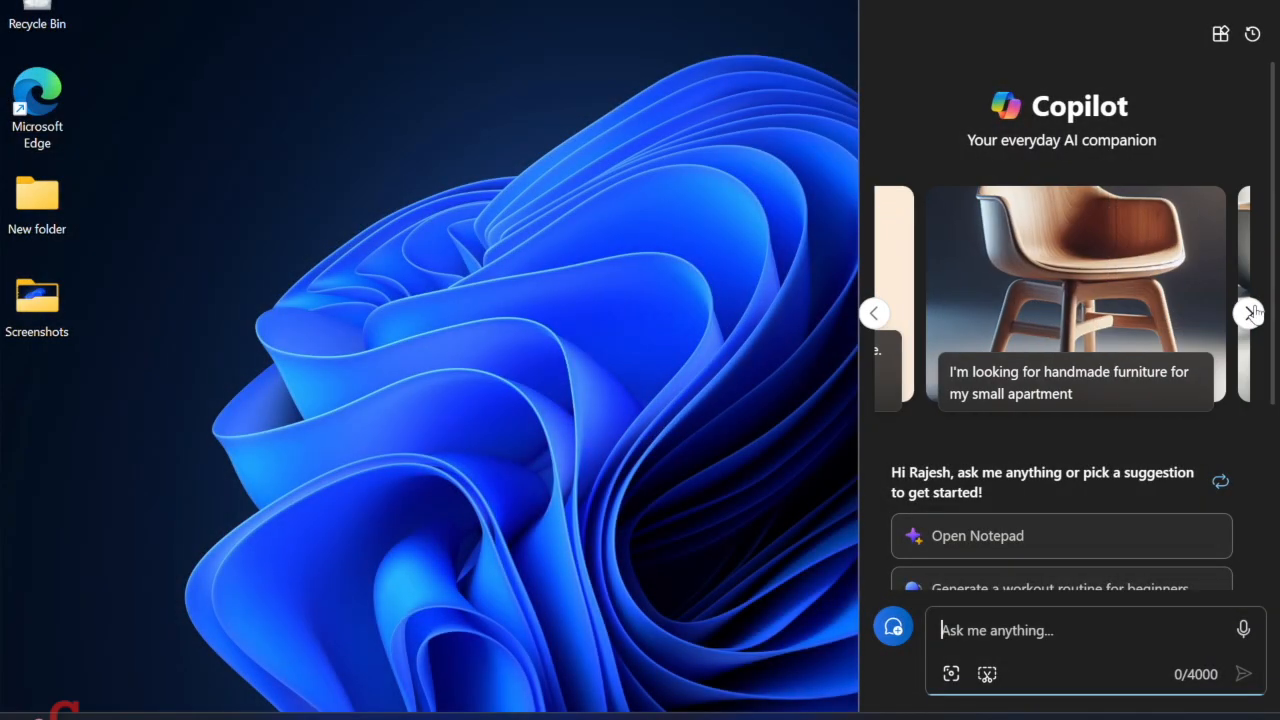
{"action": "left_click", "coordinate": [1250, 312]}
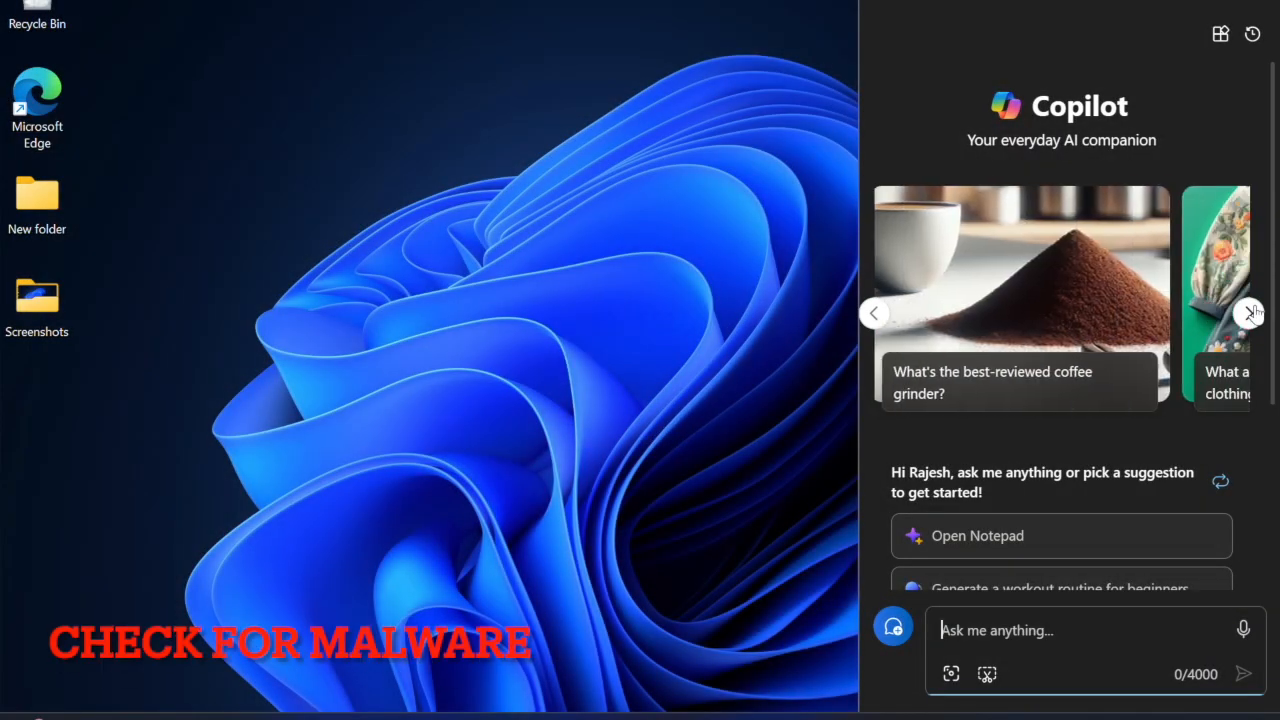
{"action": "left_click", "coordinate": [1250, 312]}
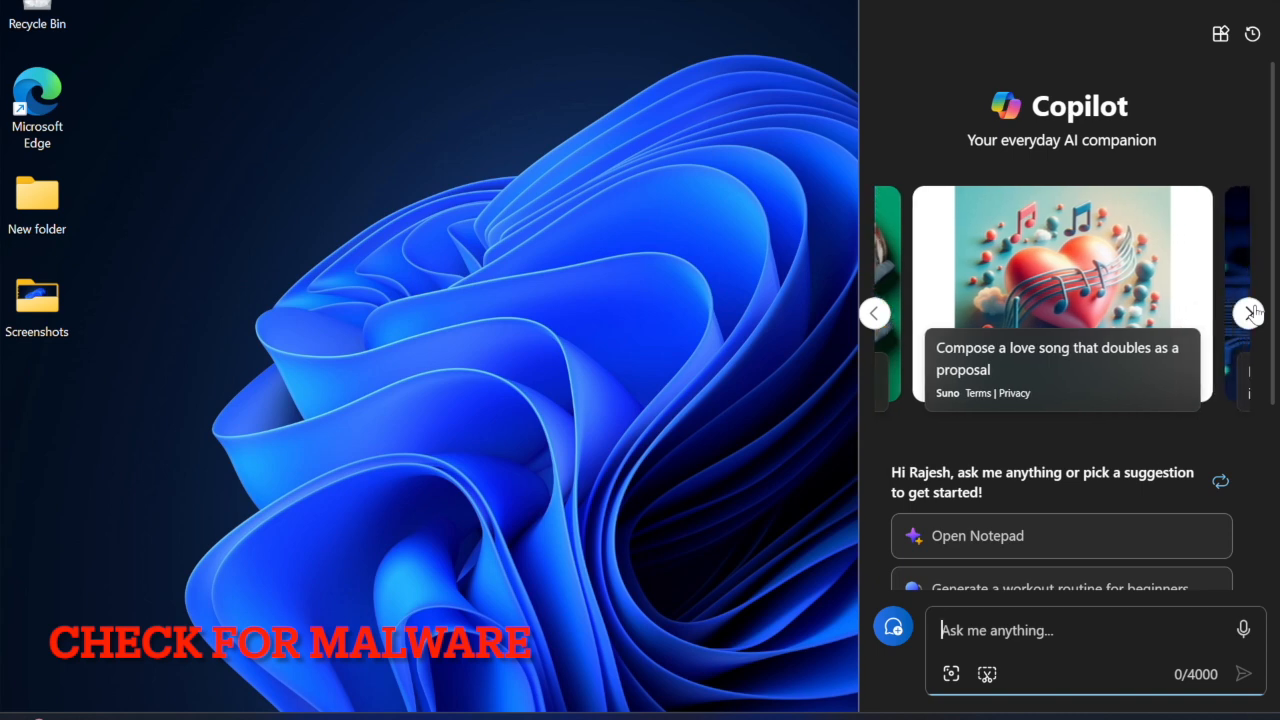
{"action": "left_click", "coordinate": [1252, 312]}
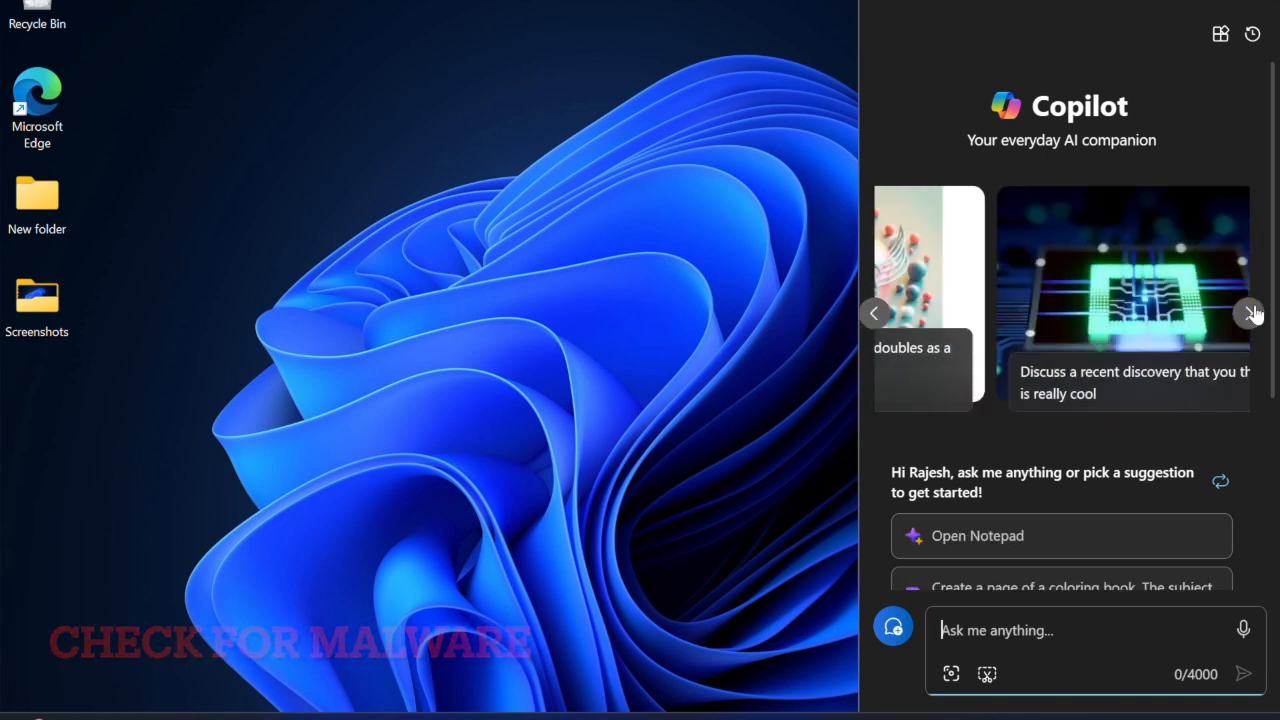
{"action": "left_click", "coordinate": [1252, 312]}
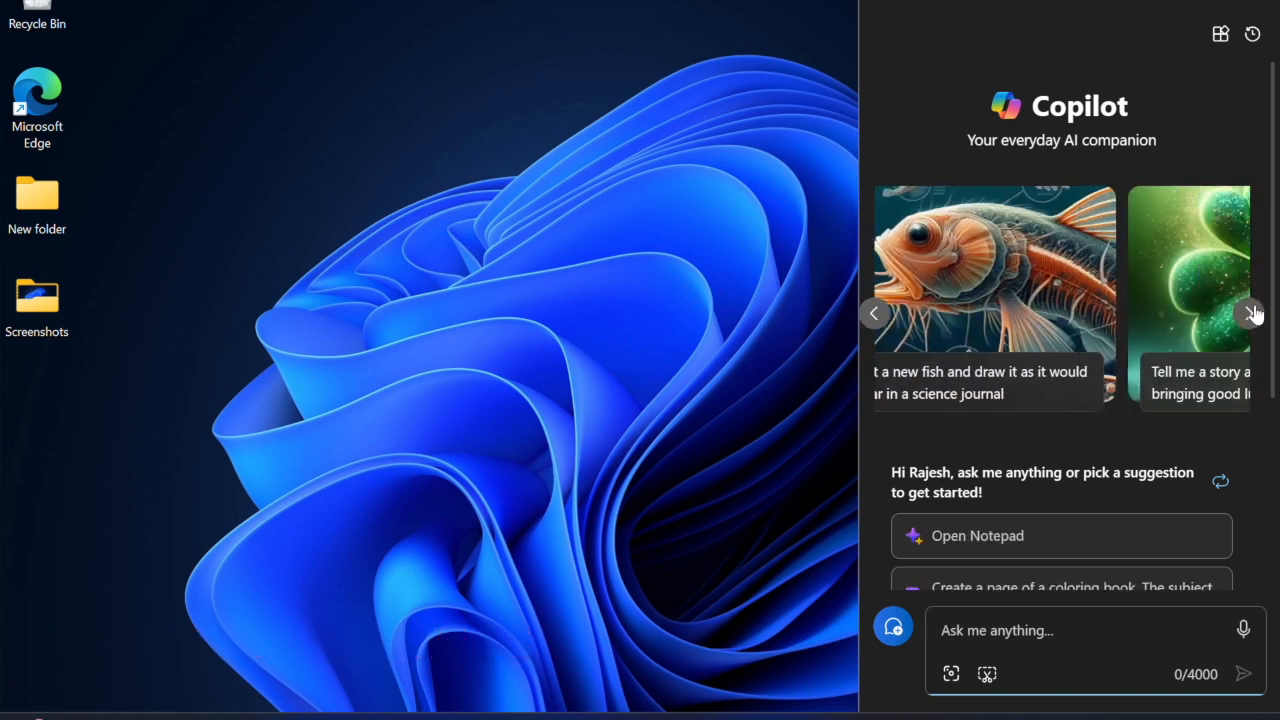
{"action": "left_click", "coordinate": [1252, 312]}
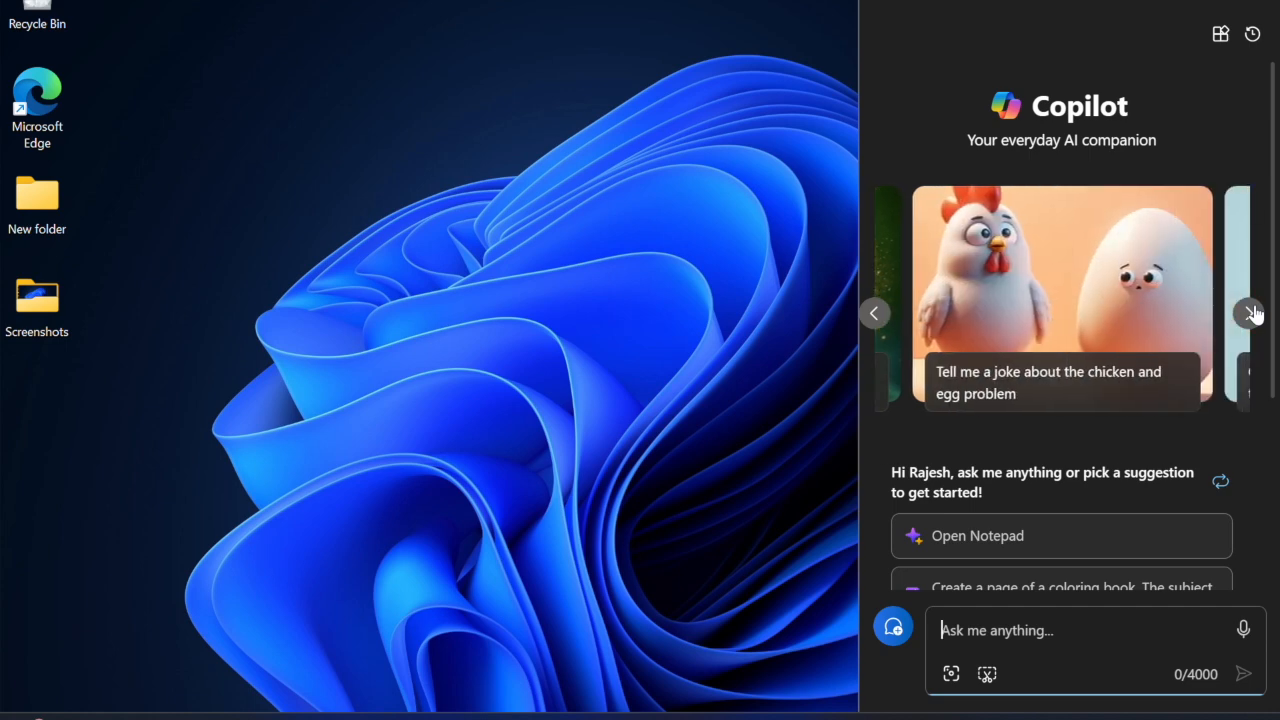
{"action": "left_click", "coordinate": [1252, 312]}
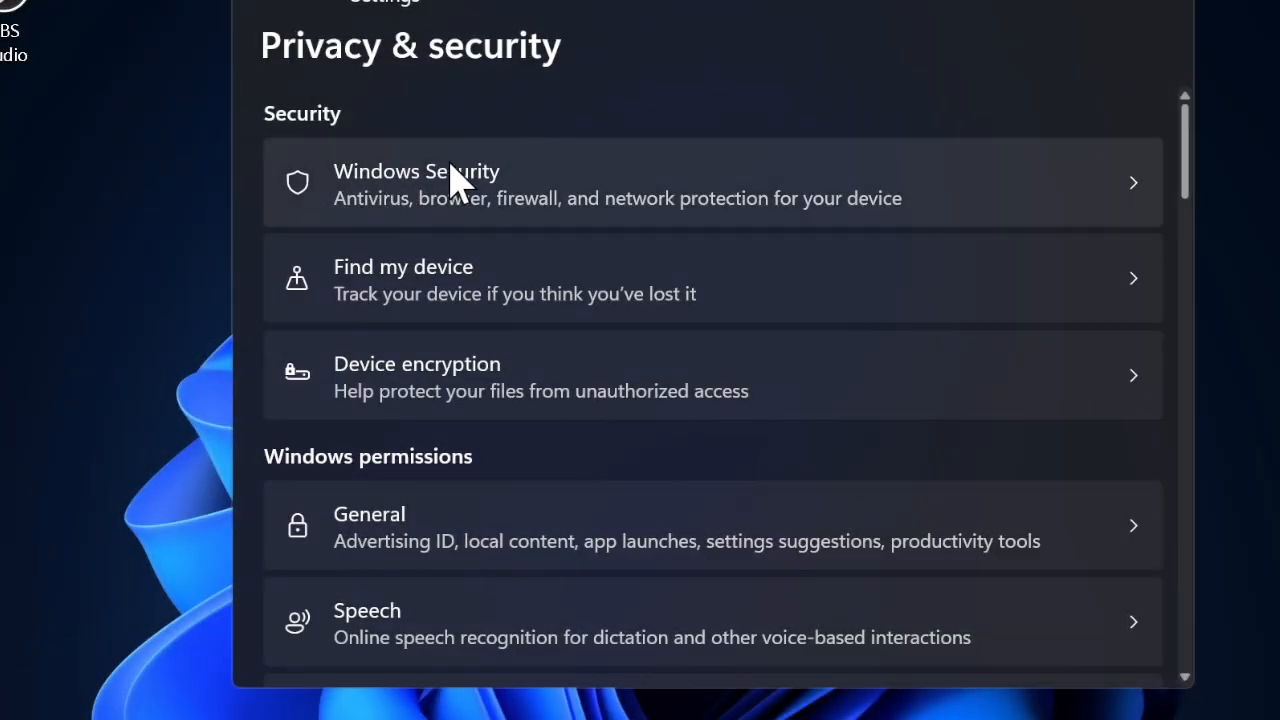
Go to Windows Security's Security at a glance from Privacy & security
{"action": "left_click", "coordinate": [416, 184]}
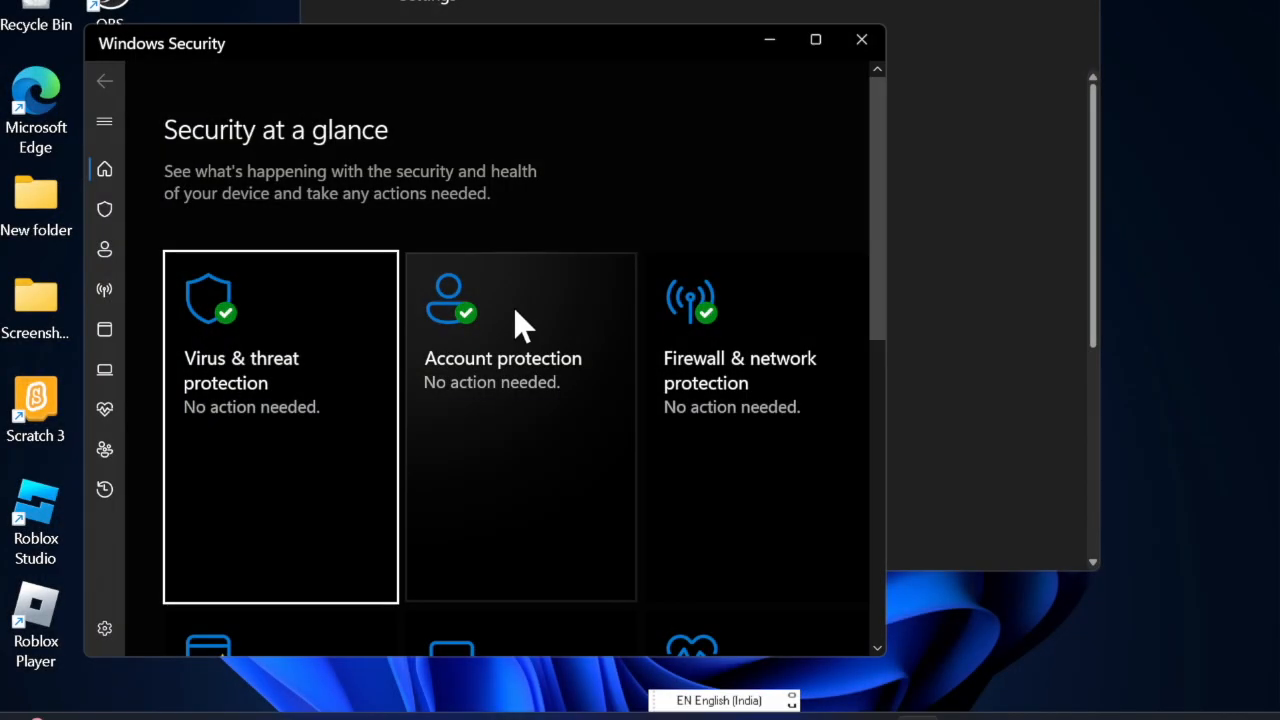
{"action": "mouse_move", "coordinate": [512, 180]}
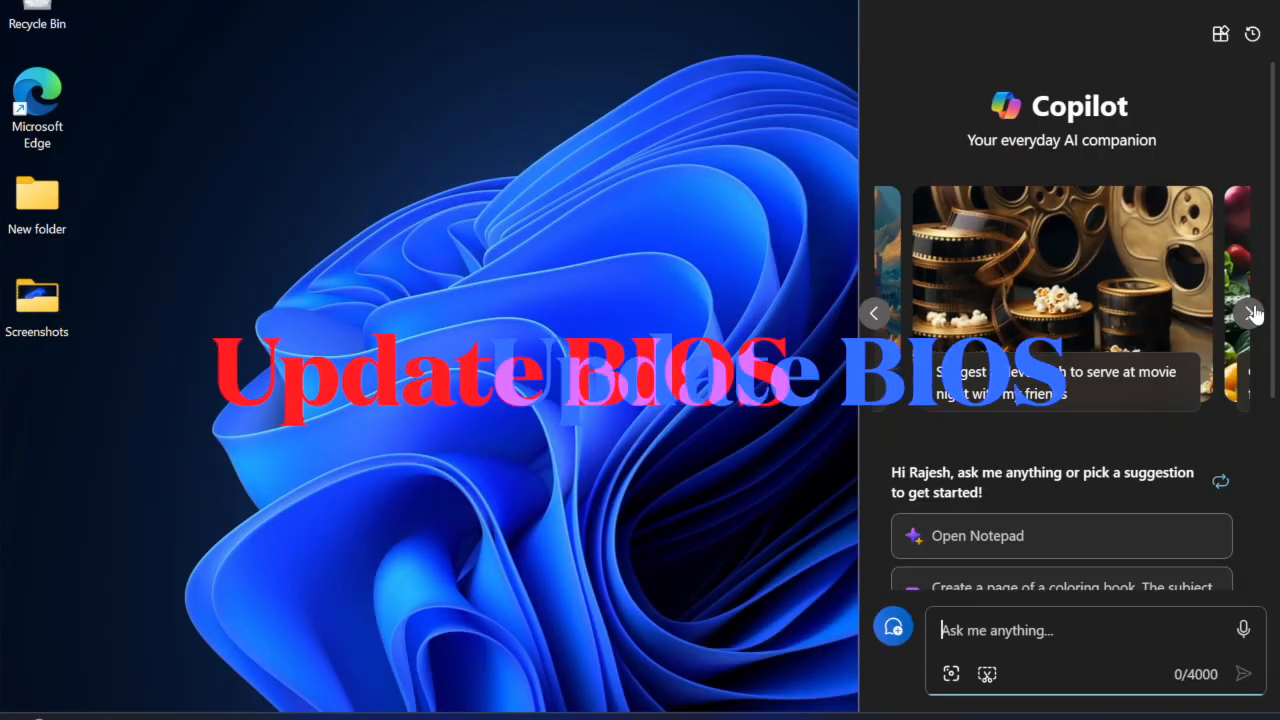
{"action": "left_click", "coordinate": [1252, 312]}
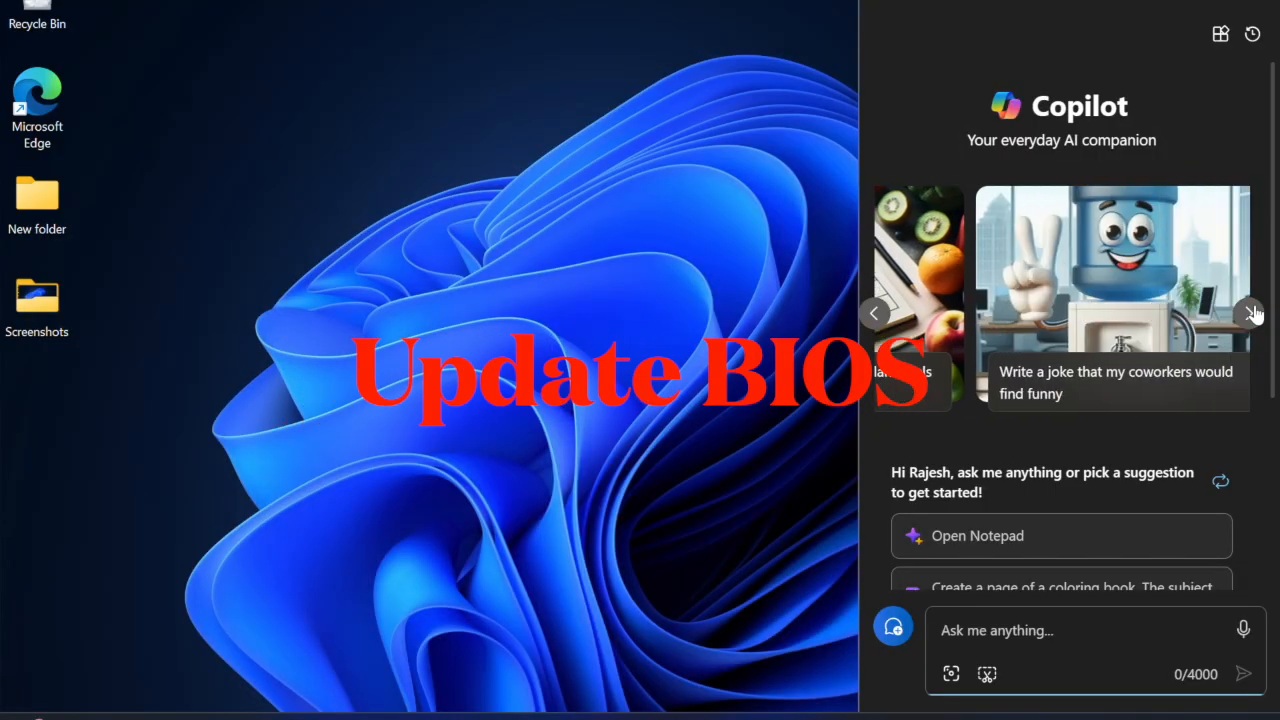
{"action": "left_click", "coordinate": [1252, 312]}
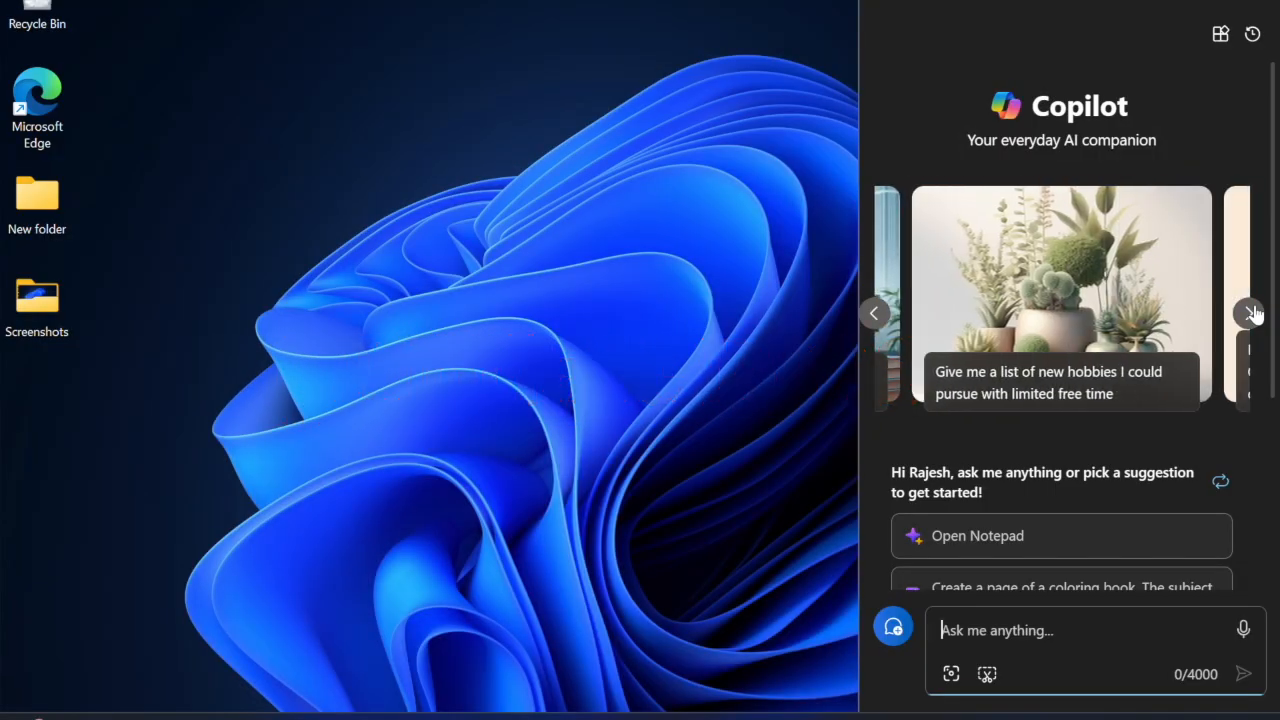
{"action": "left_click", "coordinate": [1252, 312]}
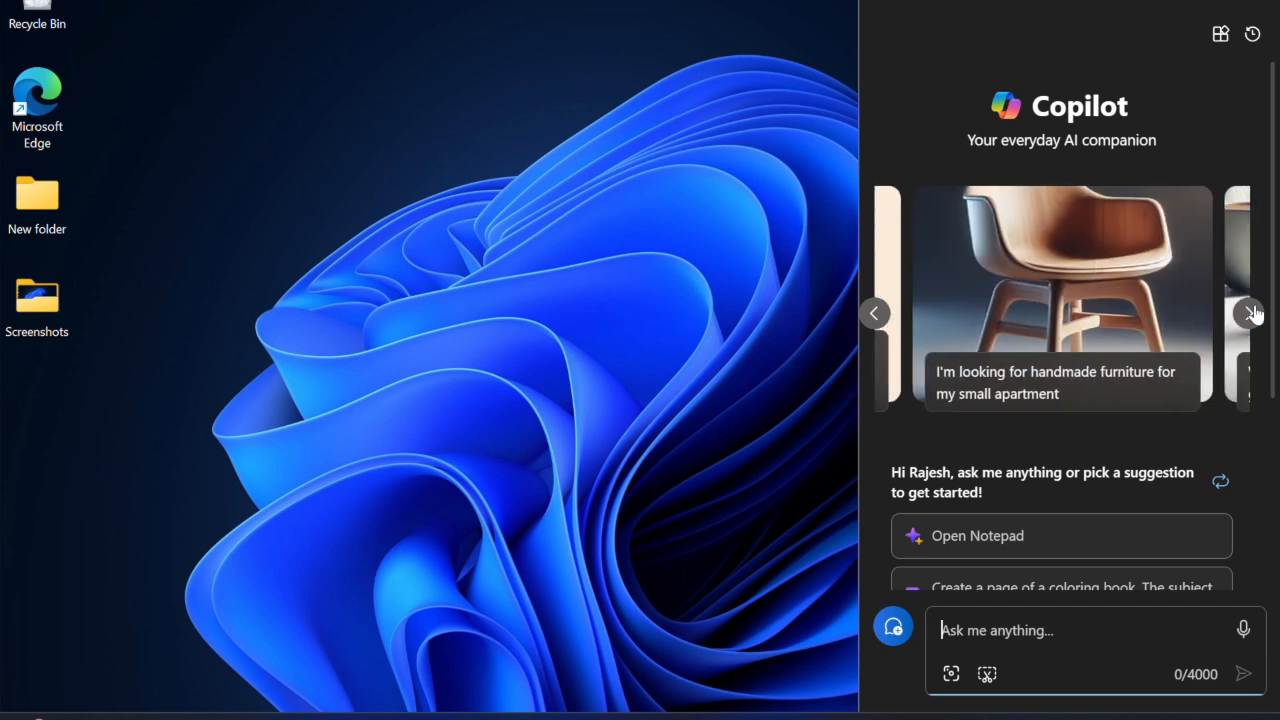
{"action": "left_click", "coordinate": [1252, 312]}
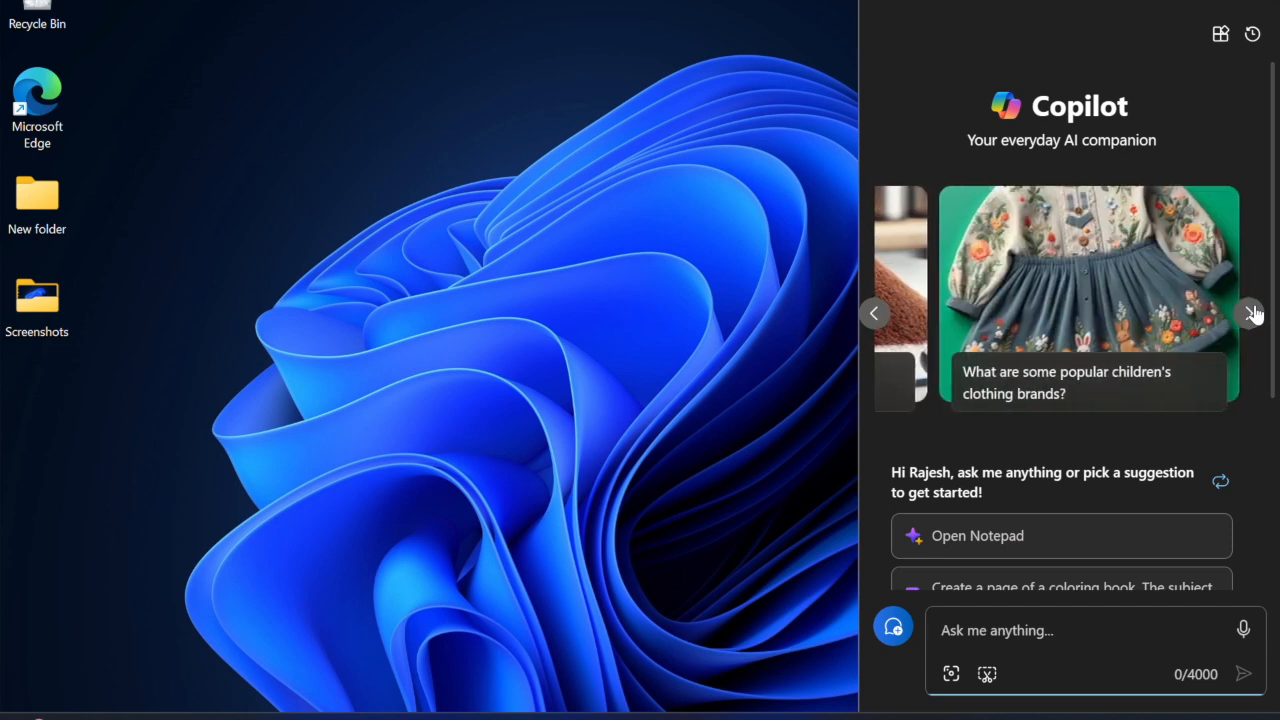
{"action": "left_click", "coordinate": [1252, 312]}
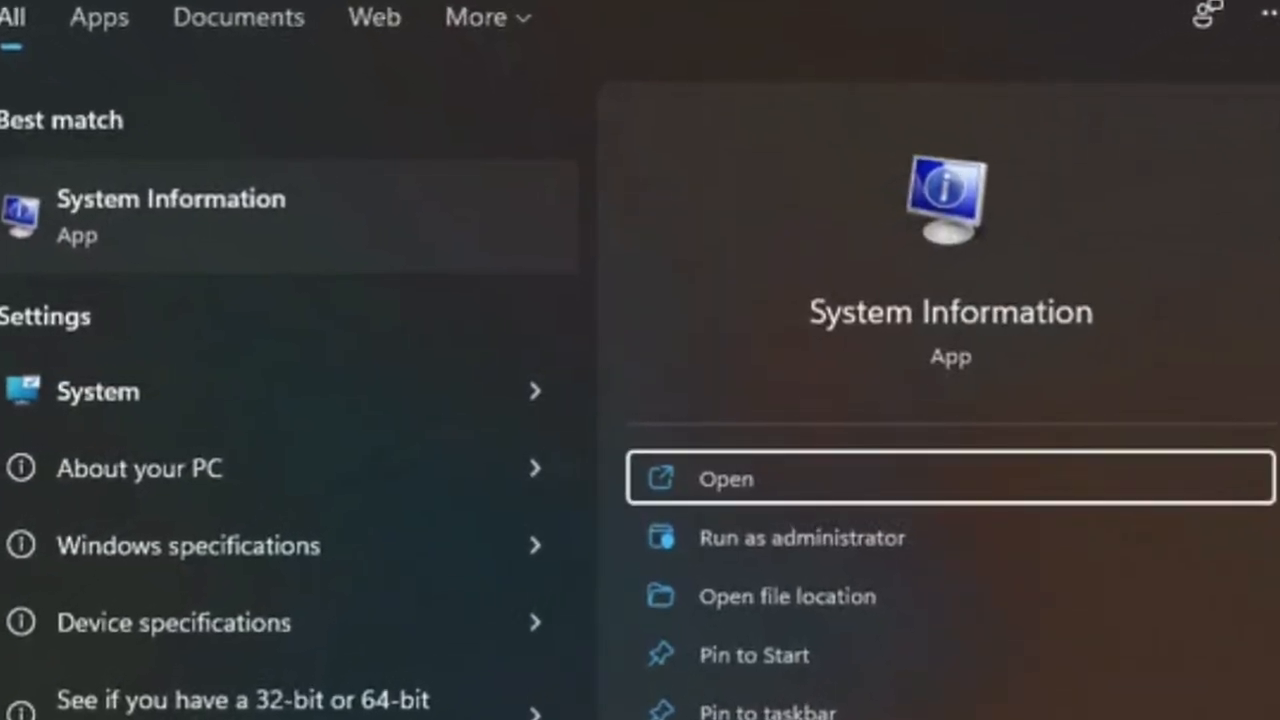
Launch System Information from its Windows Search result
{"action": "left_click", "coordinate": [724, 478]}
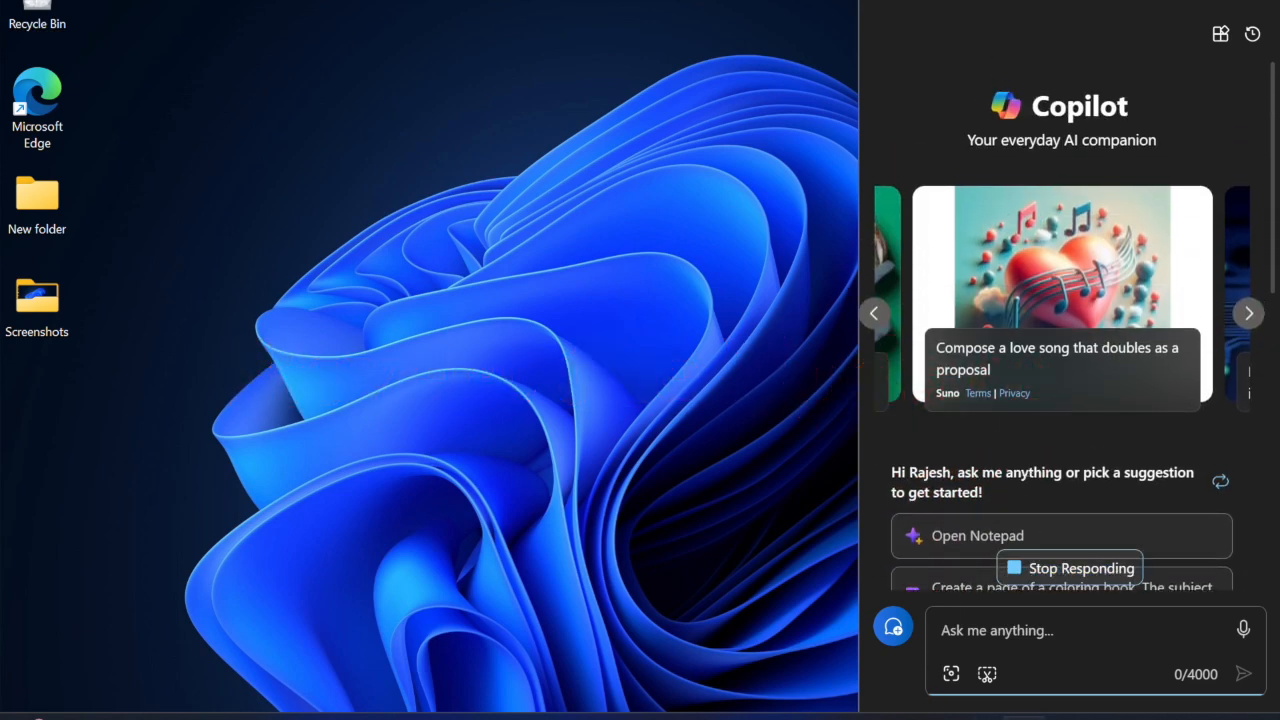
{"action": "key", "text": "win+space"}
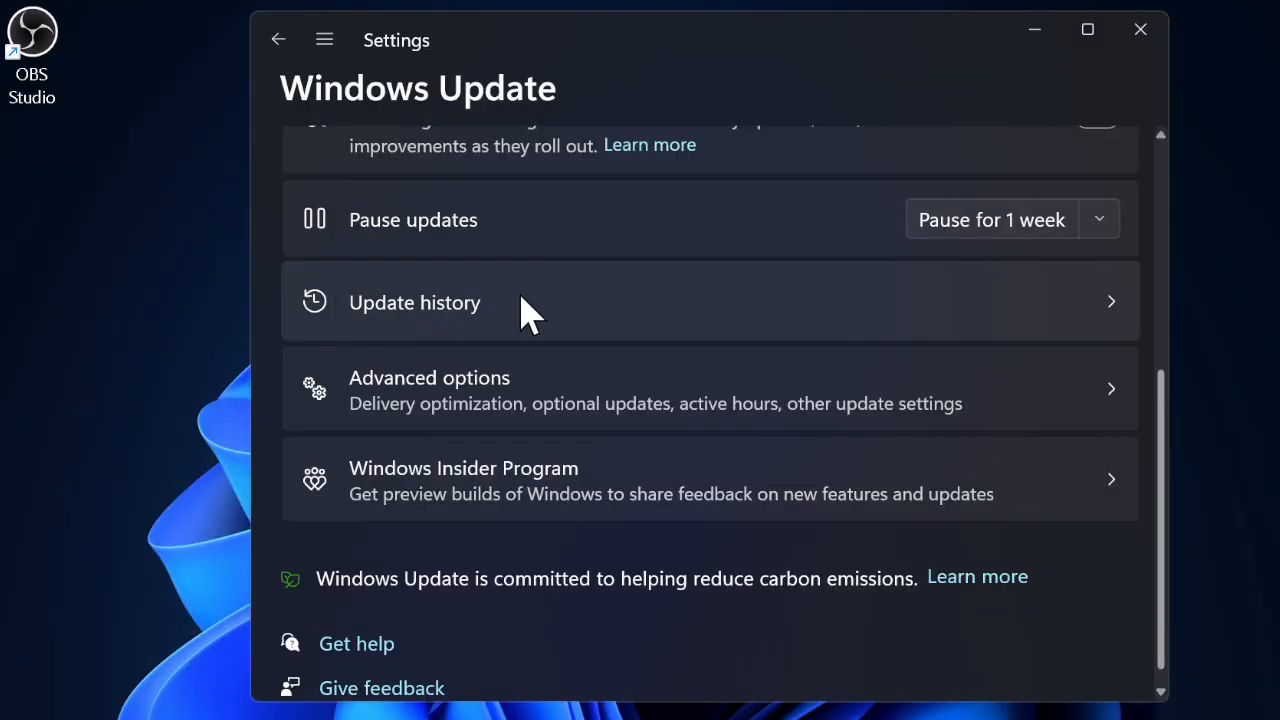
Reach the Uninstall updates list of 6 installed updates via Update history
{"action": "left_click", "coordinate": [414, 302]}
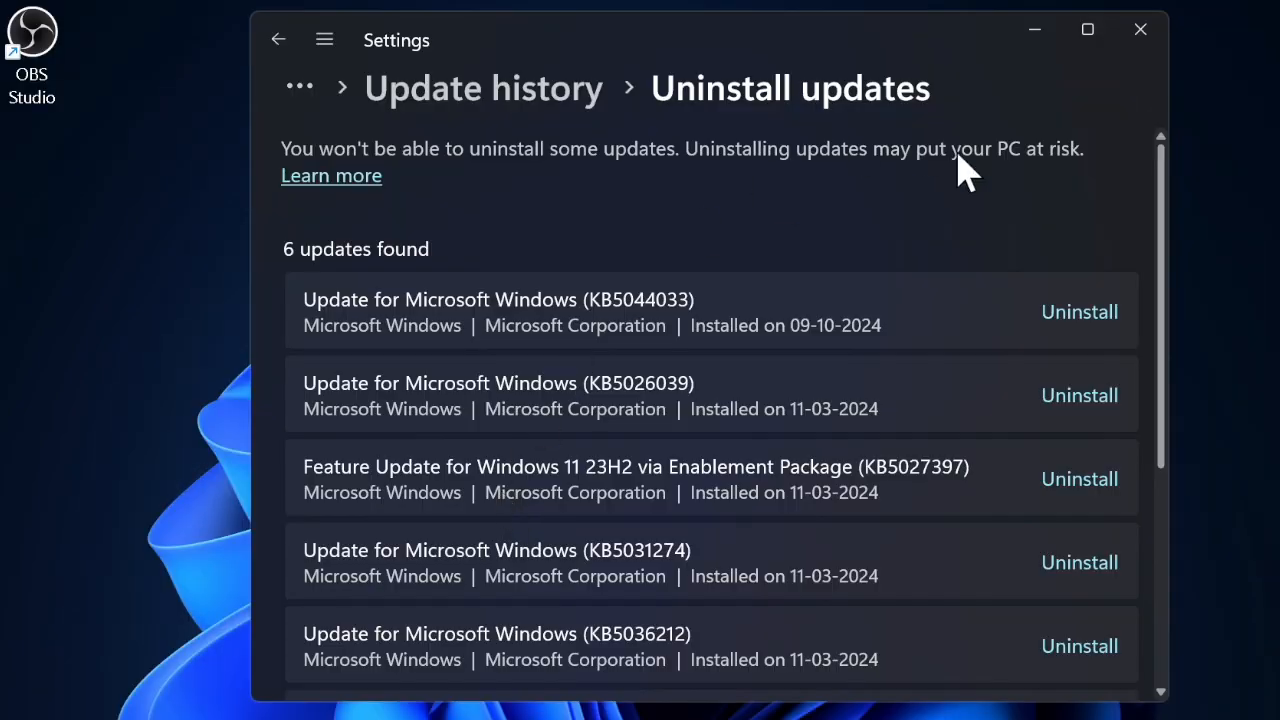
{"action": "mouse_move", "coordinate": [884, 596]}
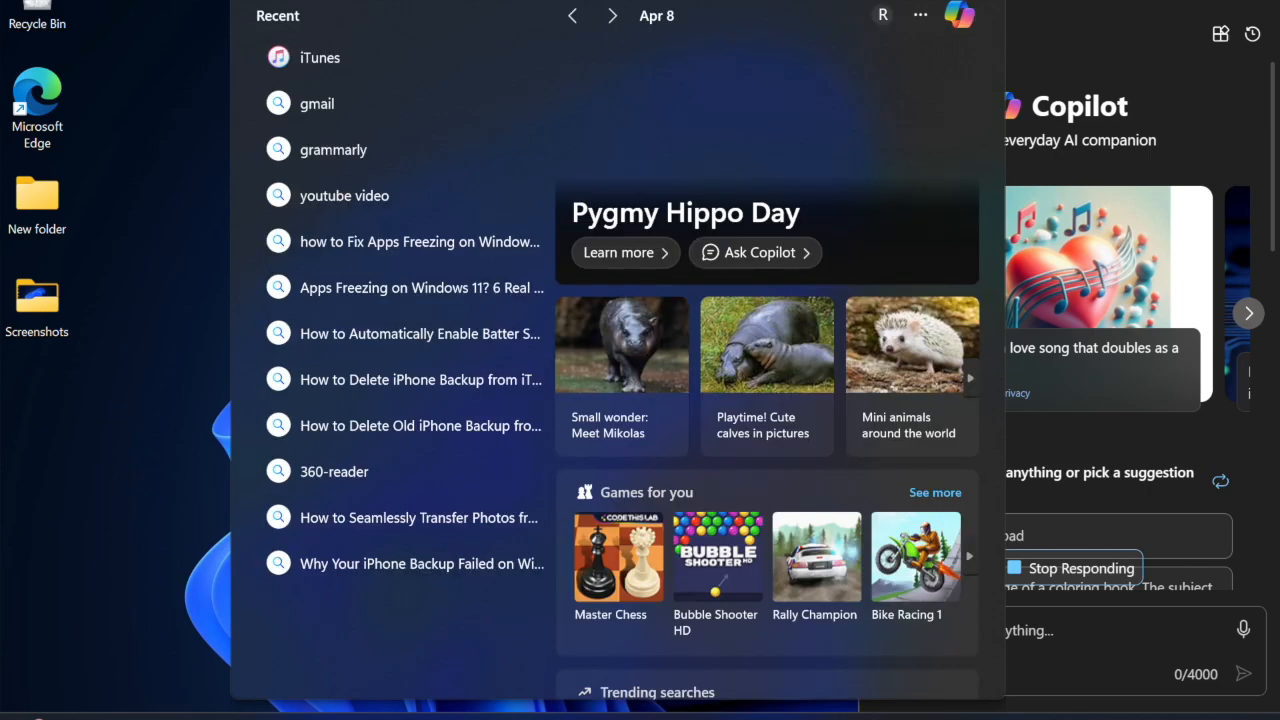
{"action": "scroll", "scroll_direction": "down", "scroll_amount": 3}
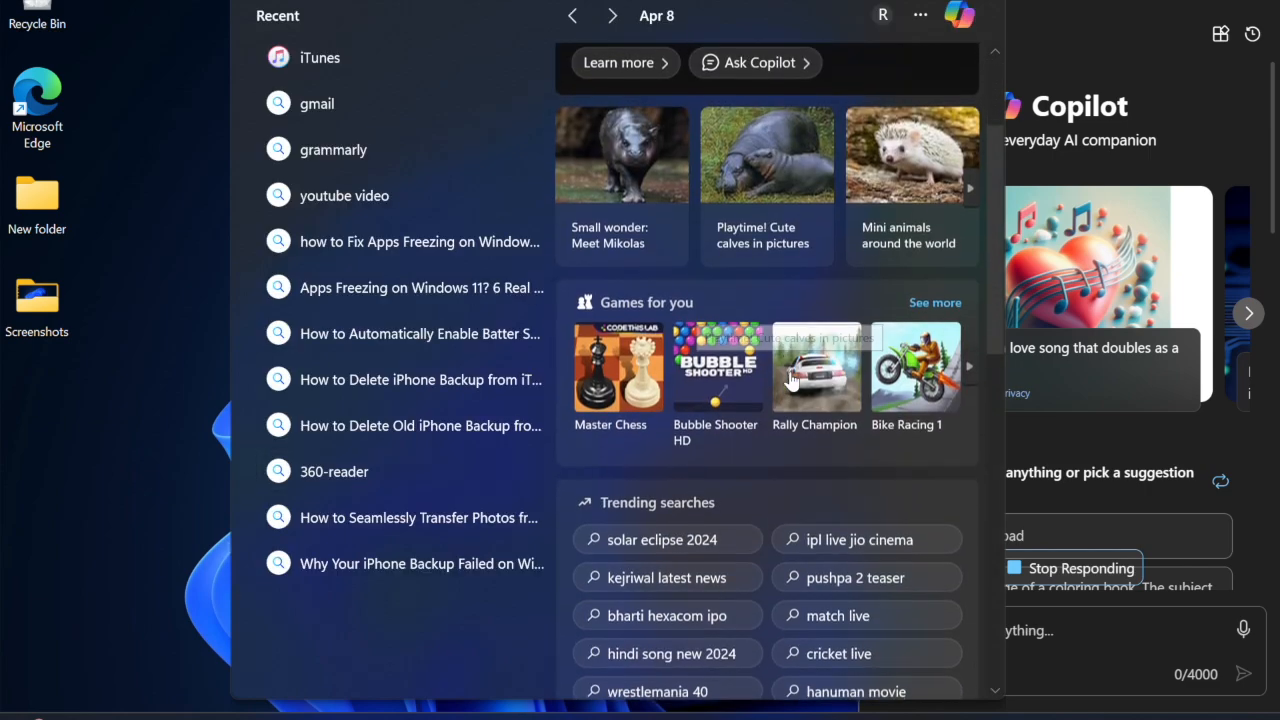
{"action": "scroll", "scroll_direction": "down", "scroll_amount": 3}
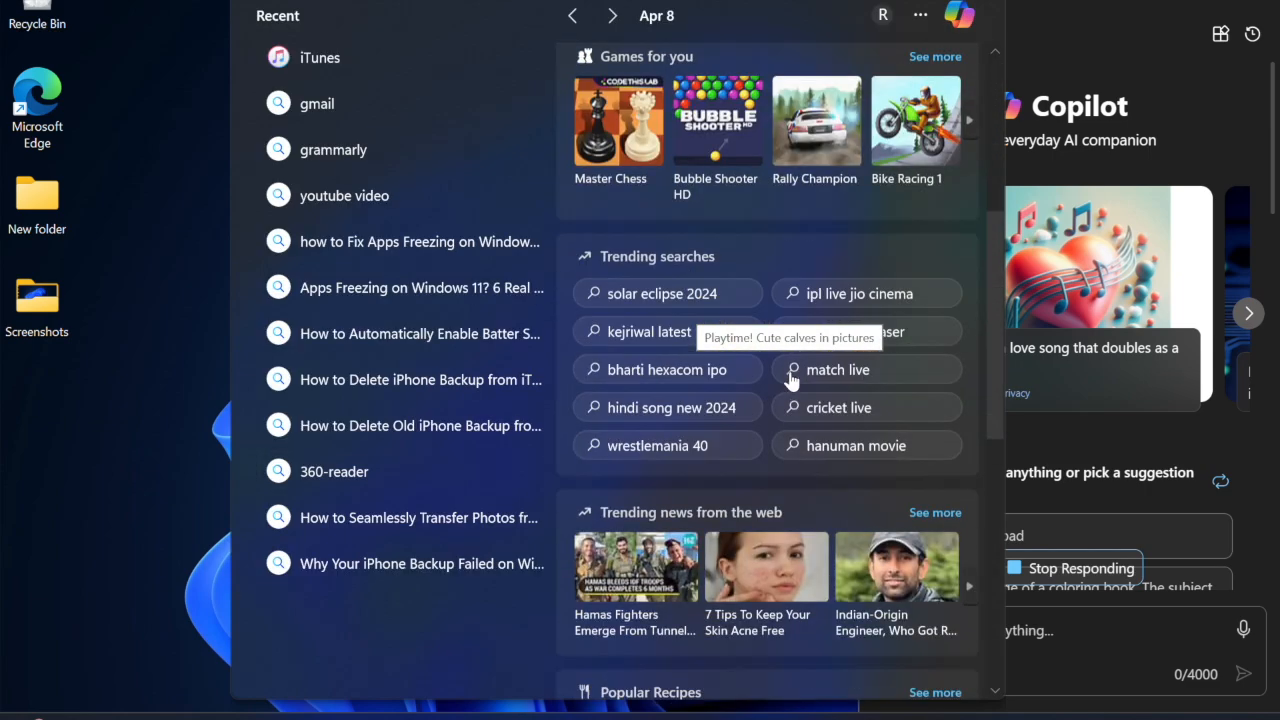
{"action": "scroll", "scroll_direction": "down", "scroll_amount": 3}
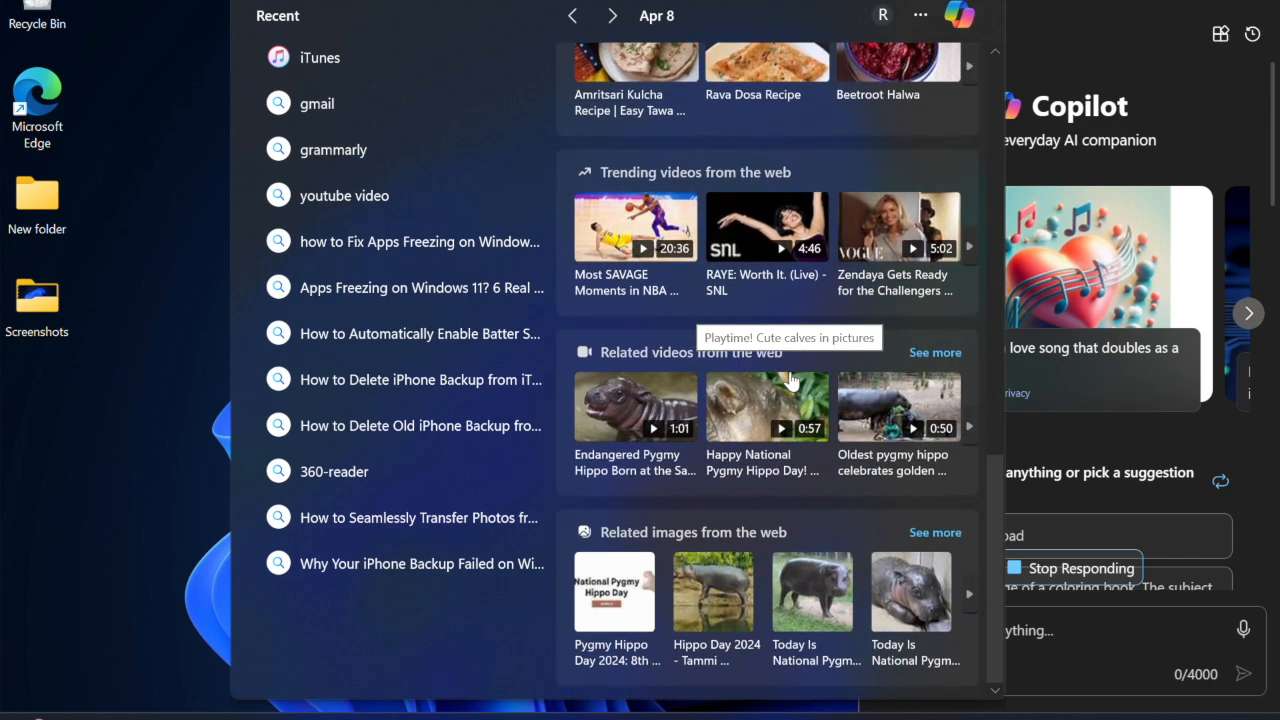